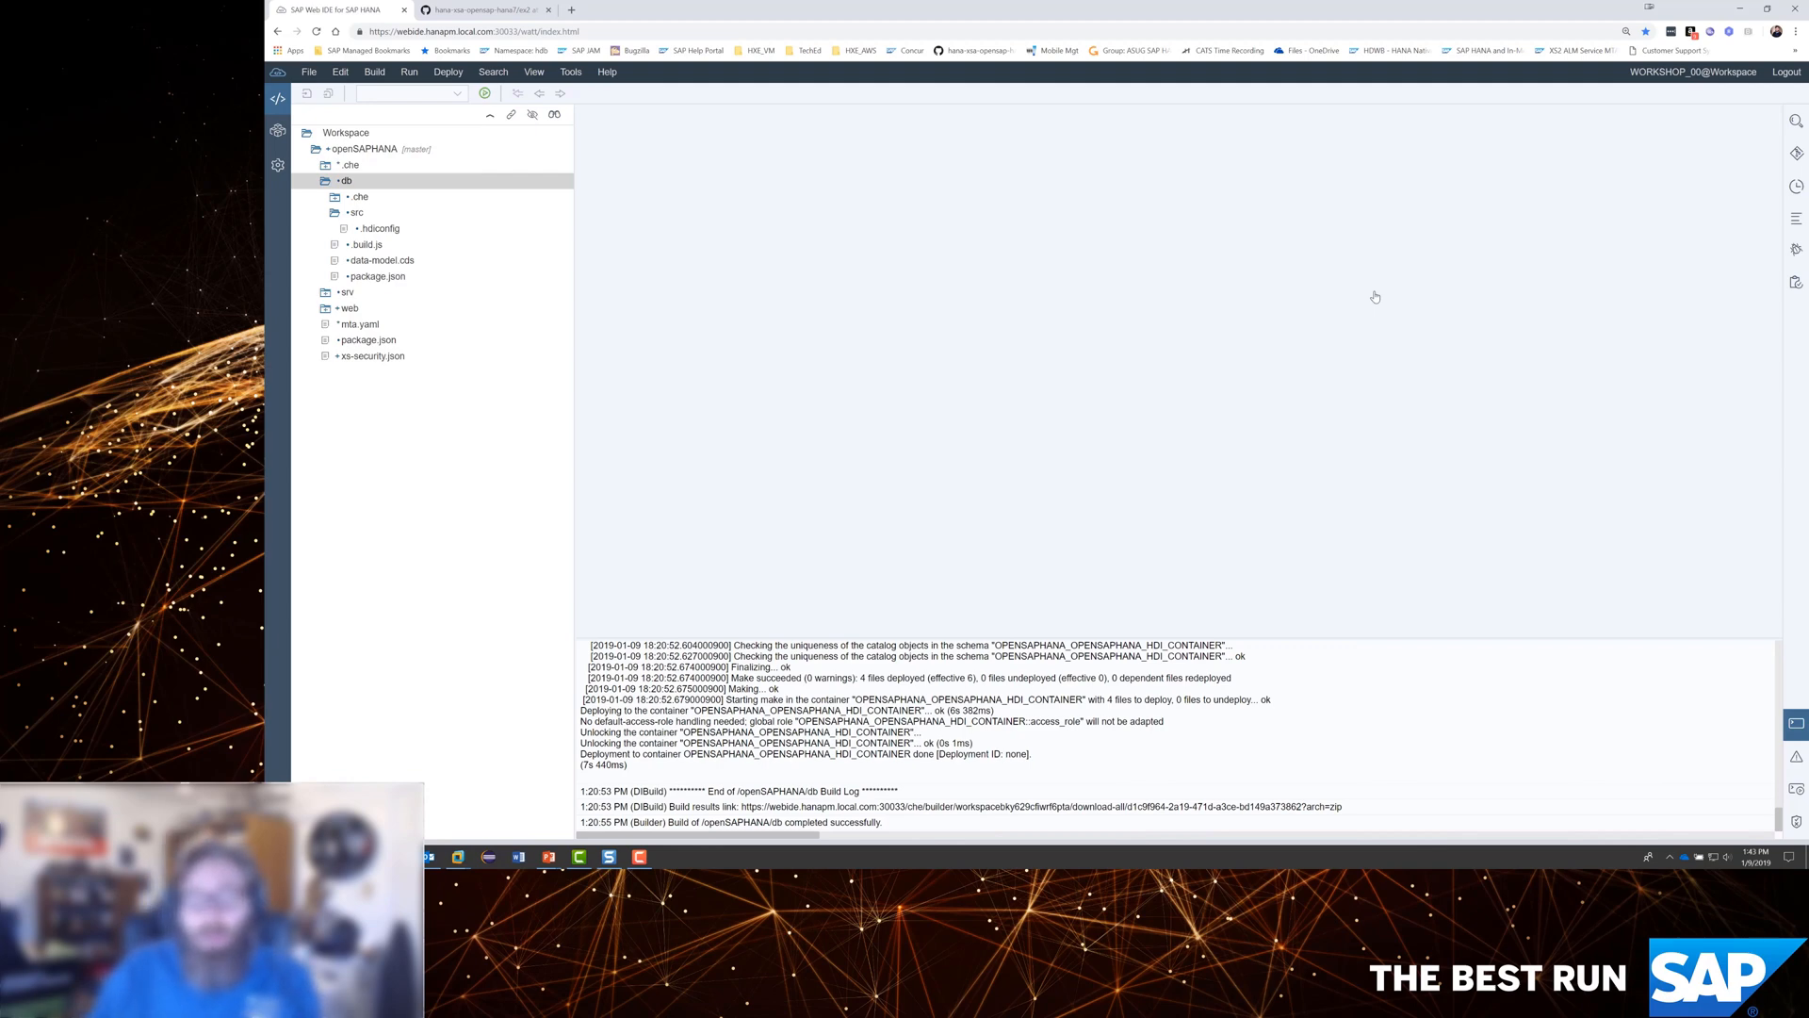
mouse_move(1394, 231)
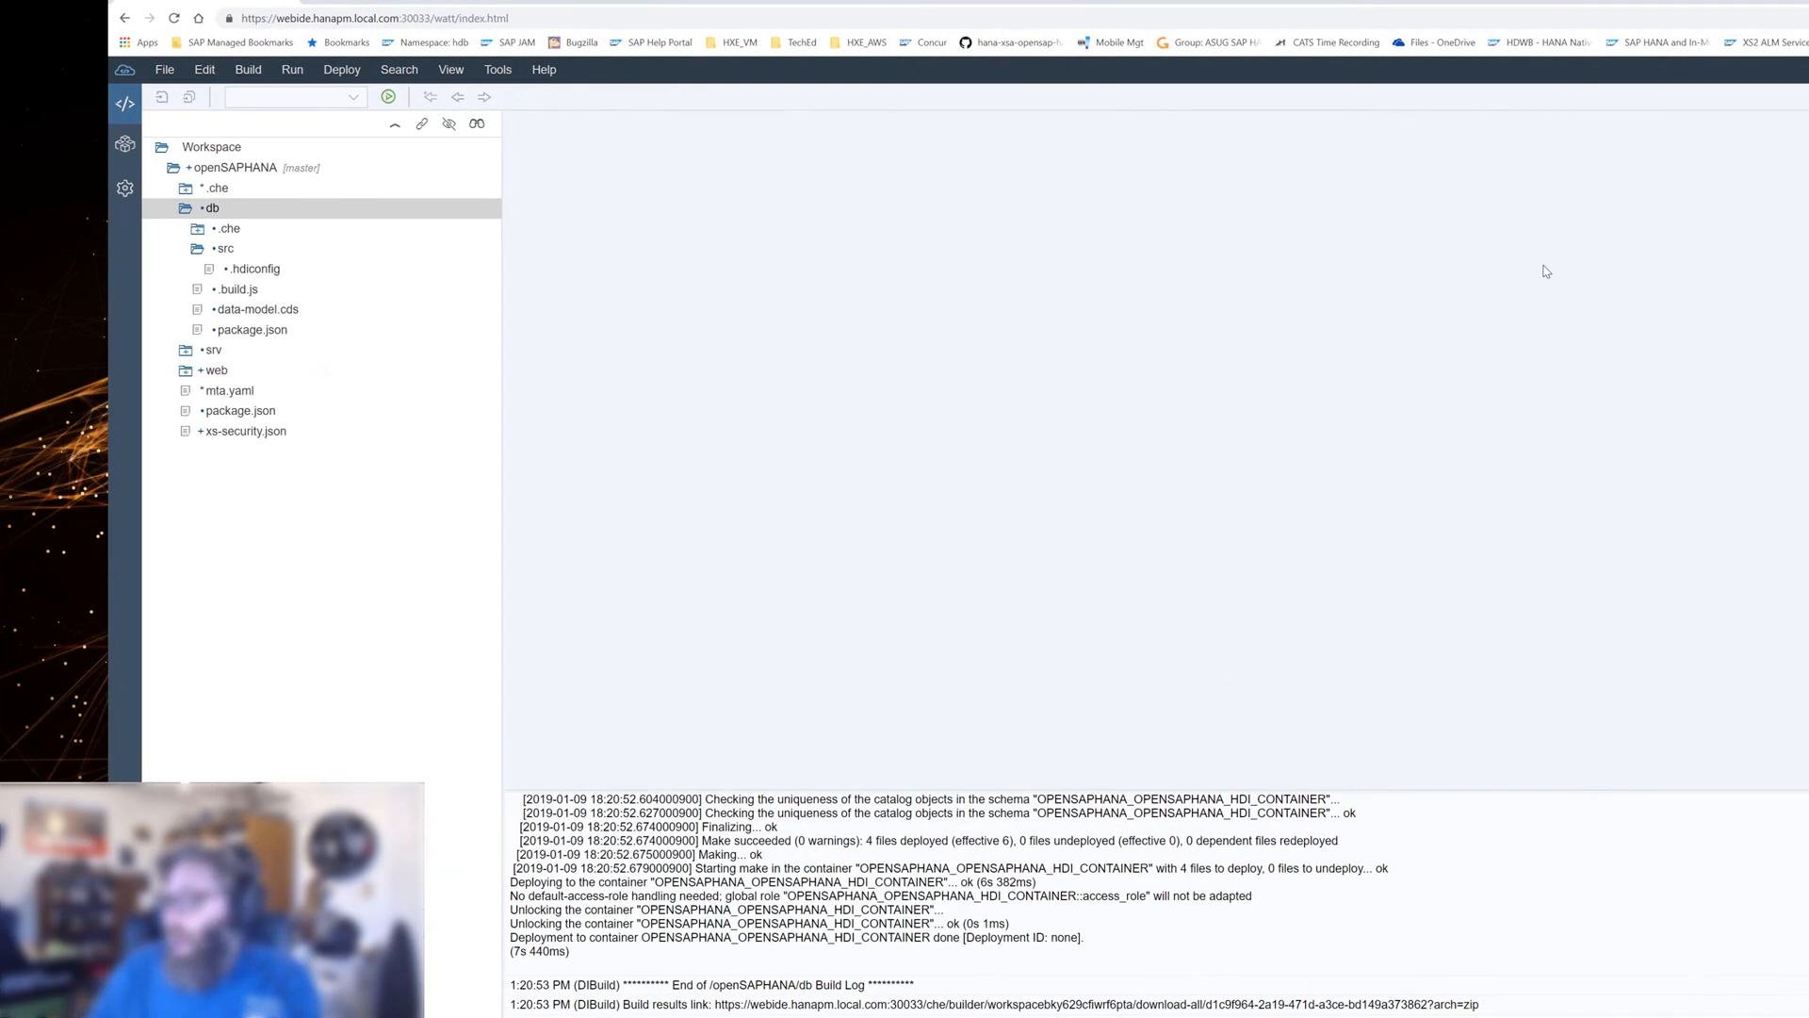
mouse_move(1615, 278)
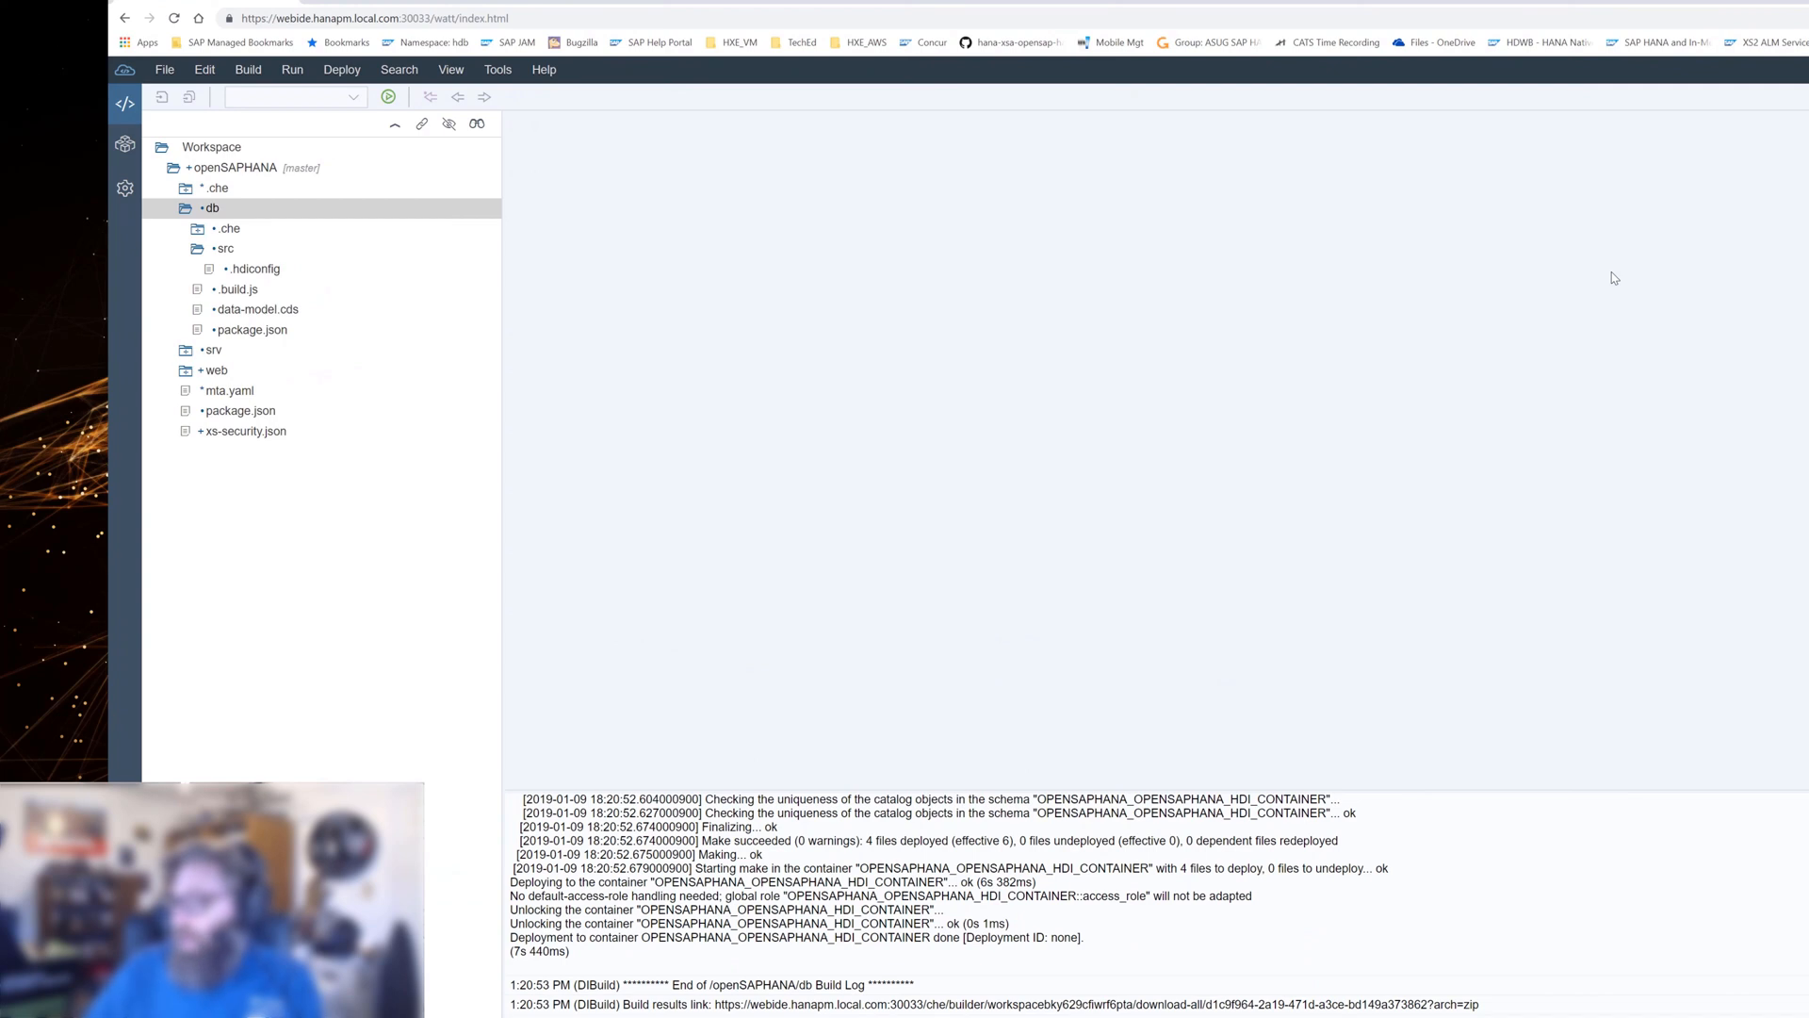
mouse_move(1631, 207)
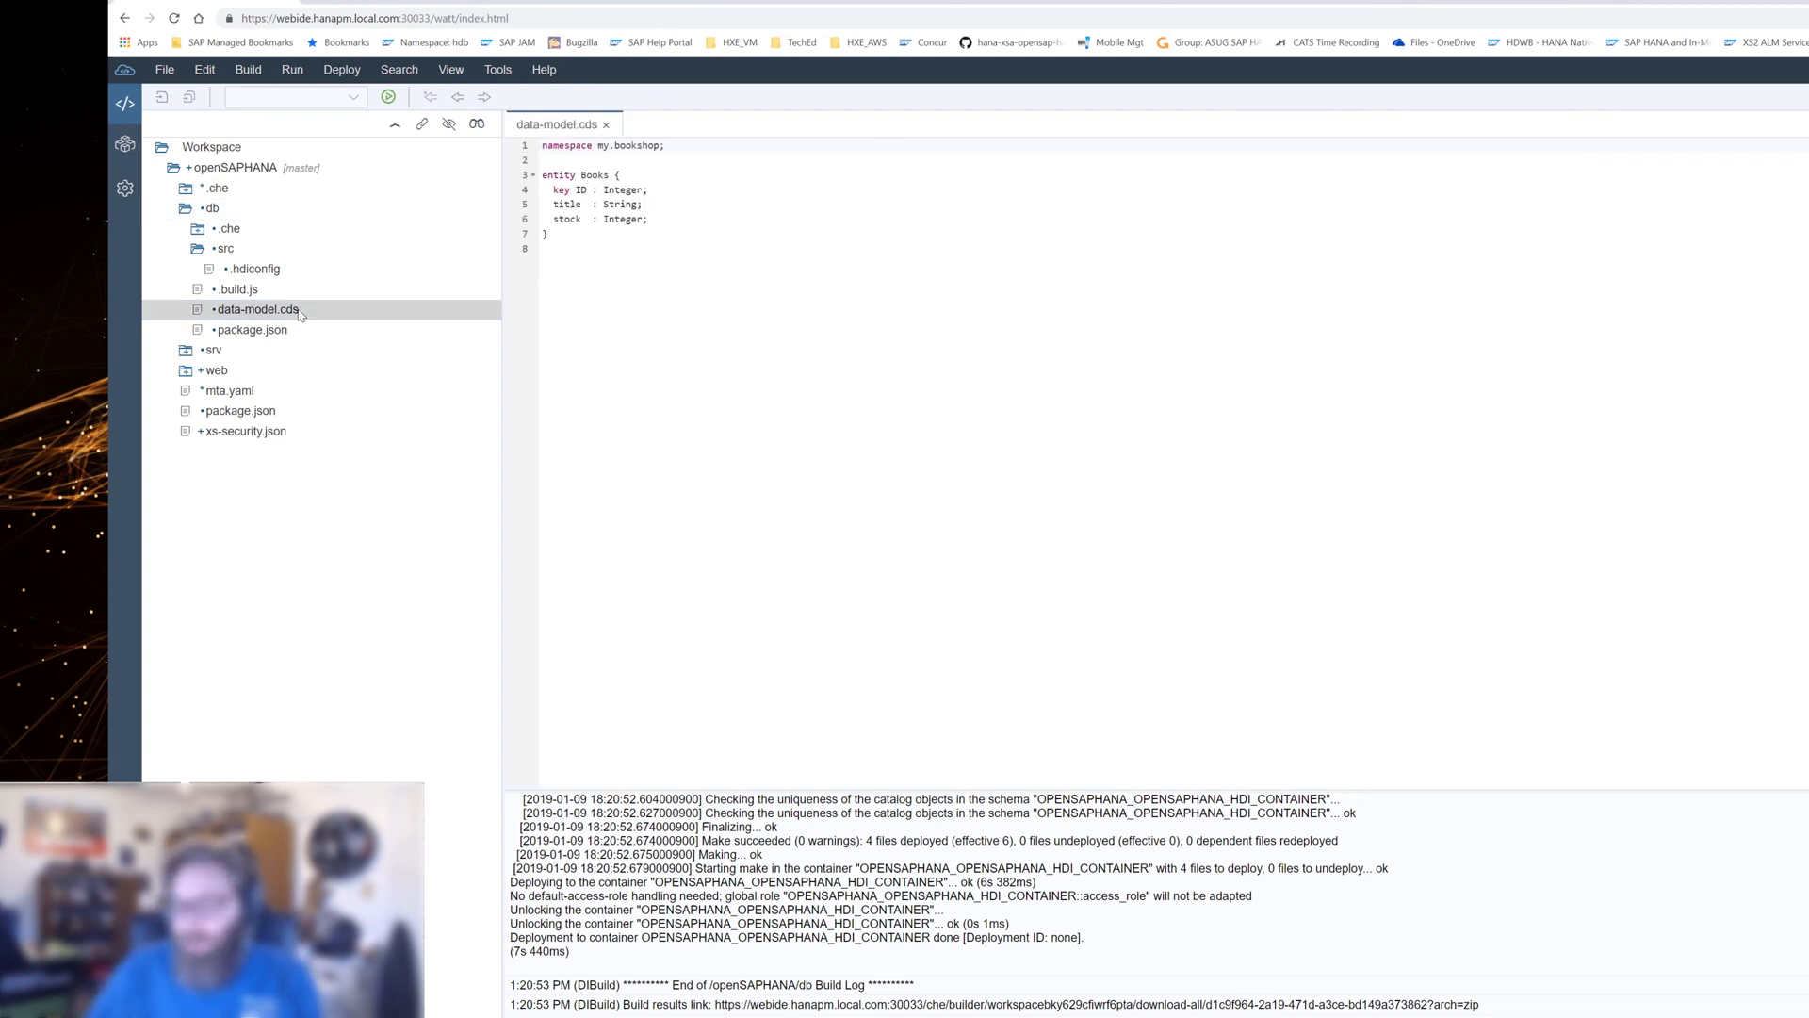
mouse_move(631, 165)
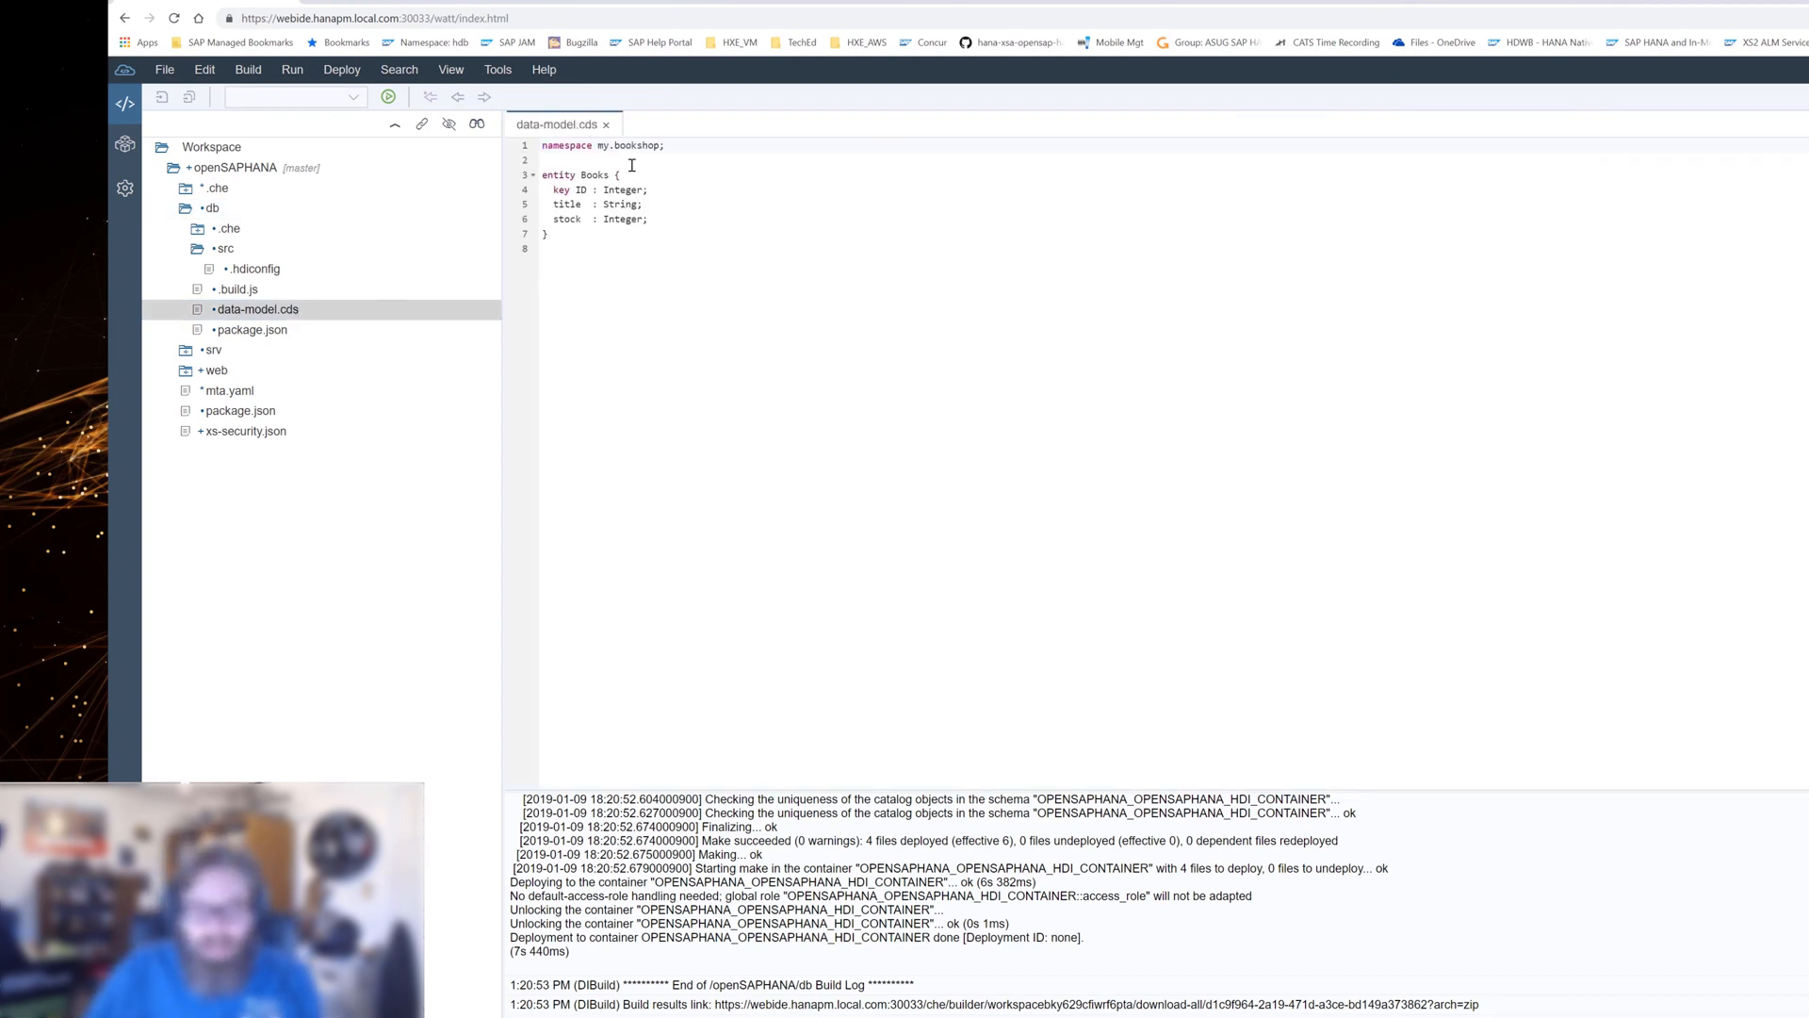
Place the cursor in the data-model.cds editor showing the Books entity.
left_click(585, 174)
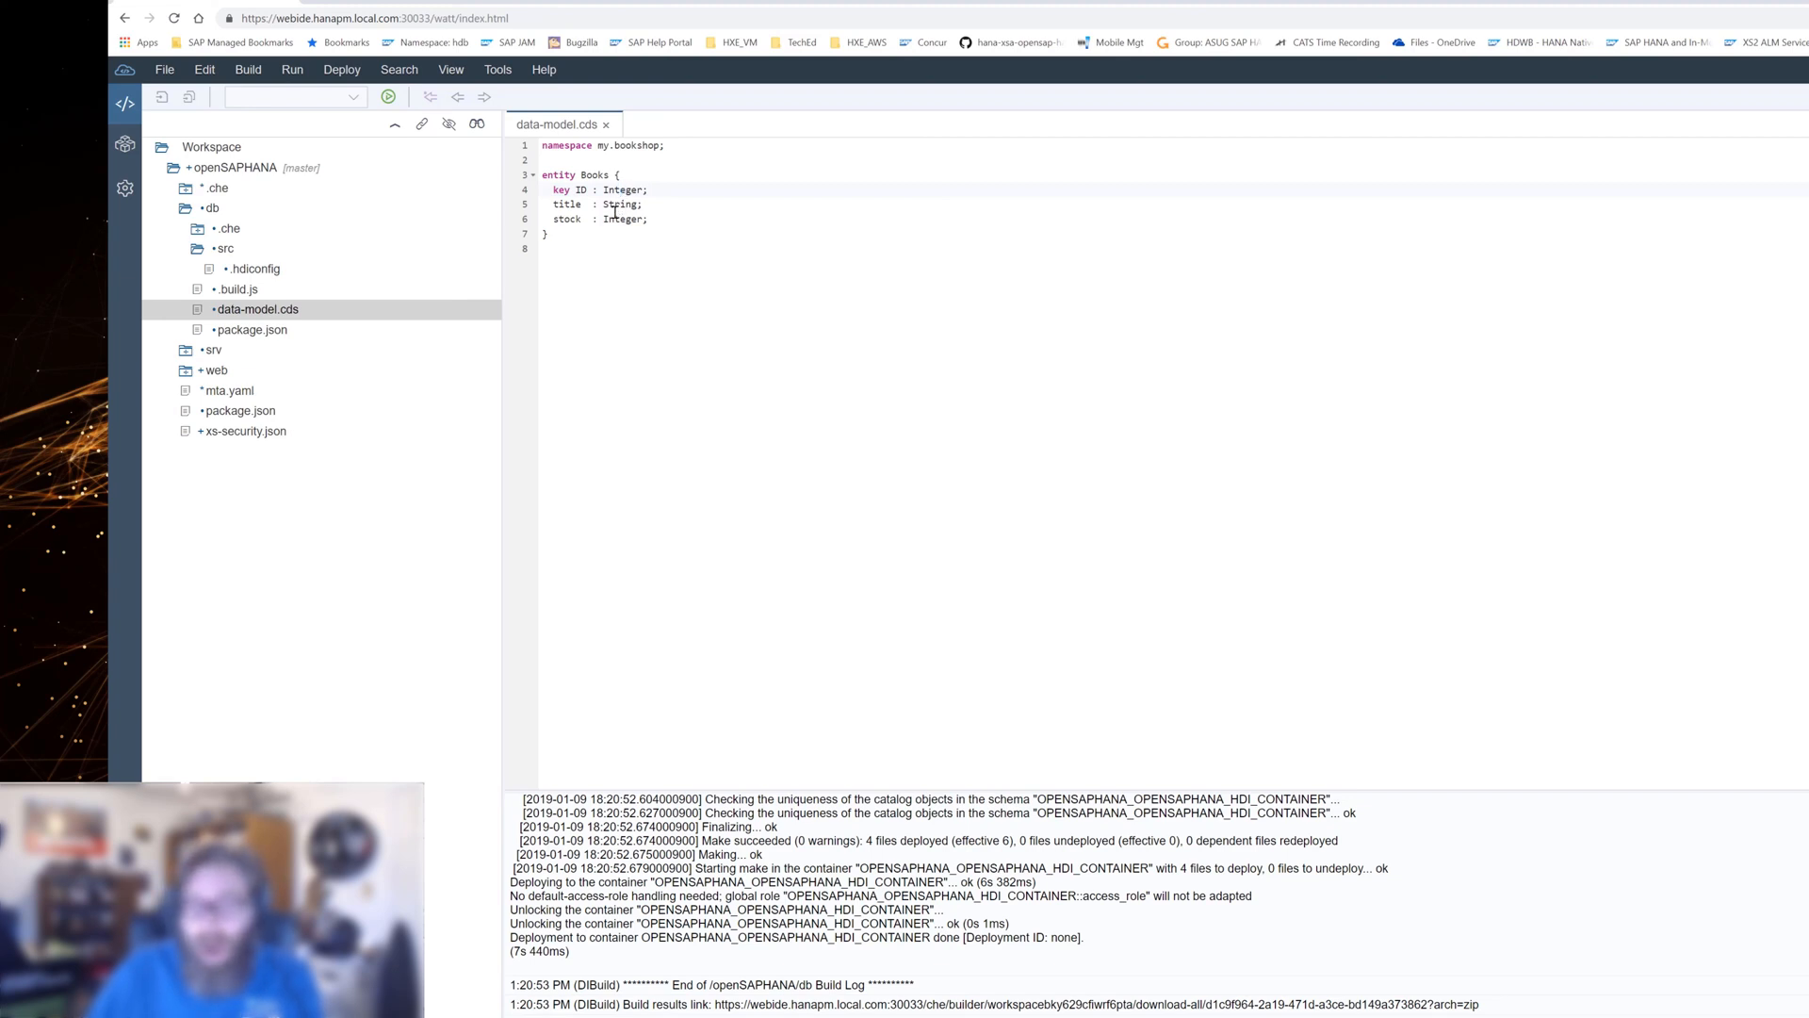
mouse_move(620, 205)
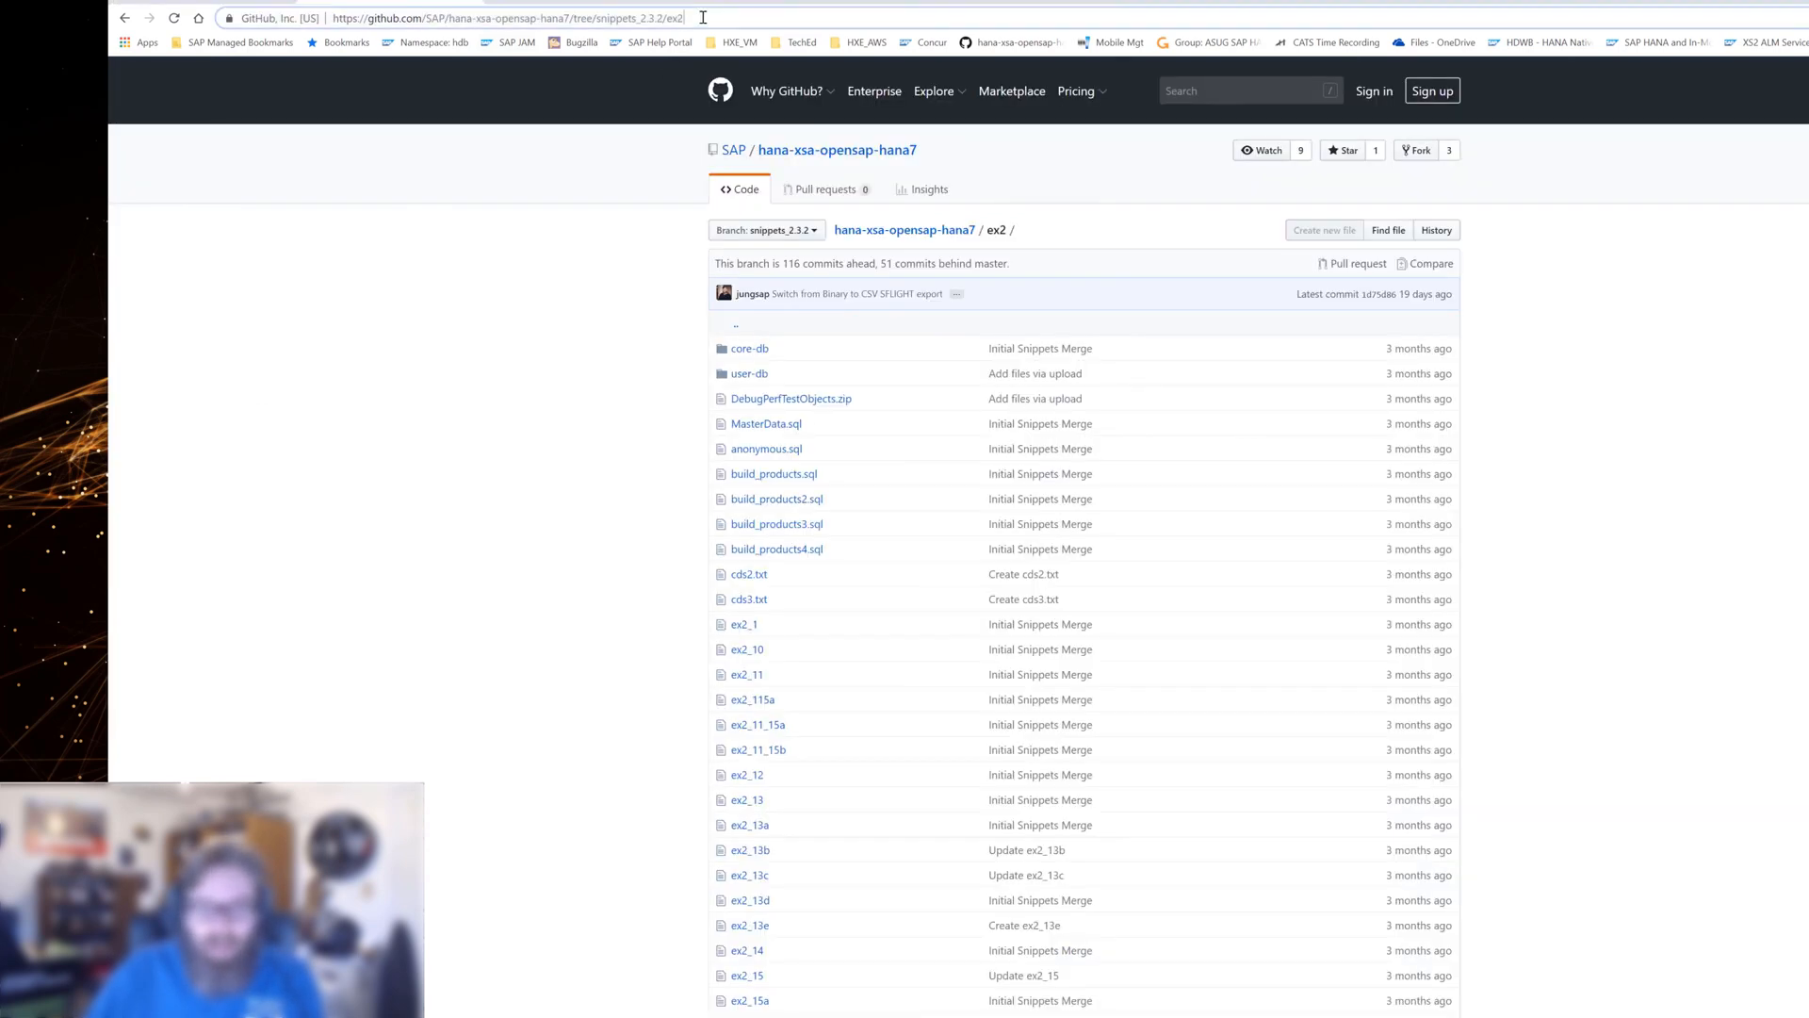
Navigate the browser to the ex2_1 snippet by appending /ex2_1 to the ex2 URL.
left_click(461, 17)
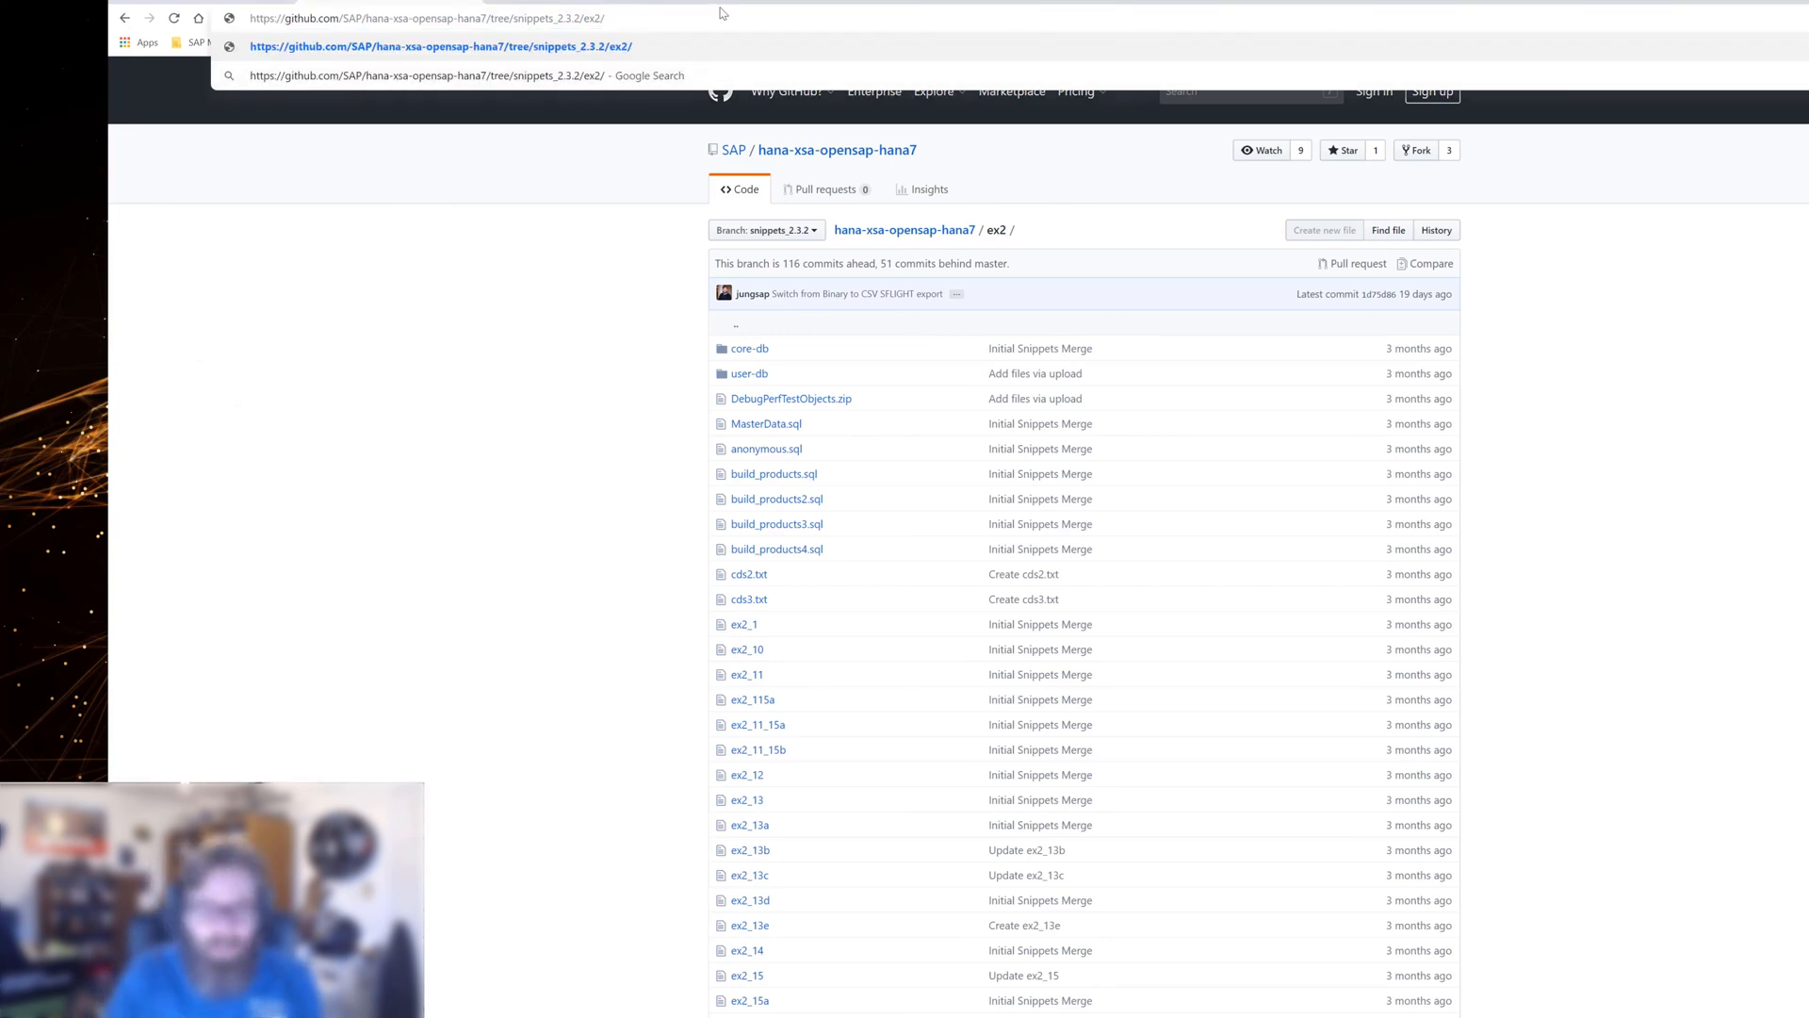
type("/ex2_1")
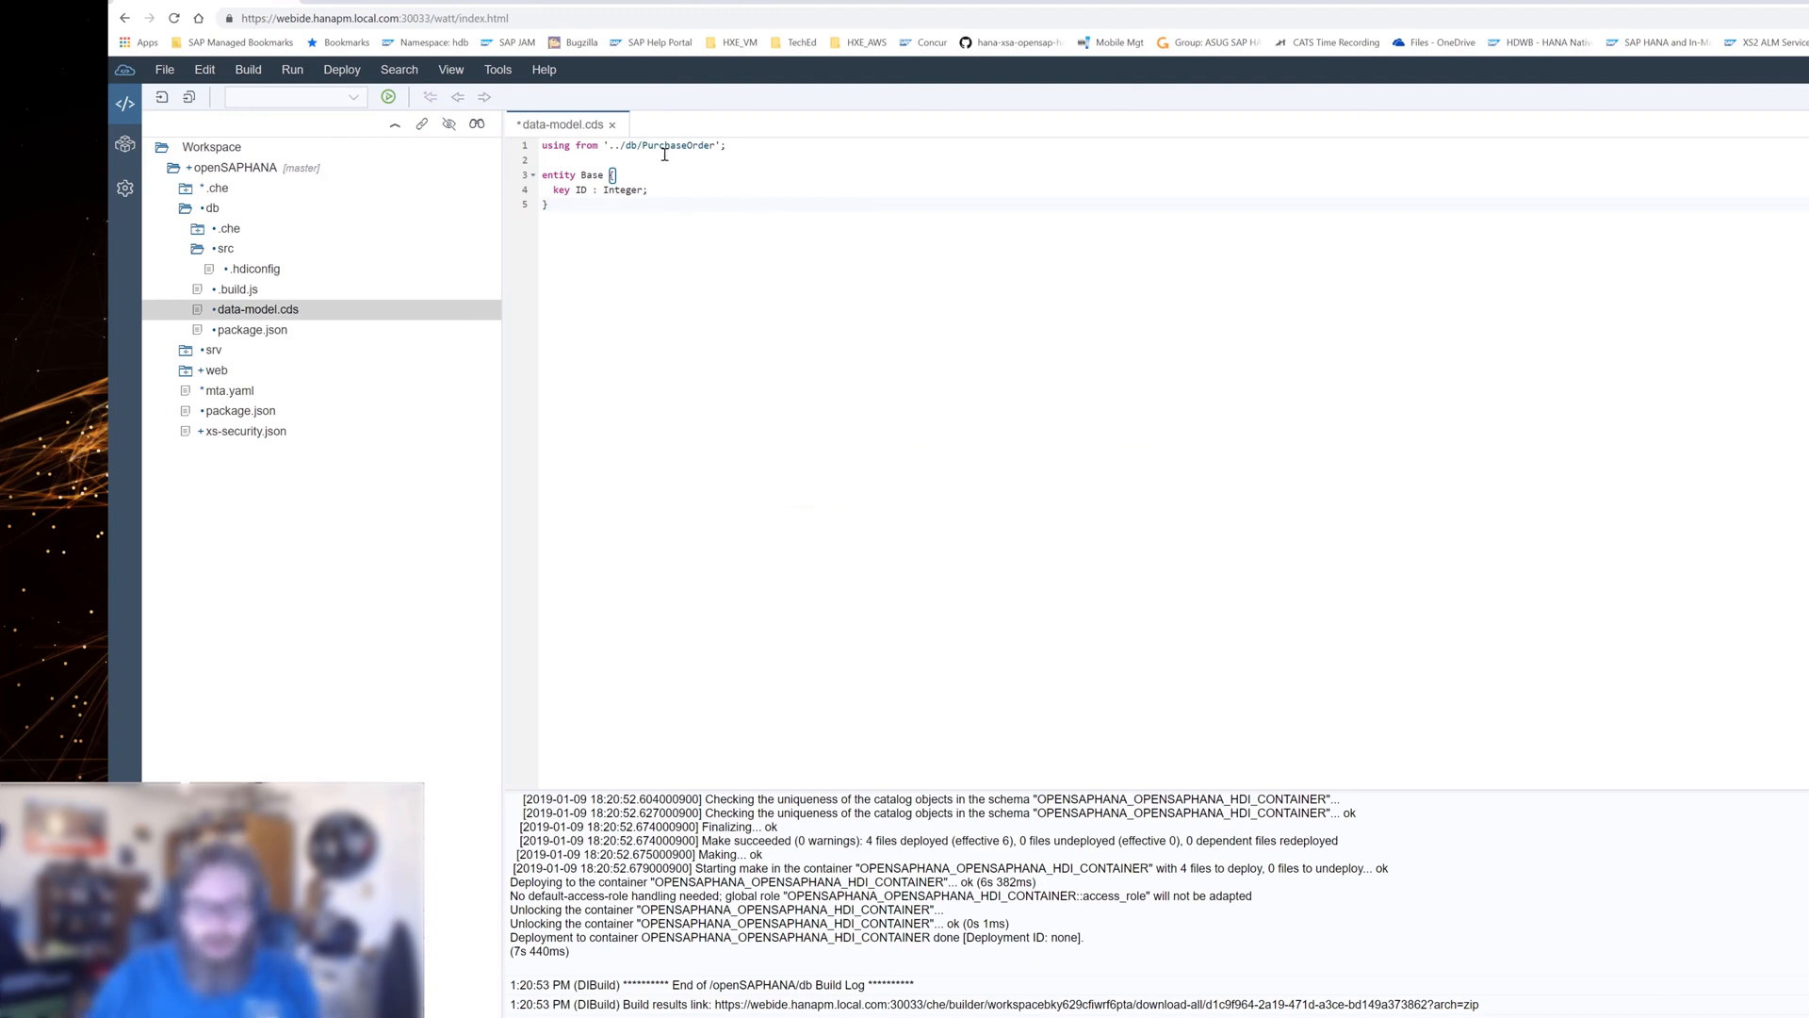
mouse_move(876, 374)
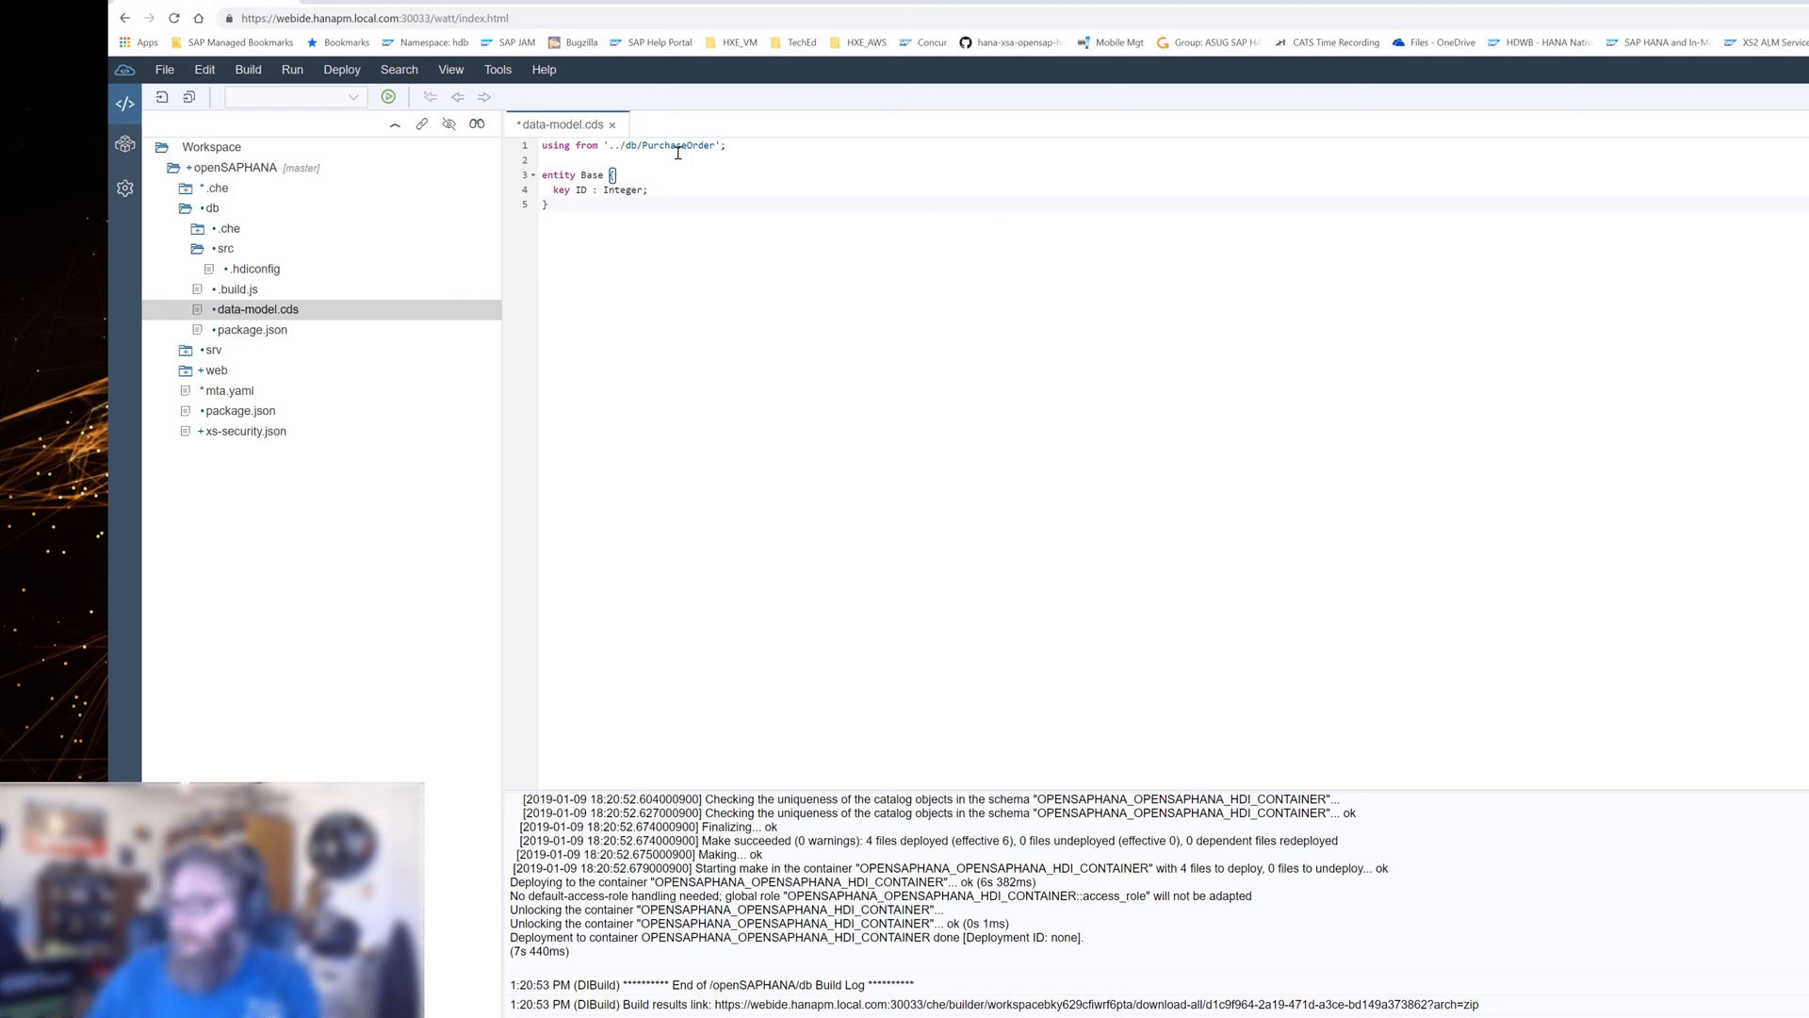
Create a new file named PurchaseOrder.cds in the db module.
left_click(212, 207)
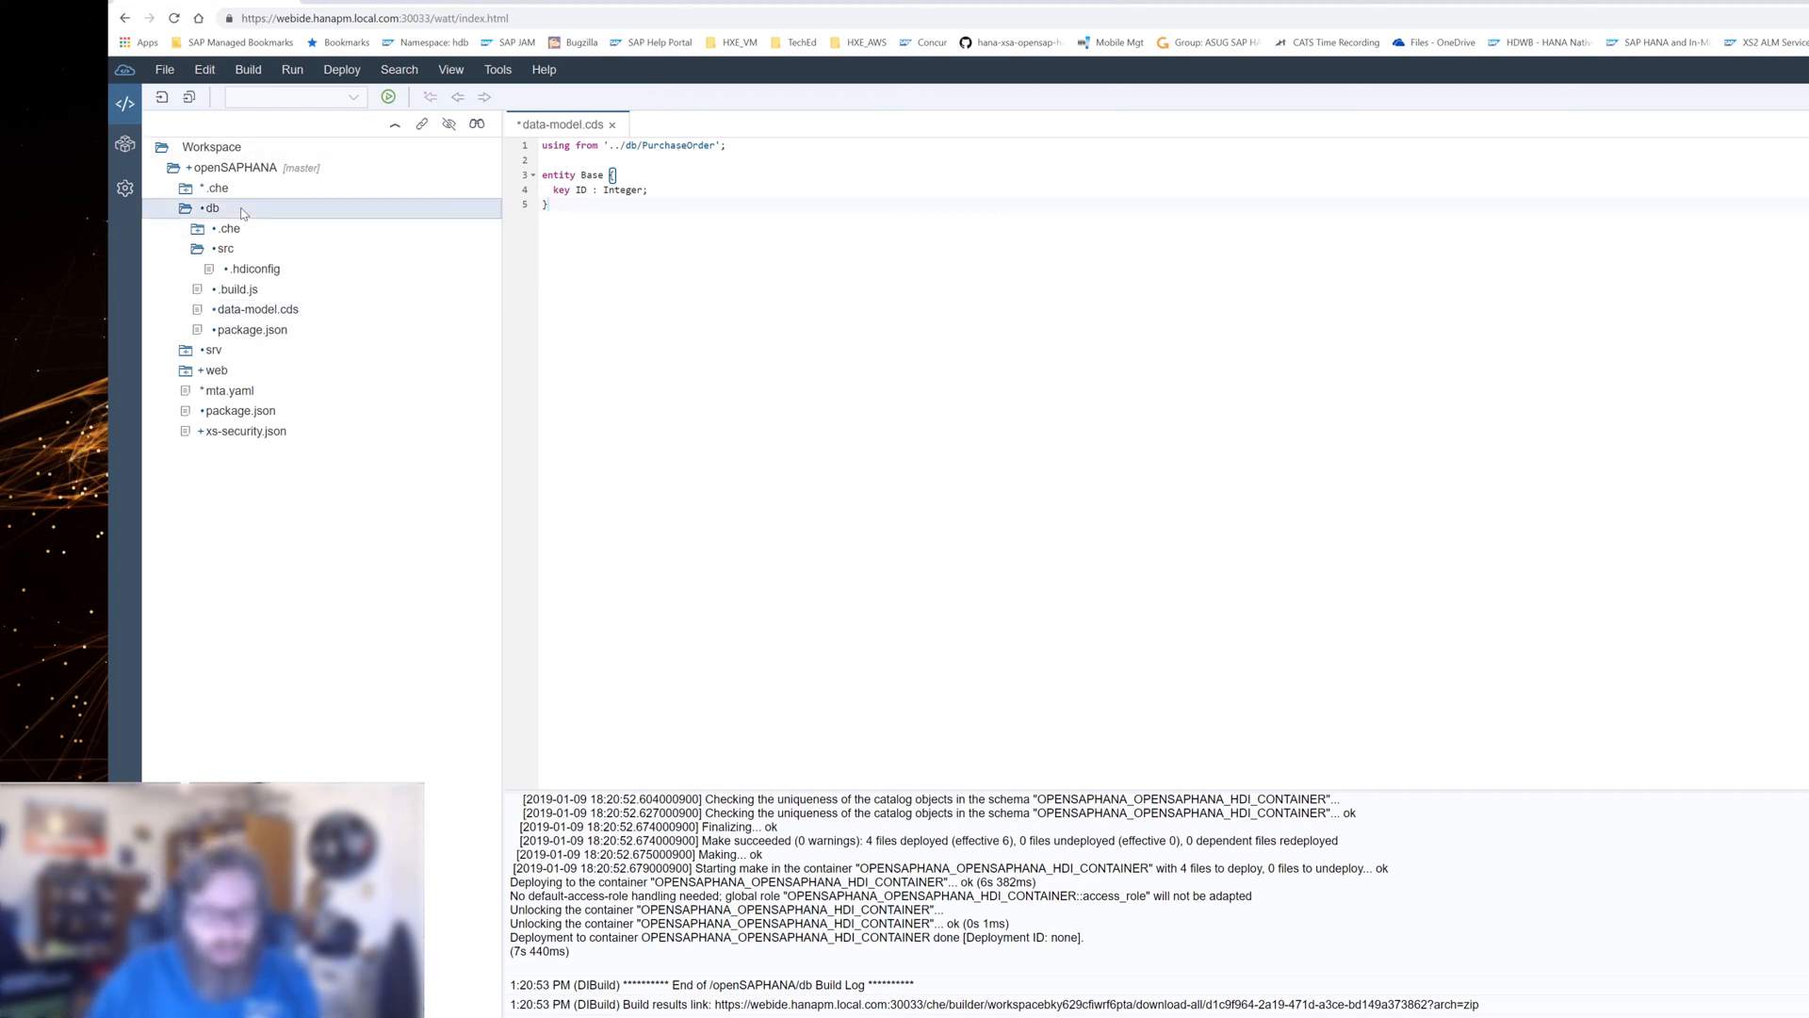
right_click(211, 207)
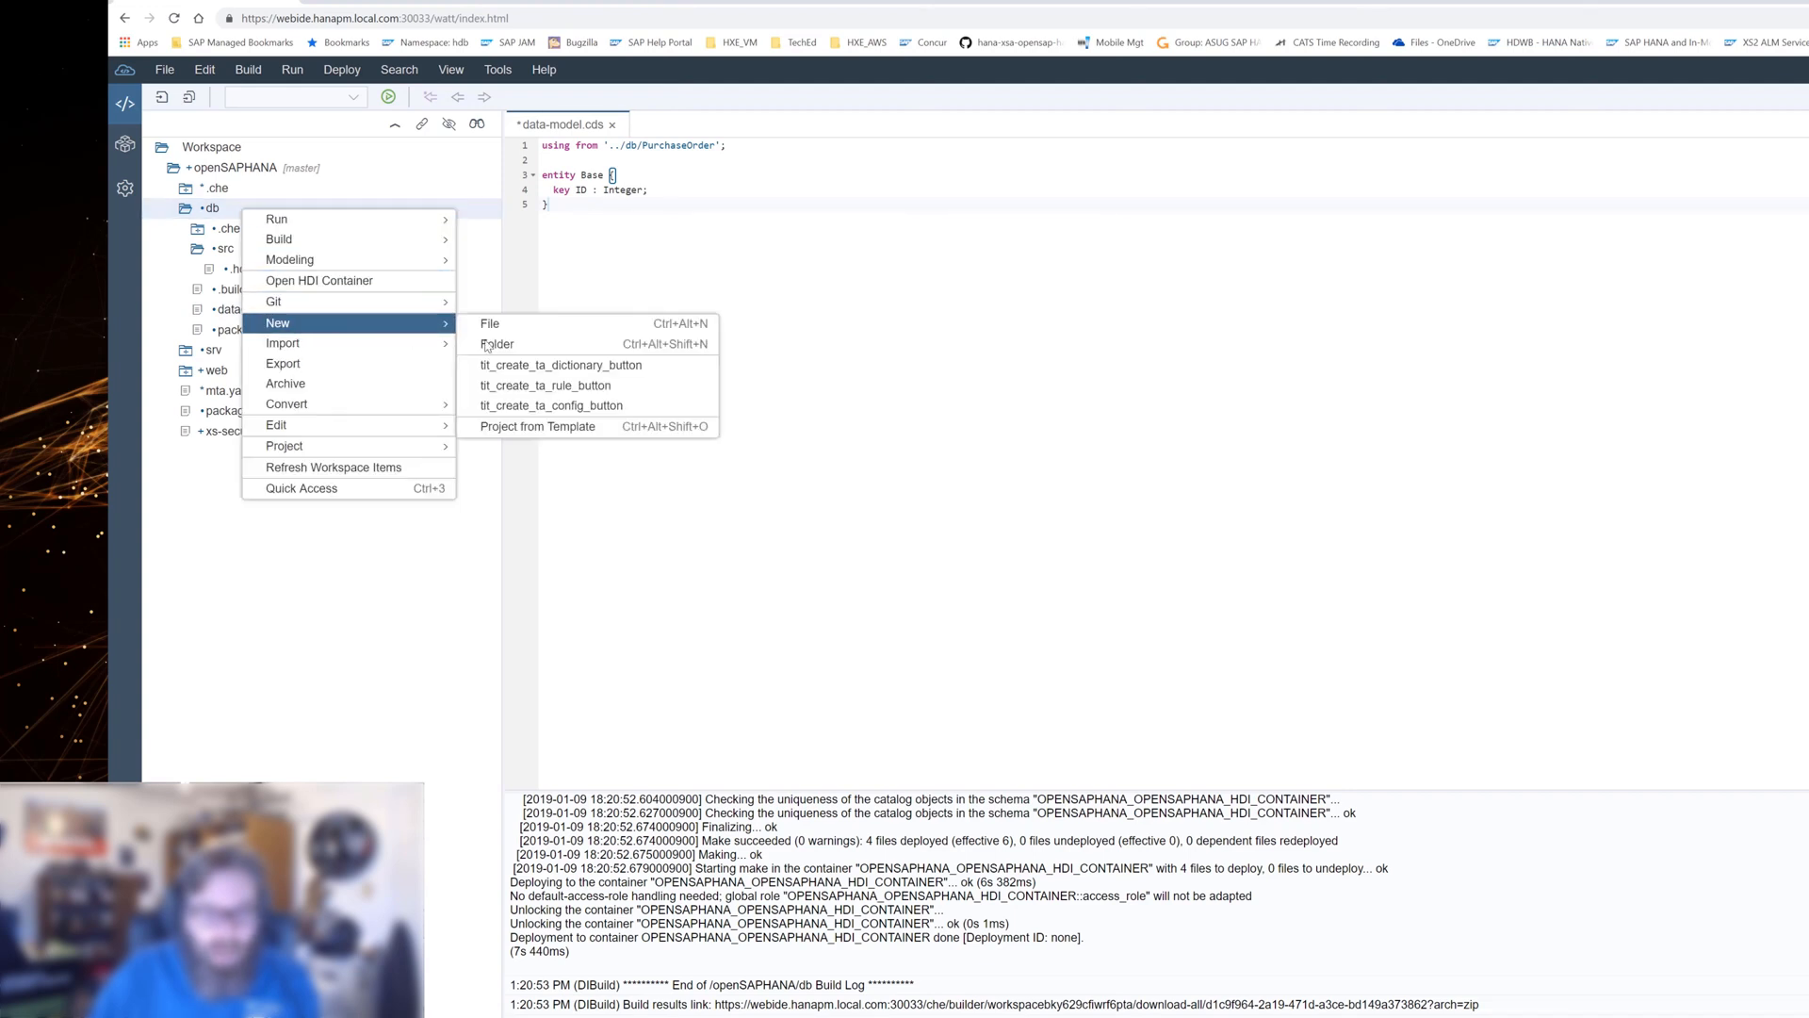
left_click(489, 323)
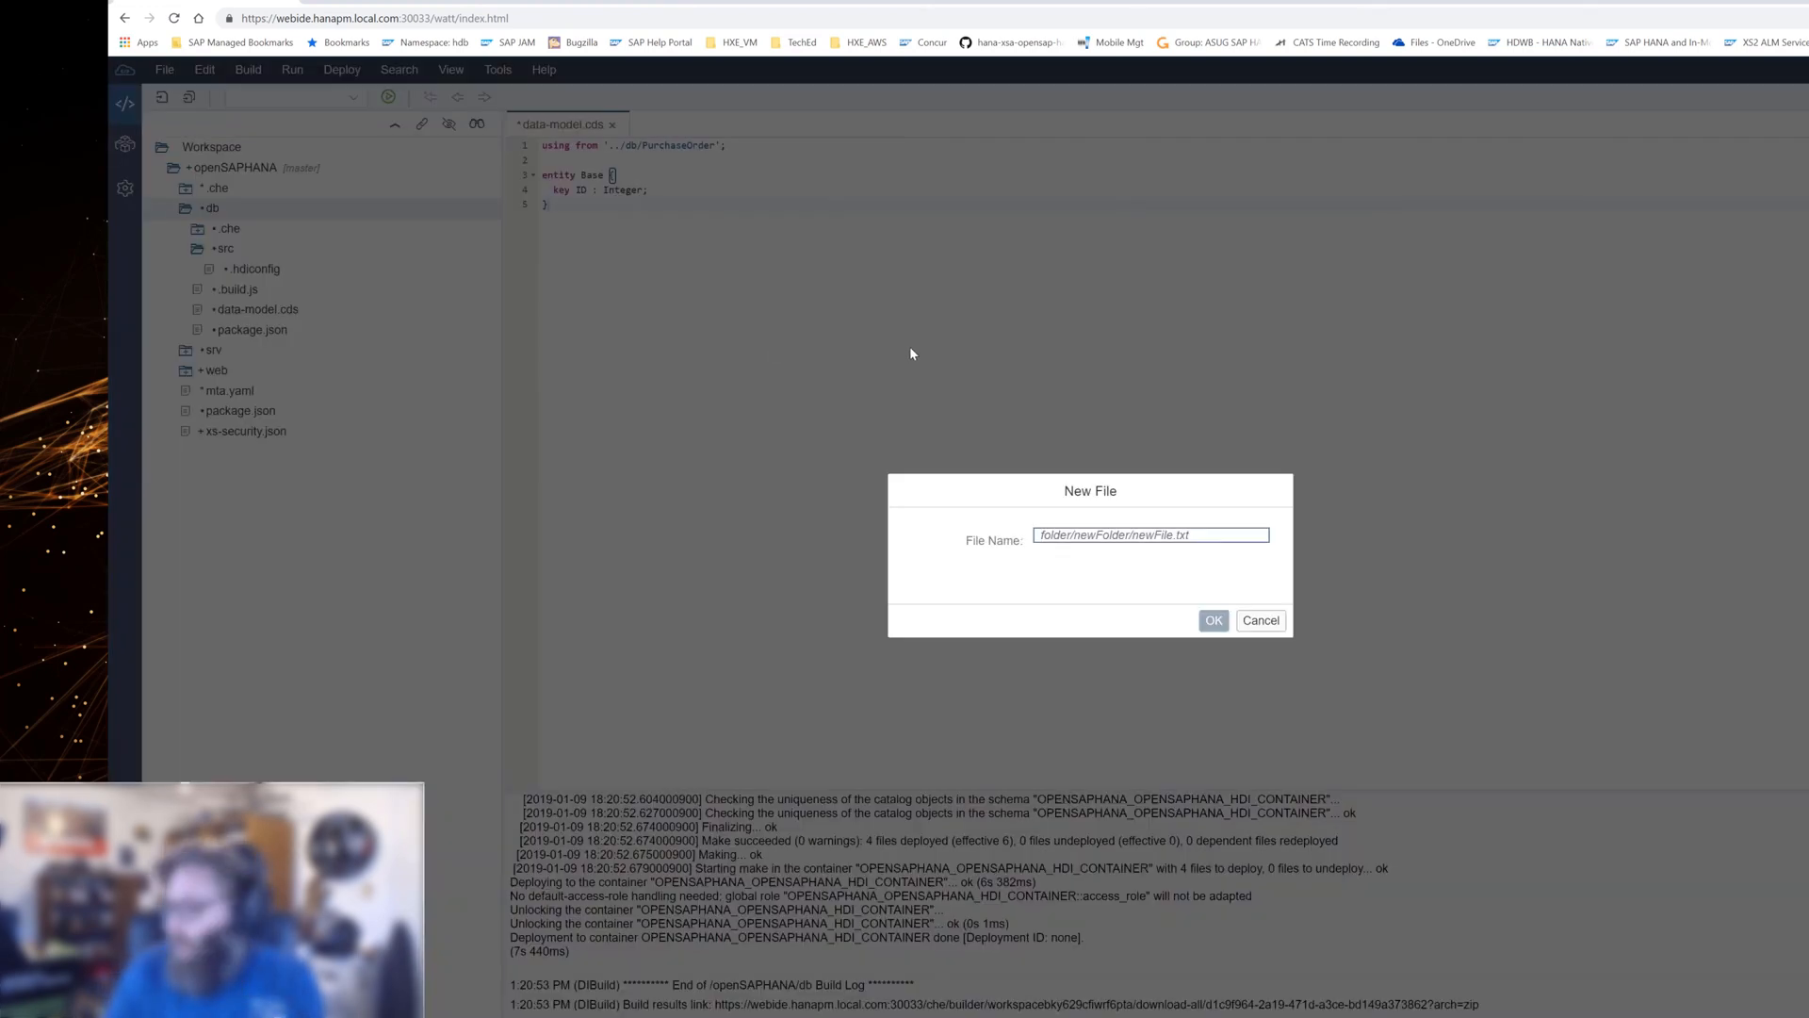
type("PurchaseOrder.c")
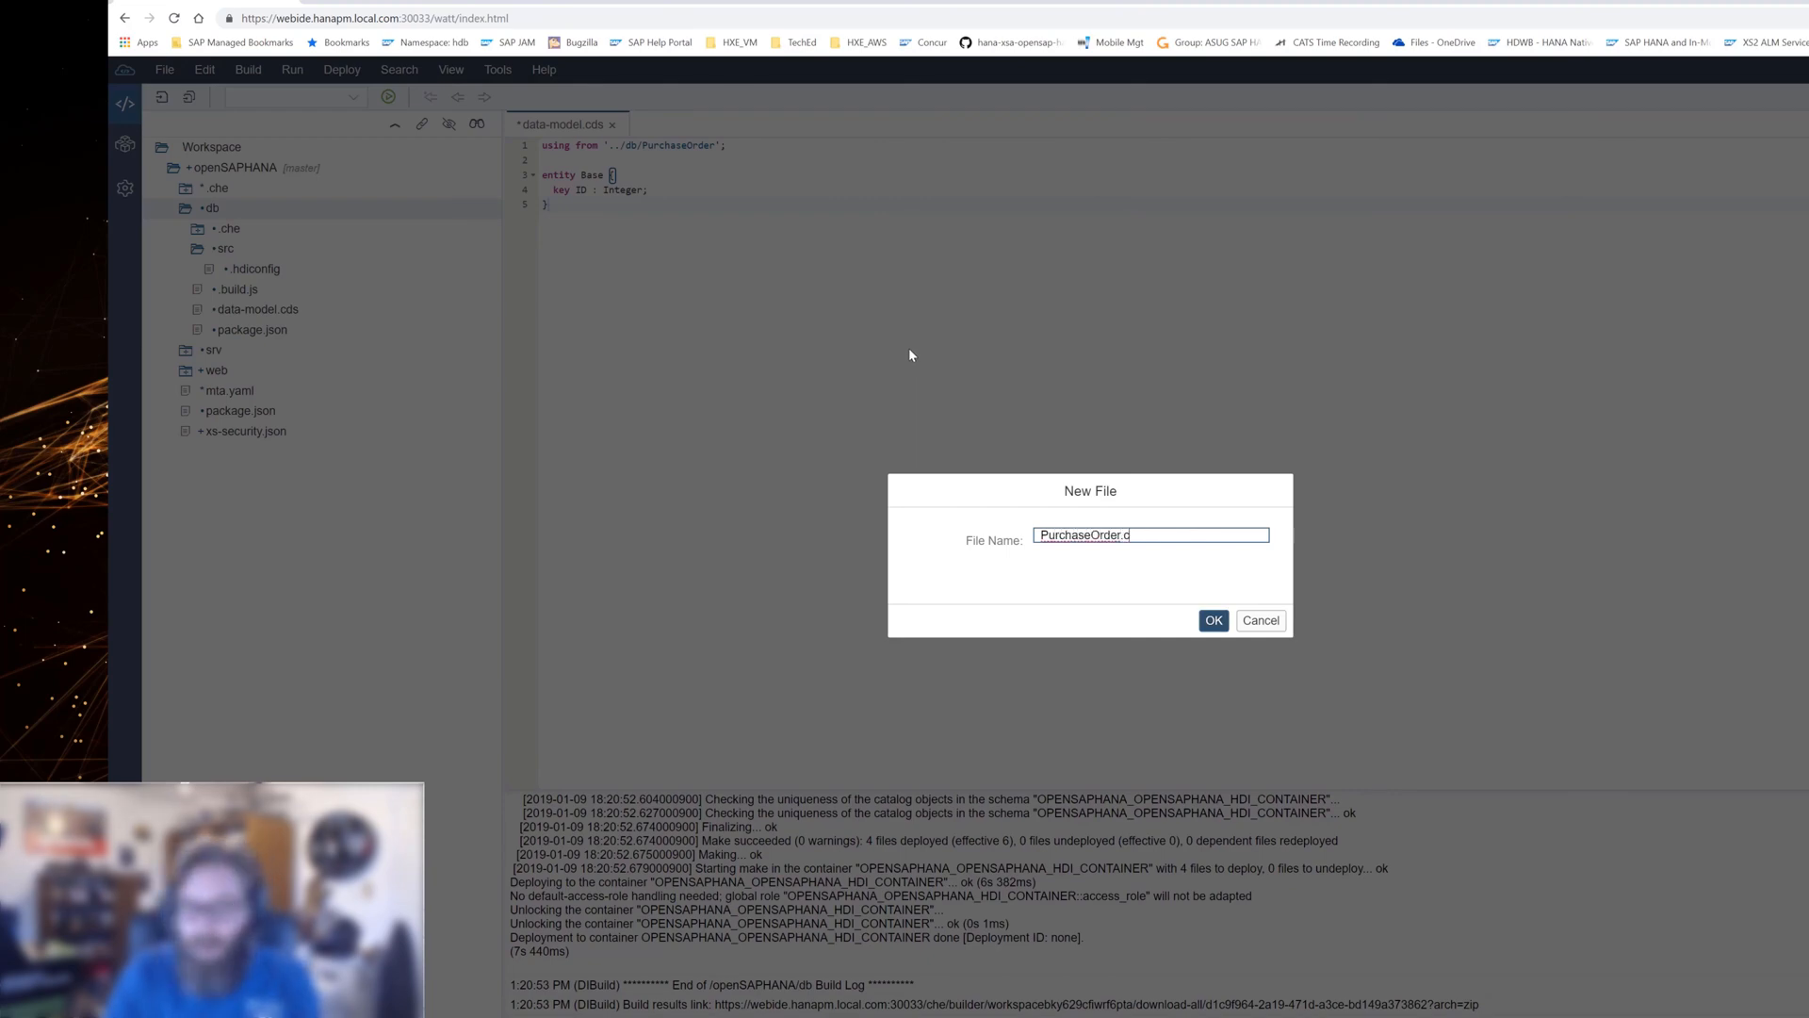
left_click(1212, 620)
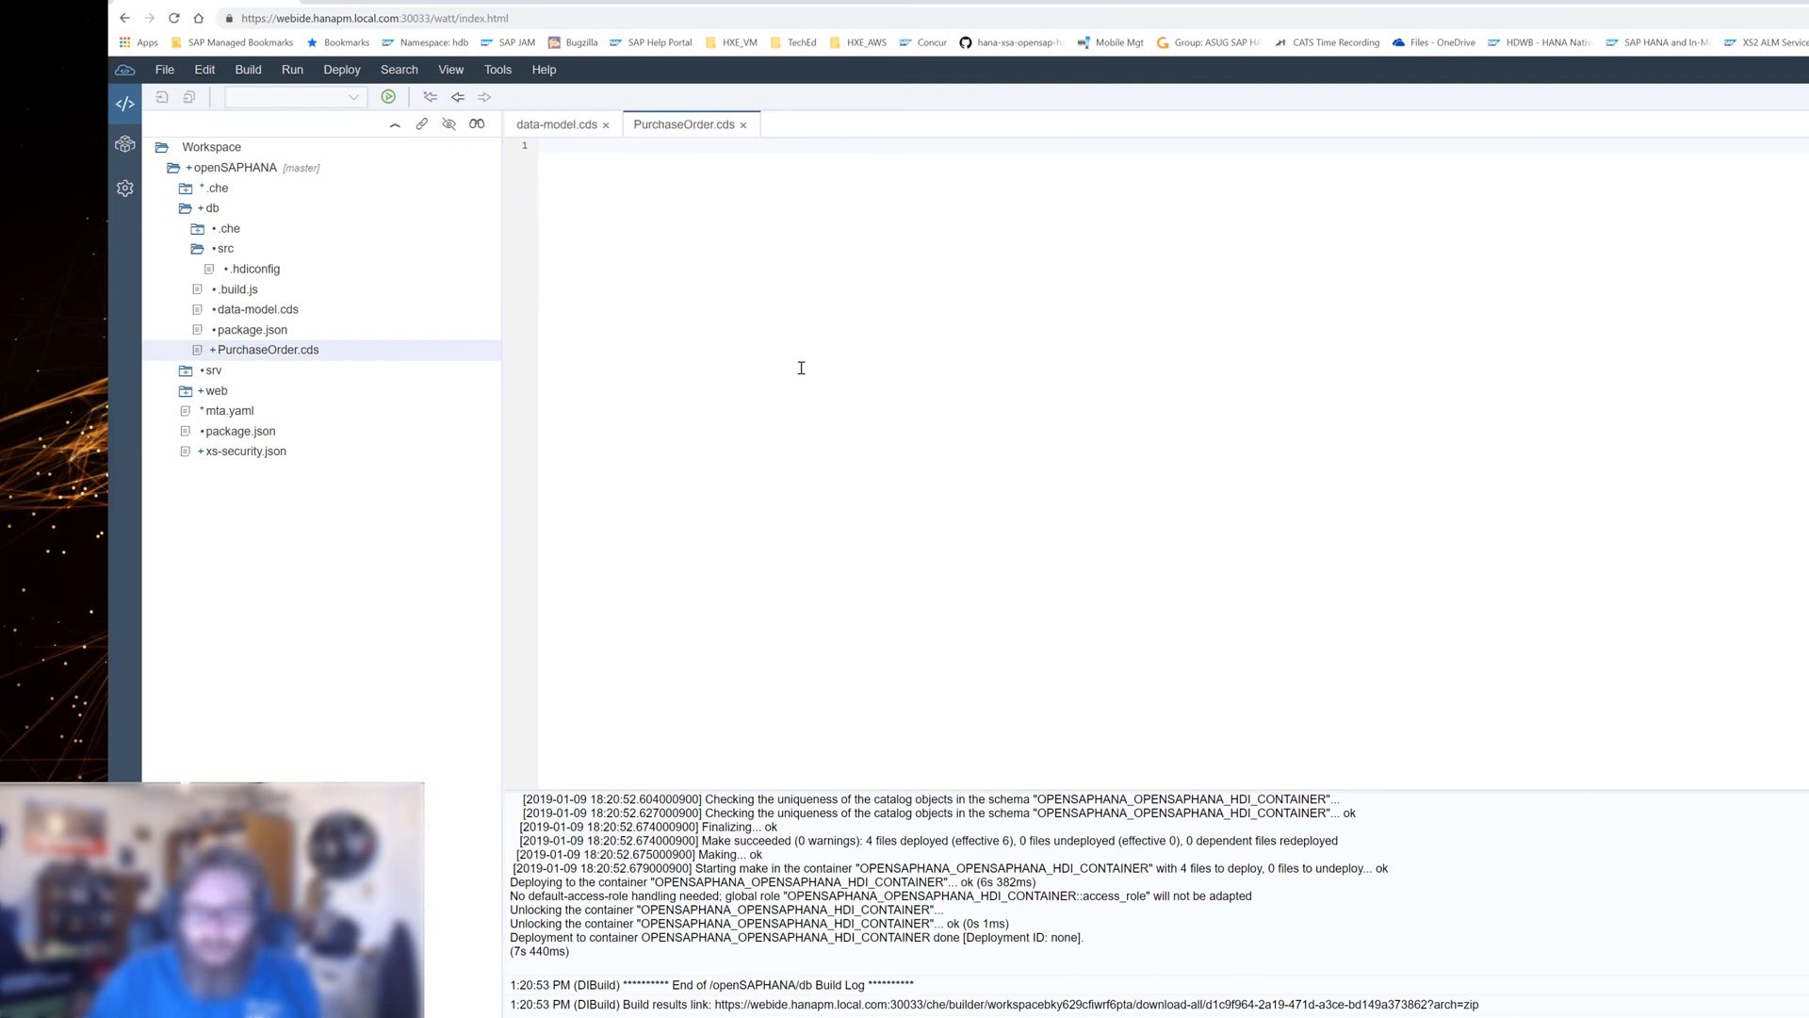
Save data-model.cds with its Base entity importing PurchaseOrder.
left_click(555, 124)
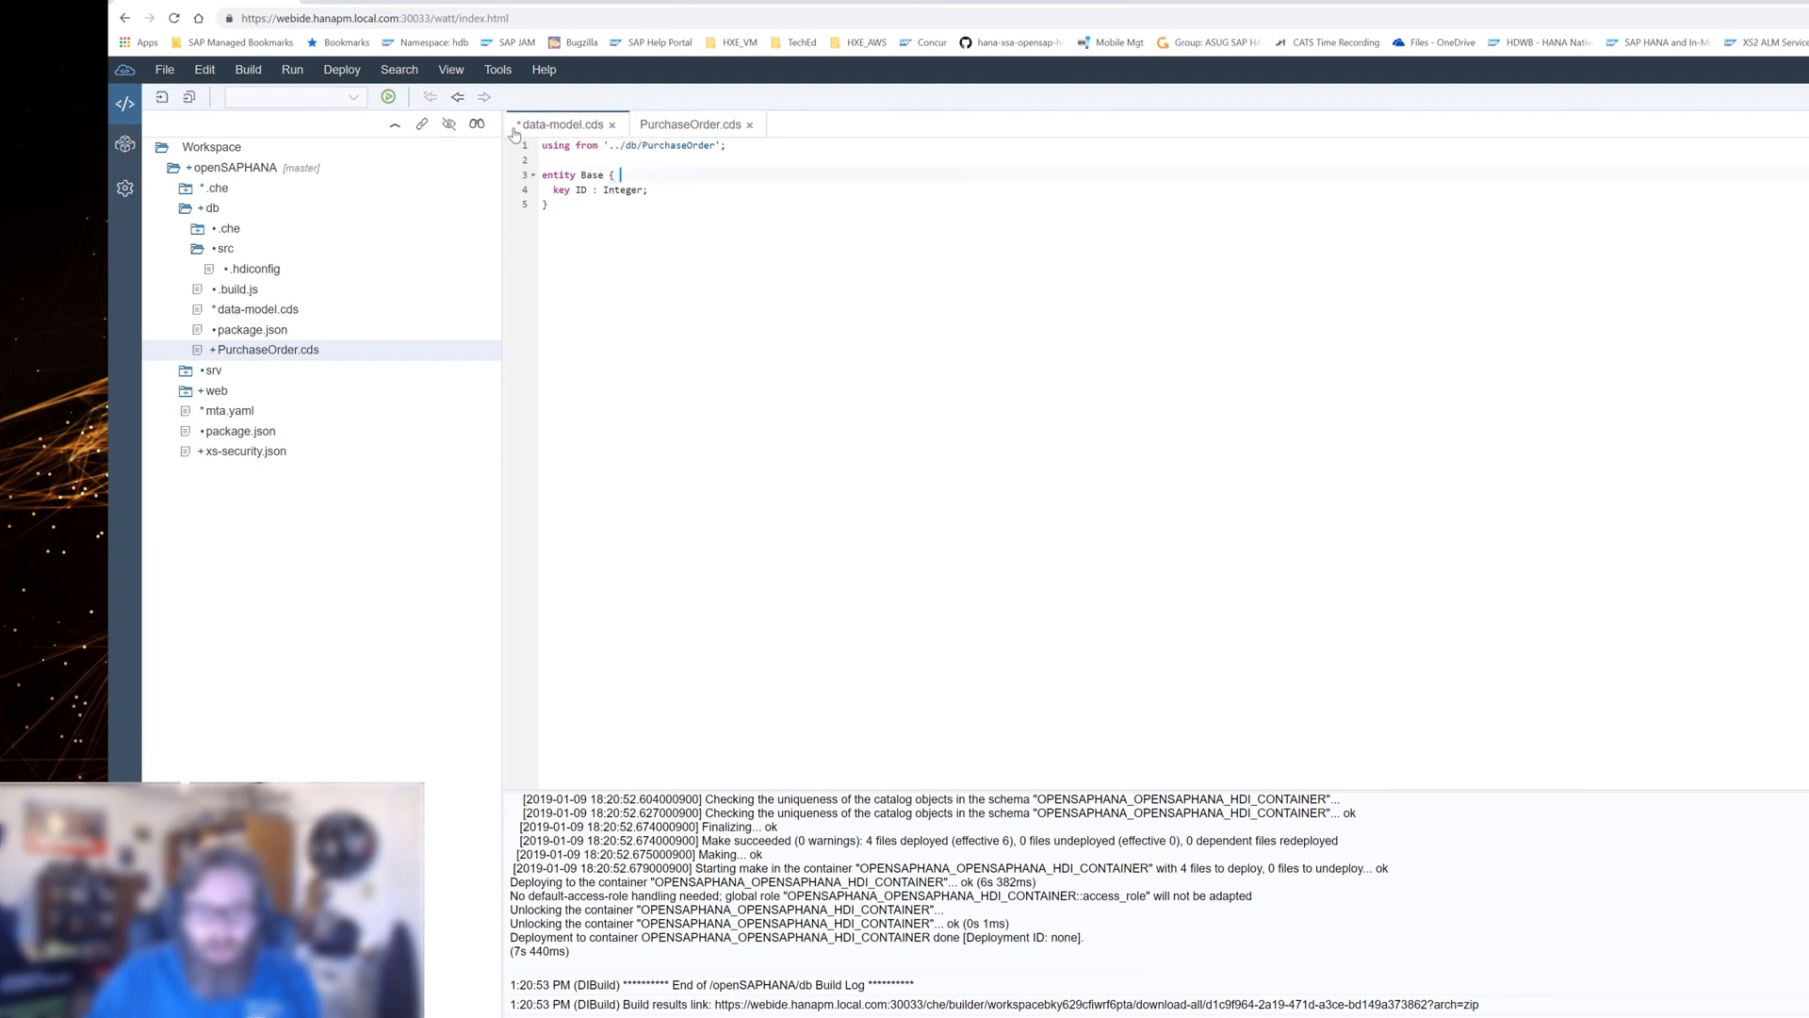
mouse_move(565, 124)
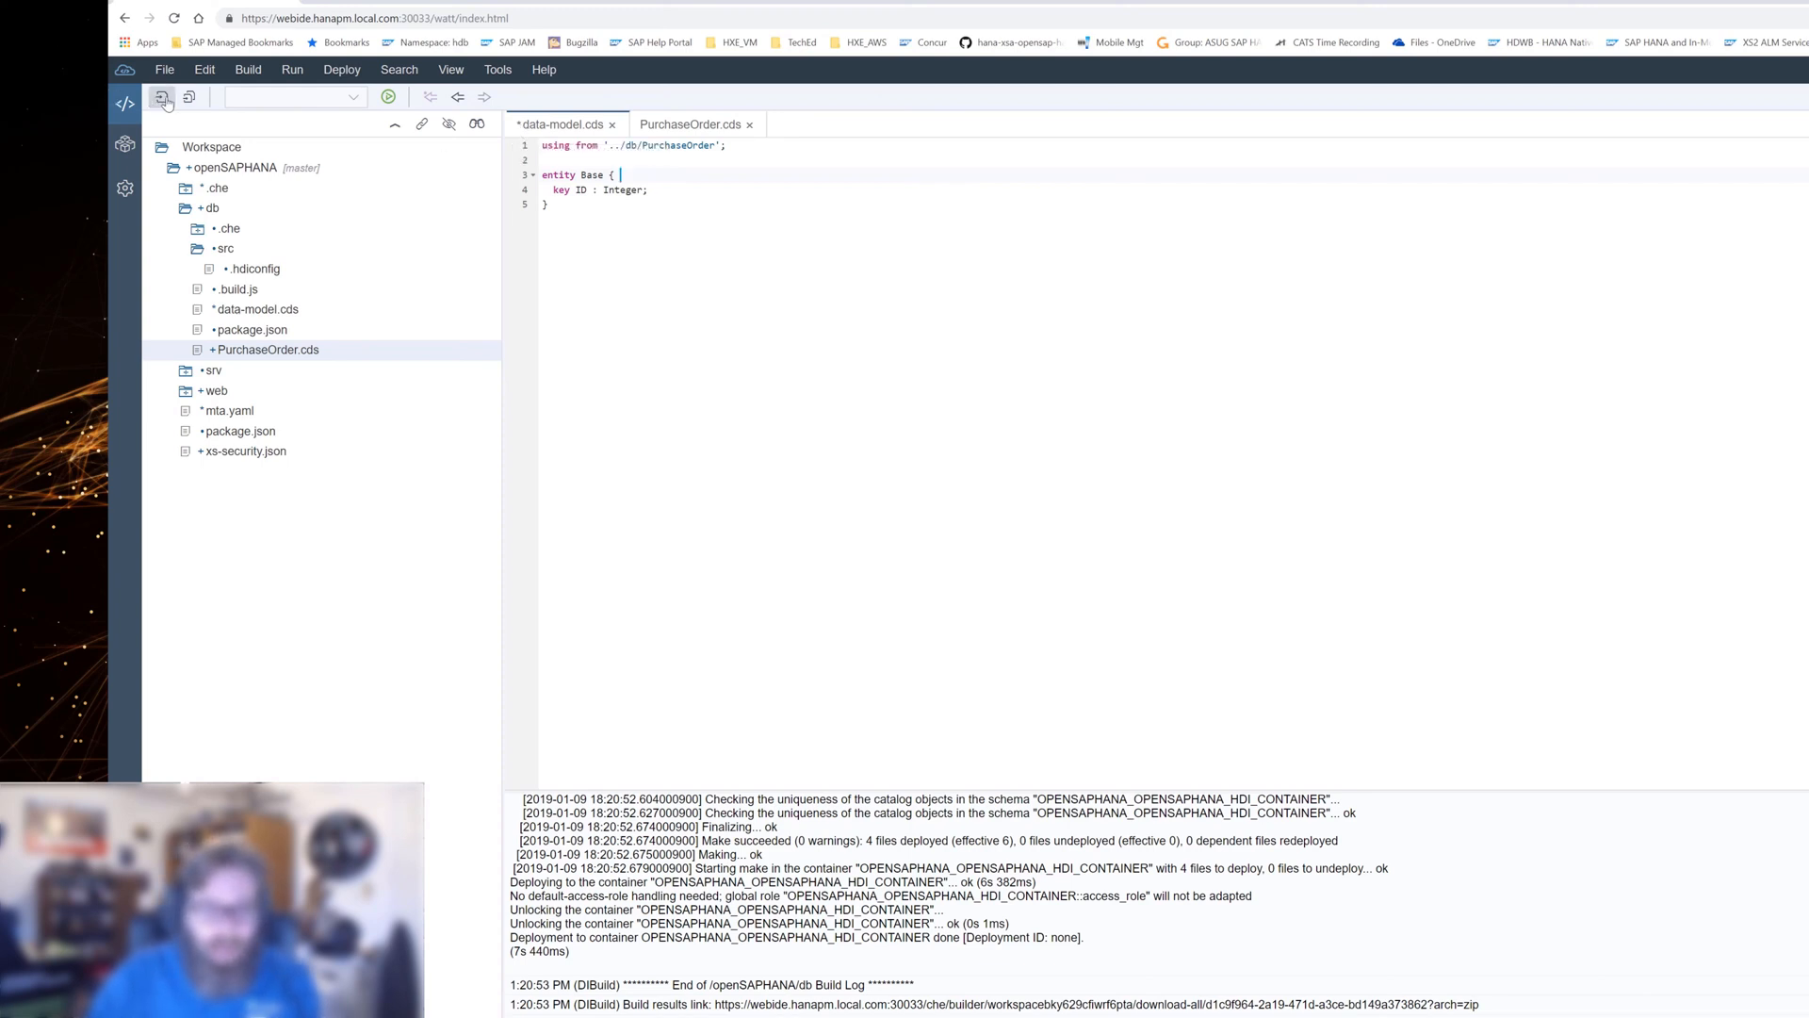
left_click(161, 97)
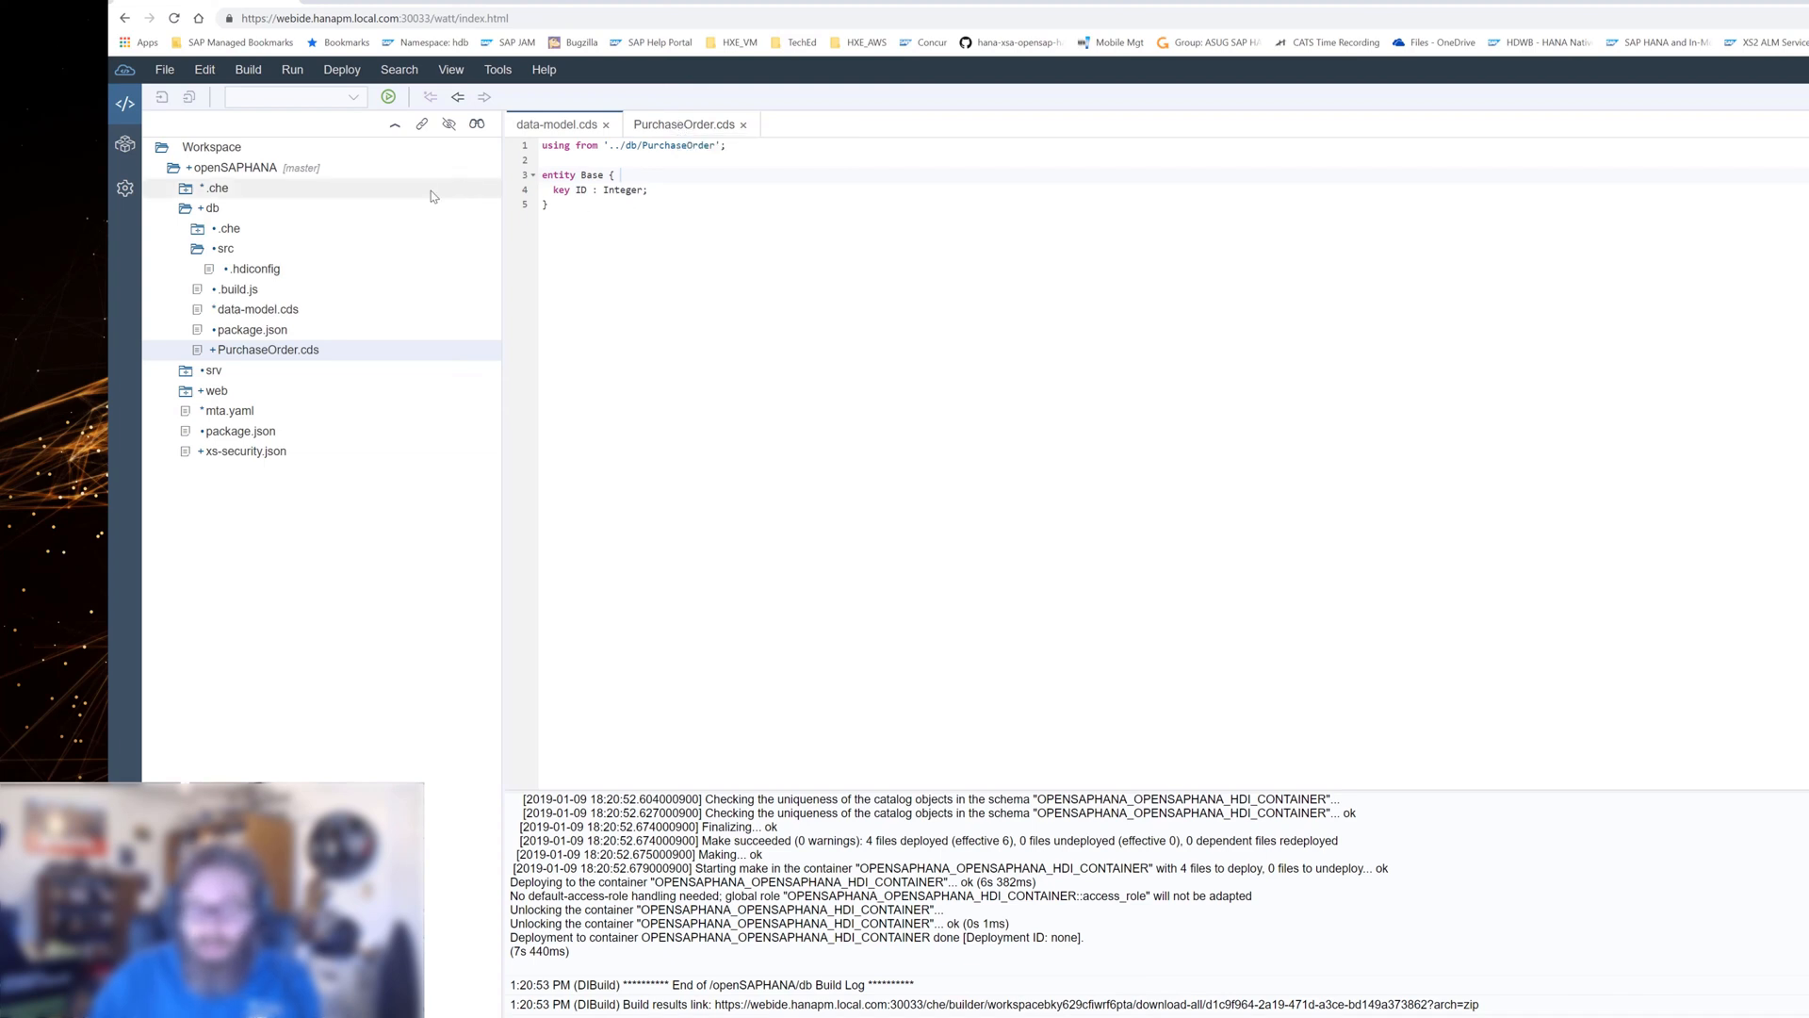
mouse_move(374, 176)
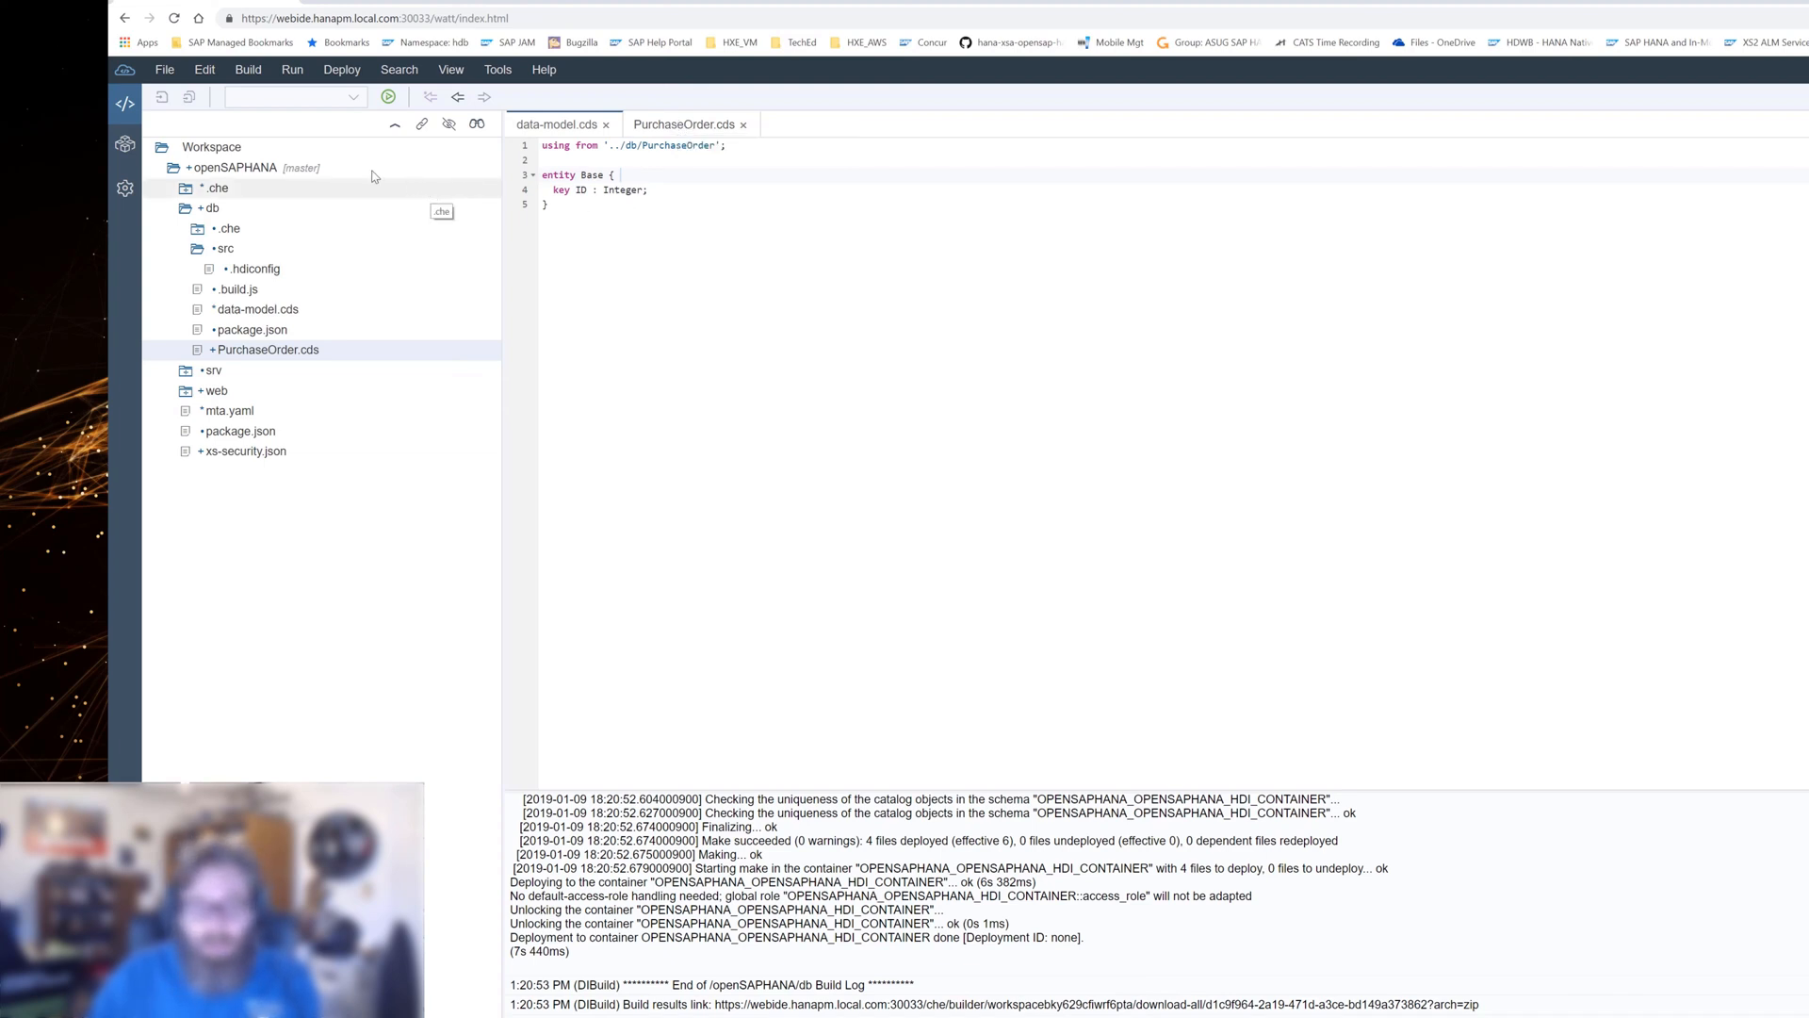
mouse_move(323, 196)
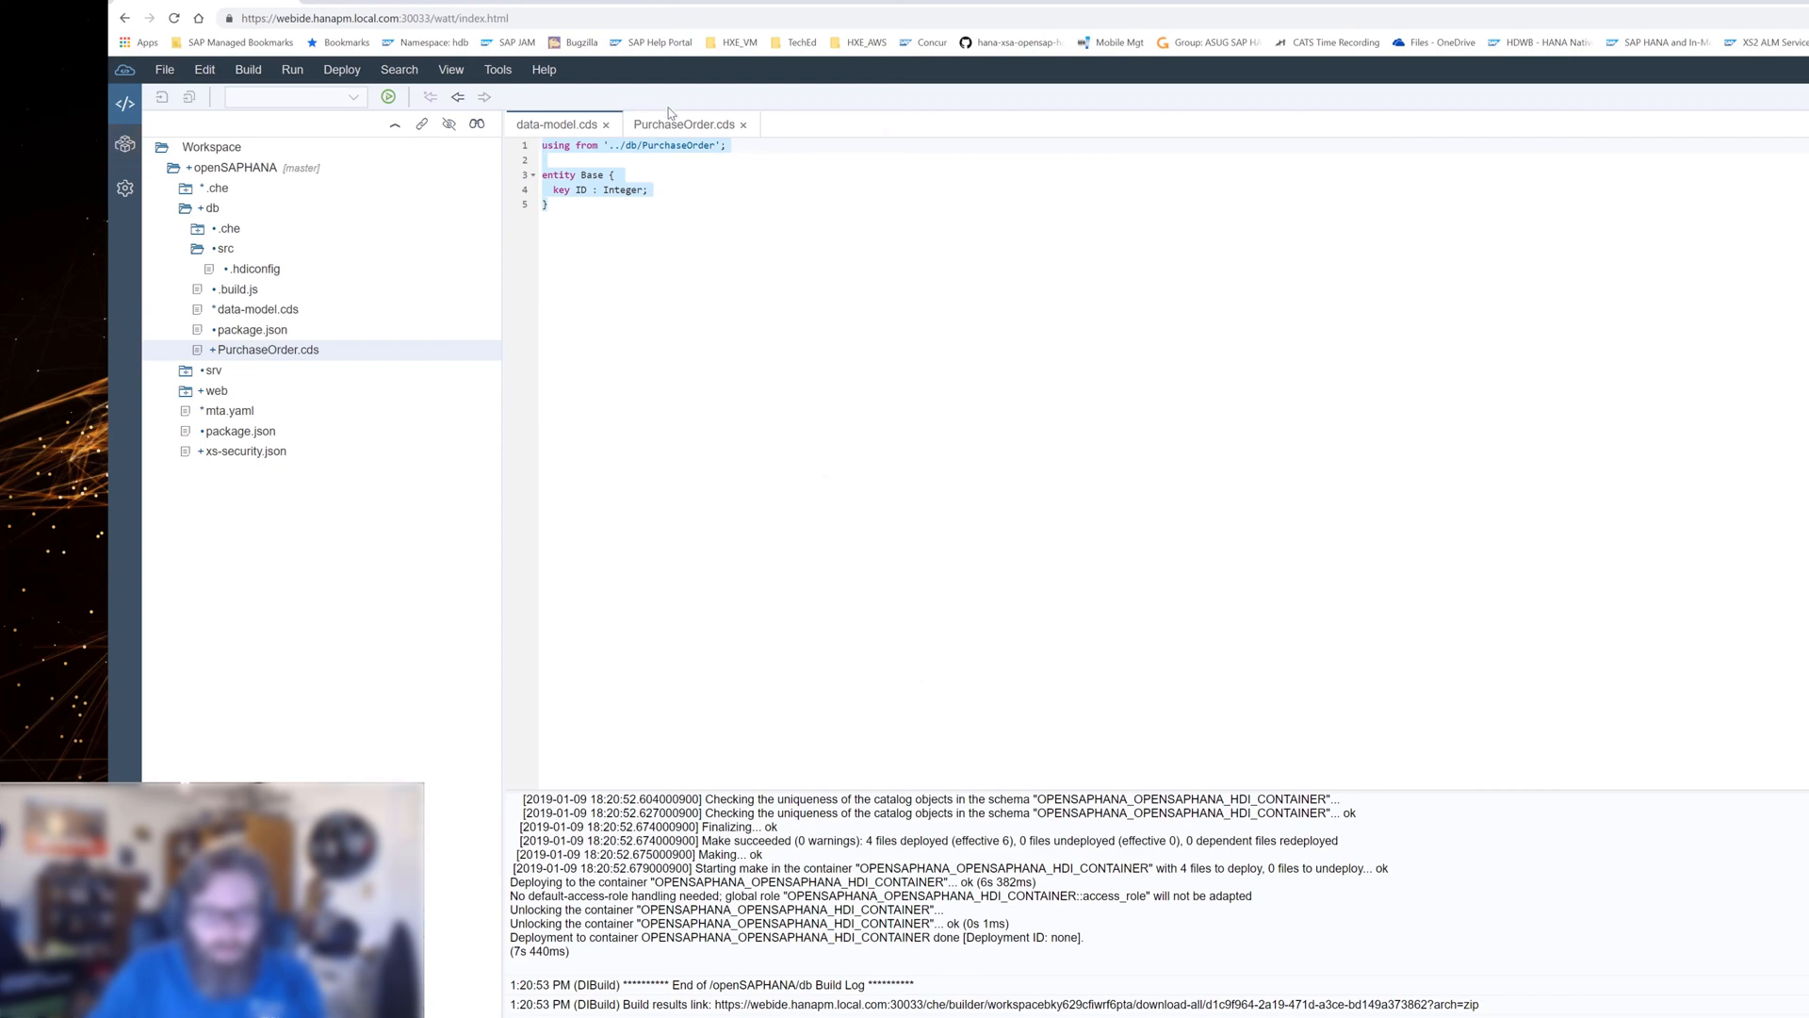
Switch to the empty PurchaseOrder.cds editor, ready for the opensap.PurchaseOrder snippet.
left_click(683, 123)
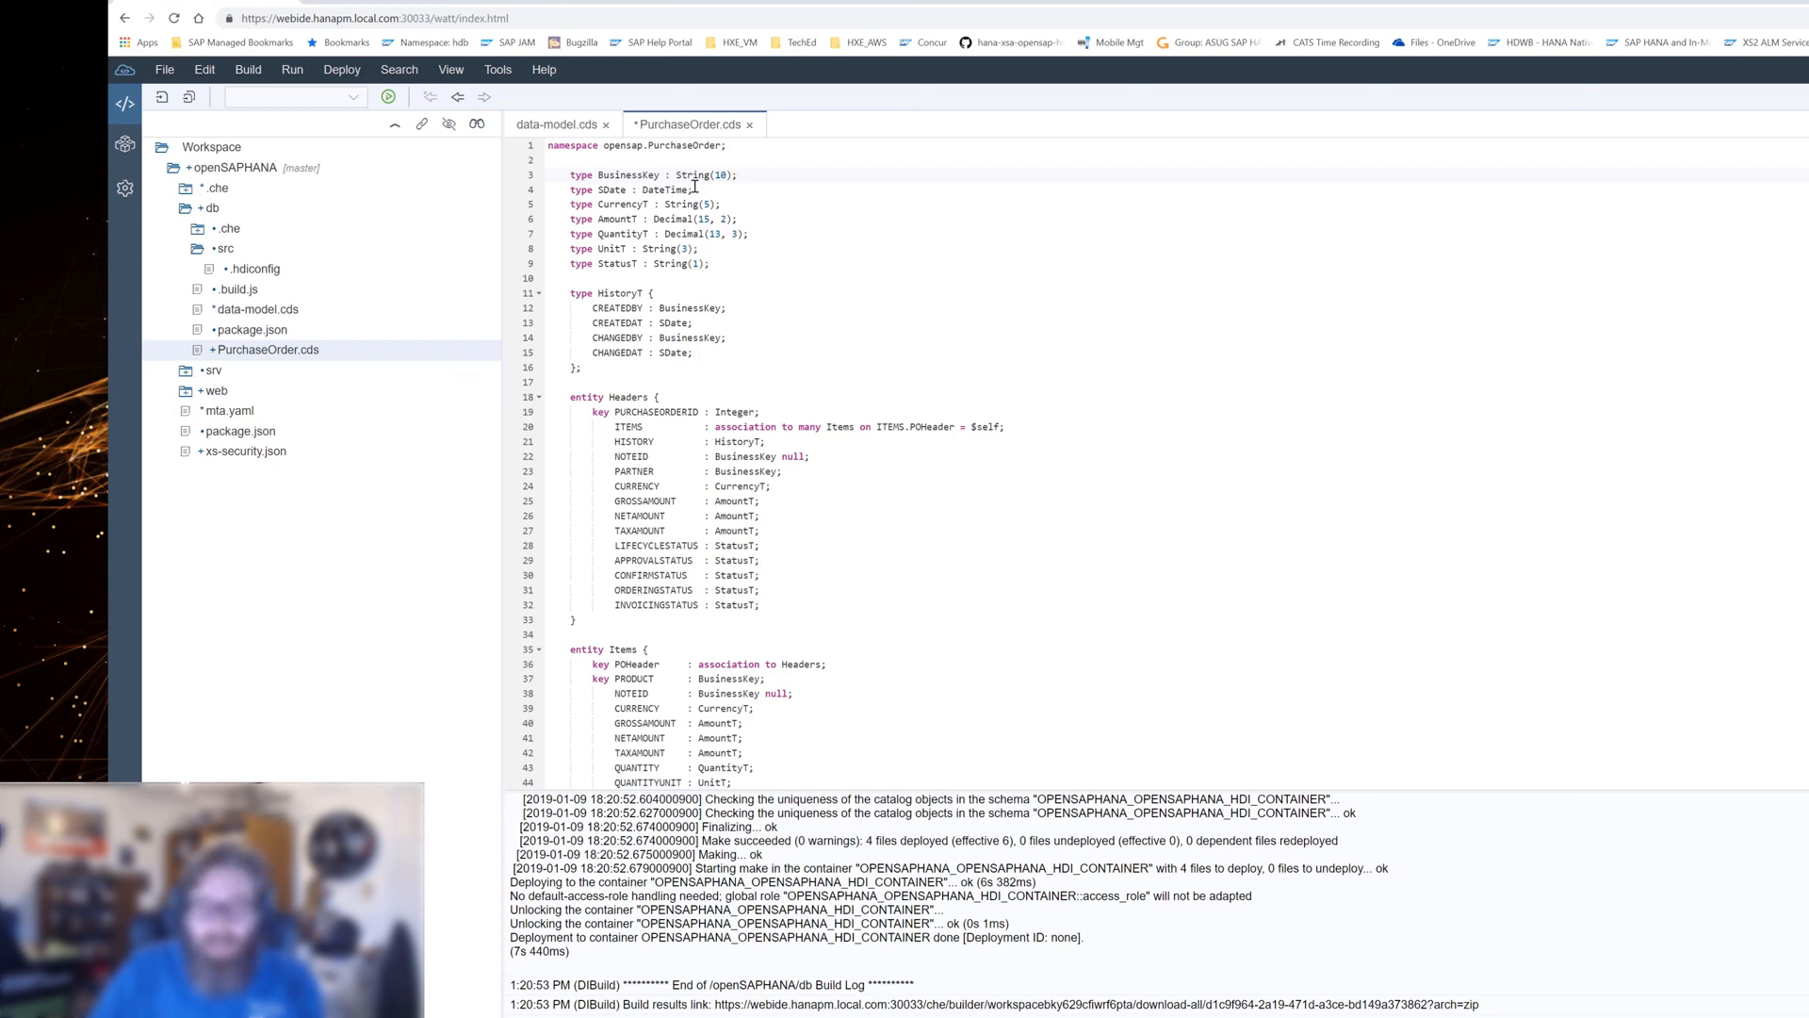
mouse_move(692, 189)
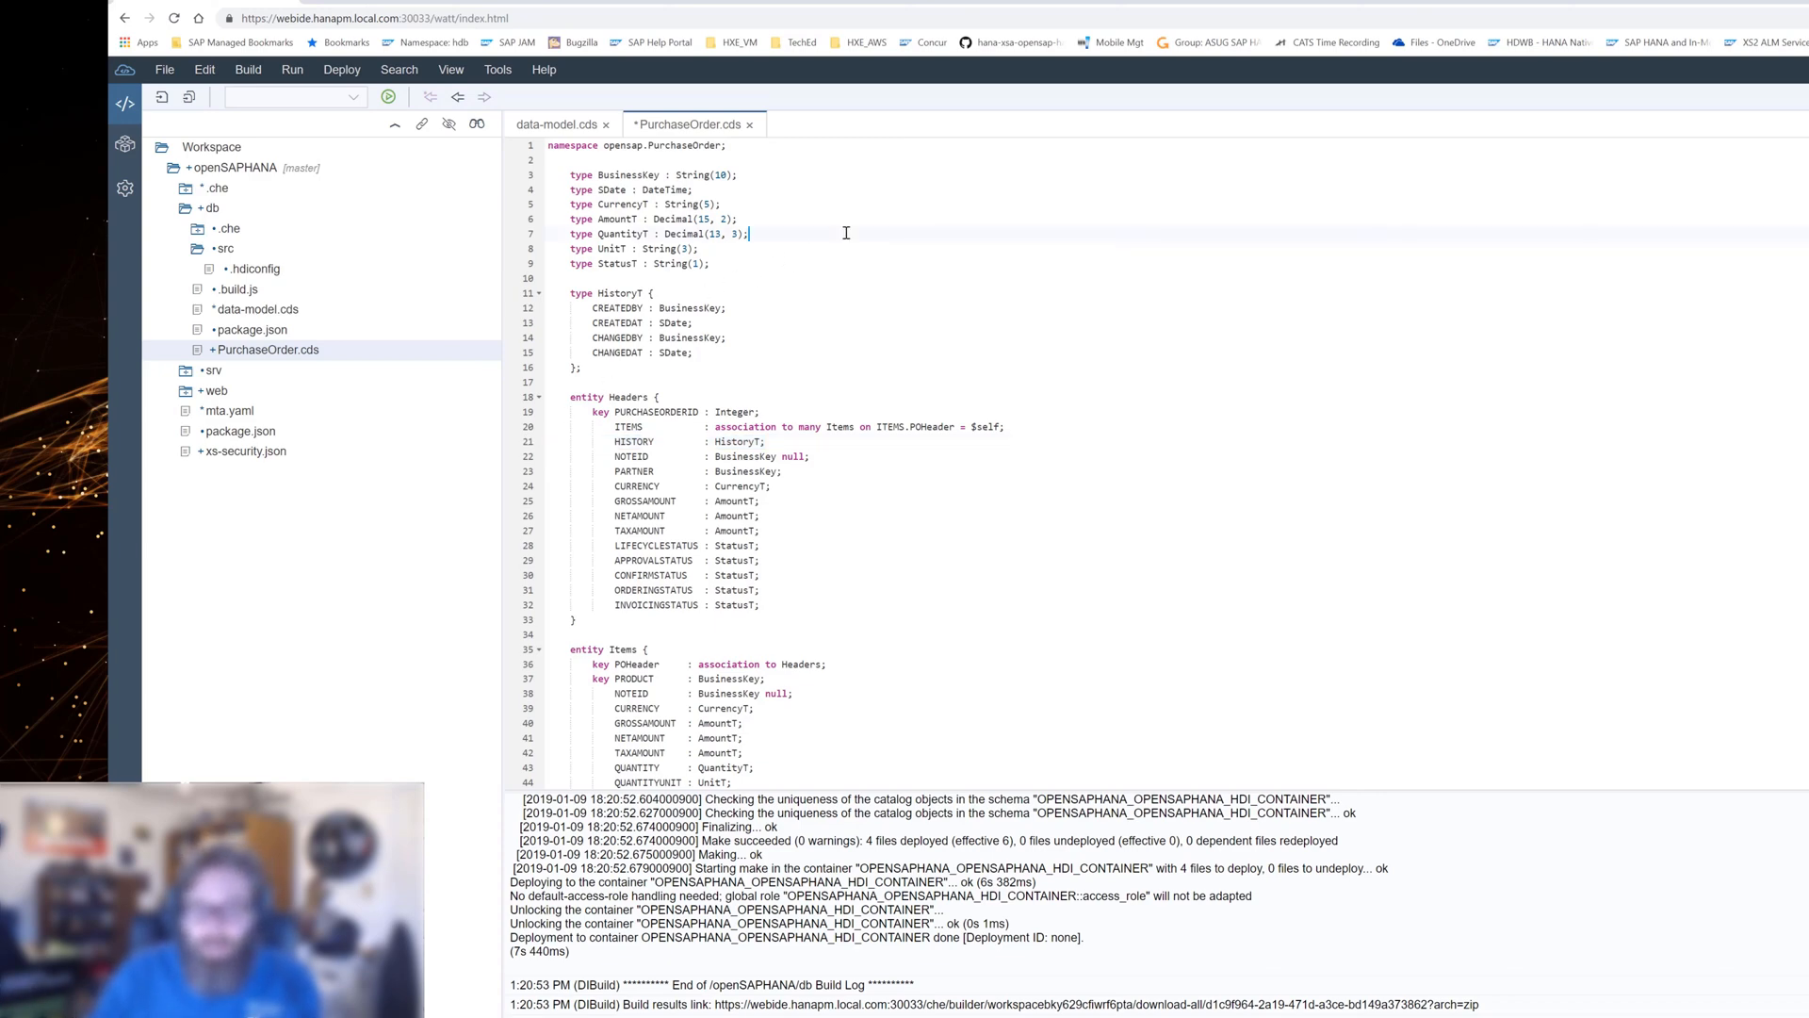
scroll("down", 3)
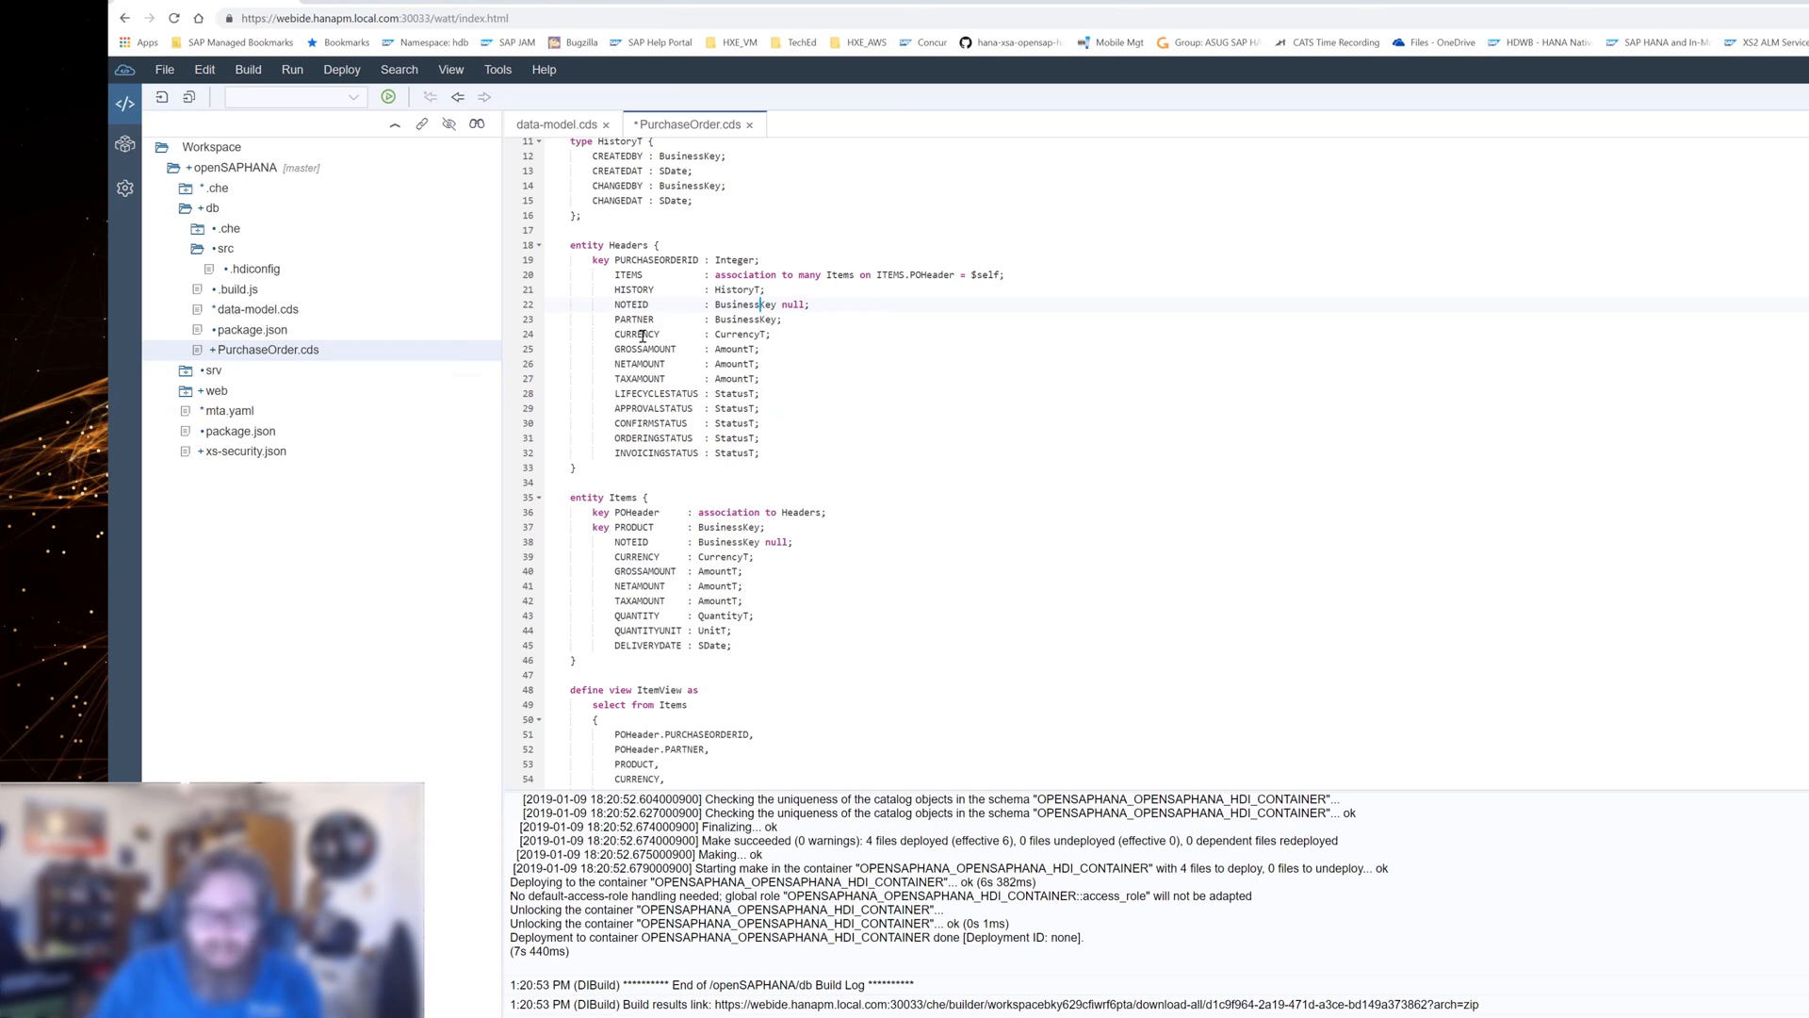
mouse_move(752, 335)
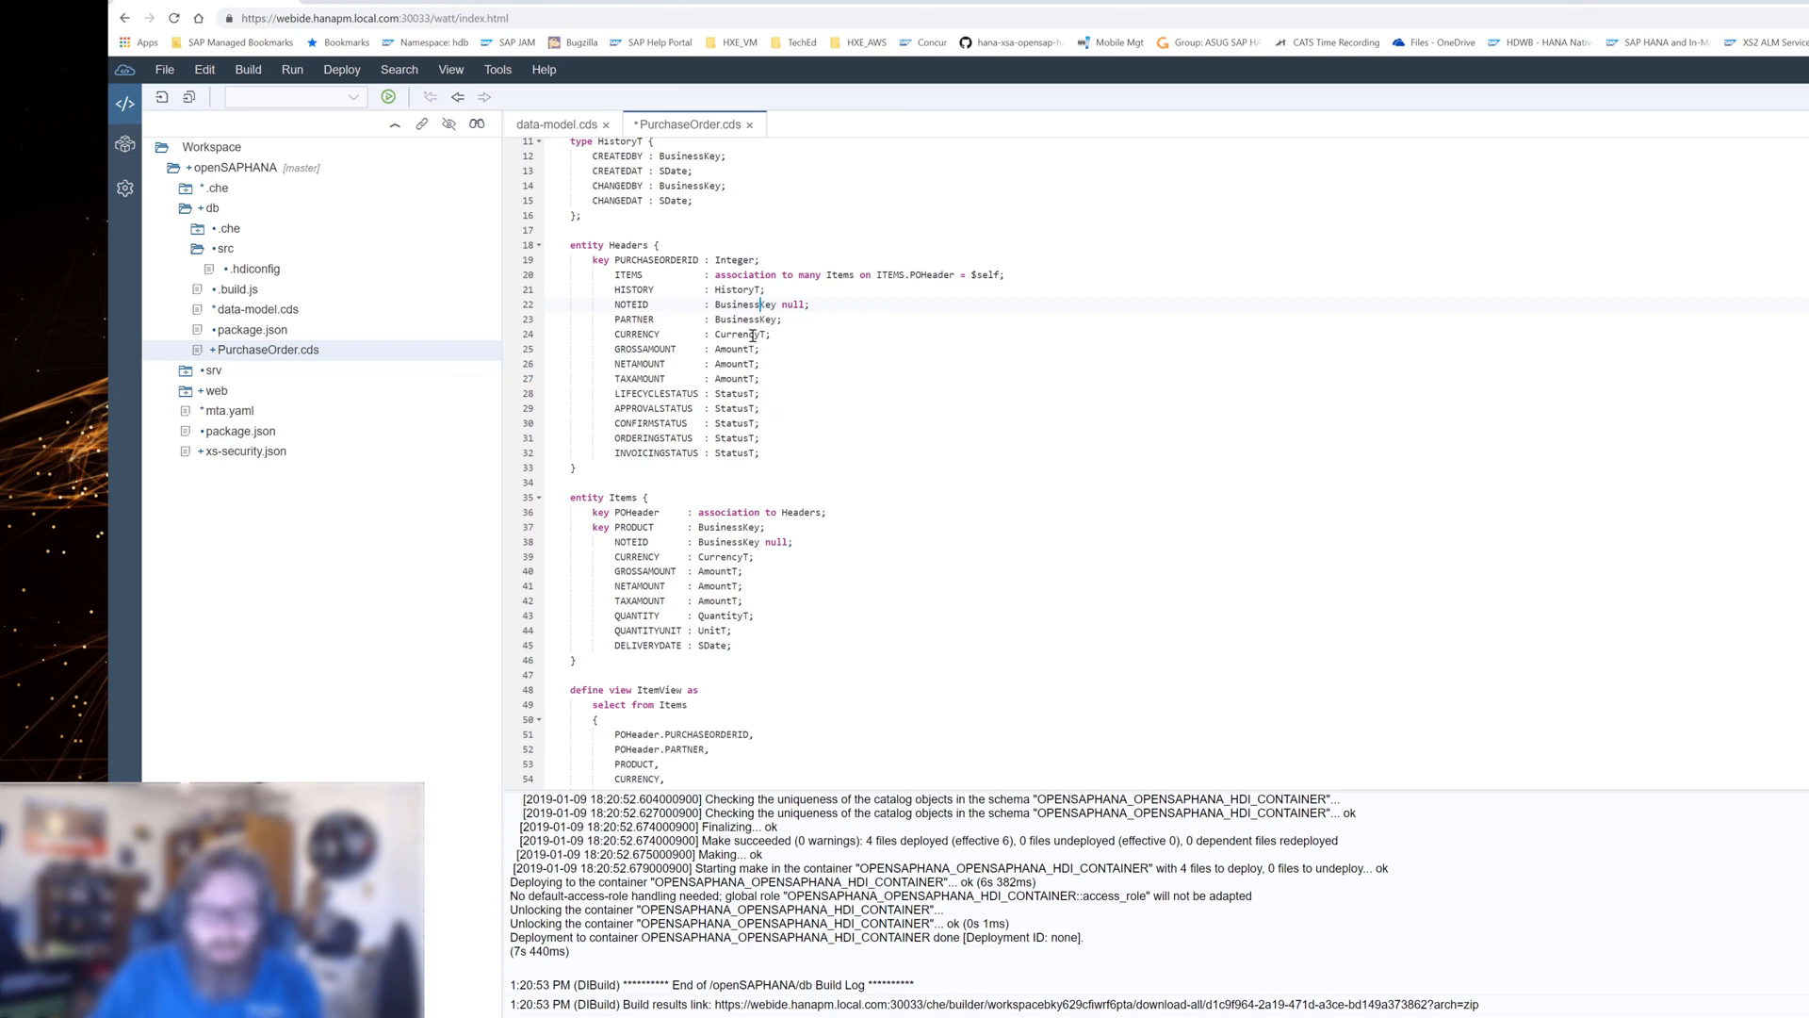
scroll("up", 3)
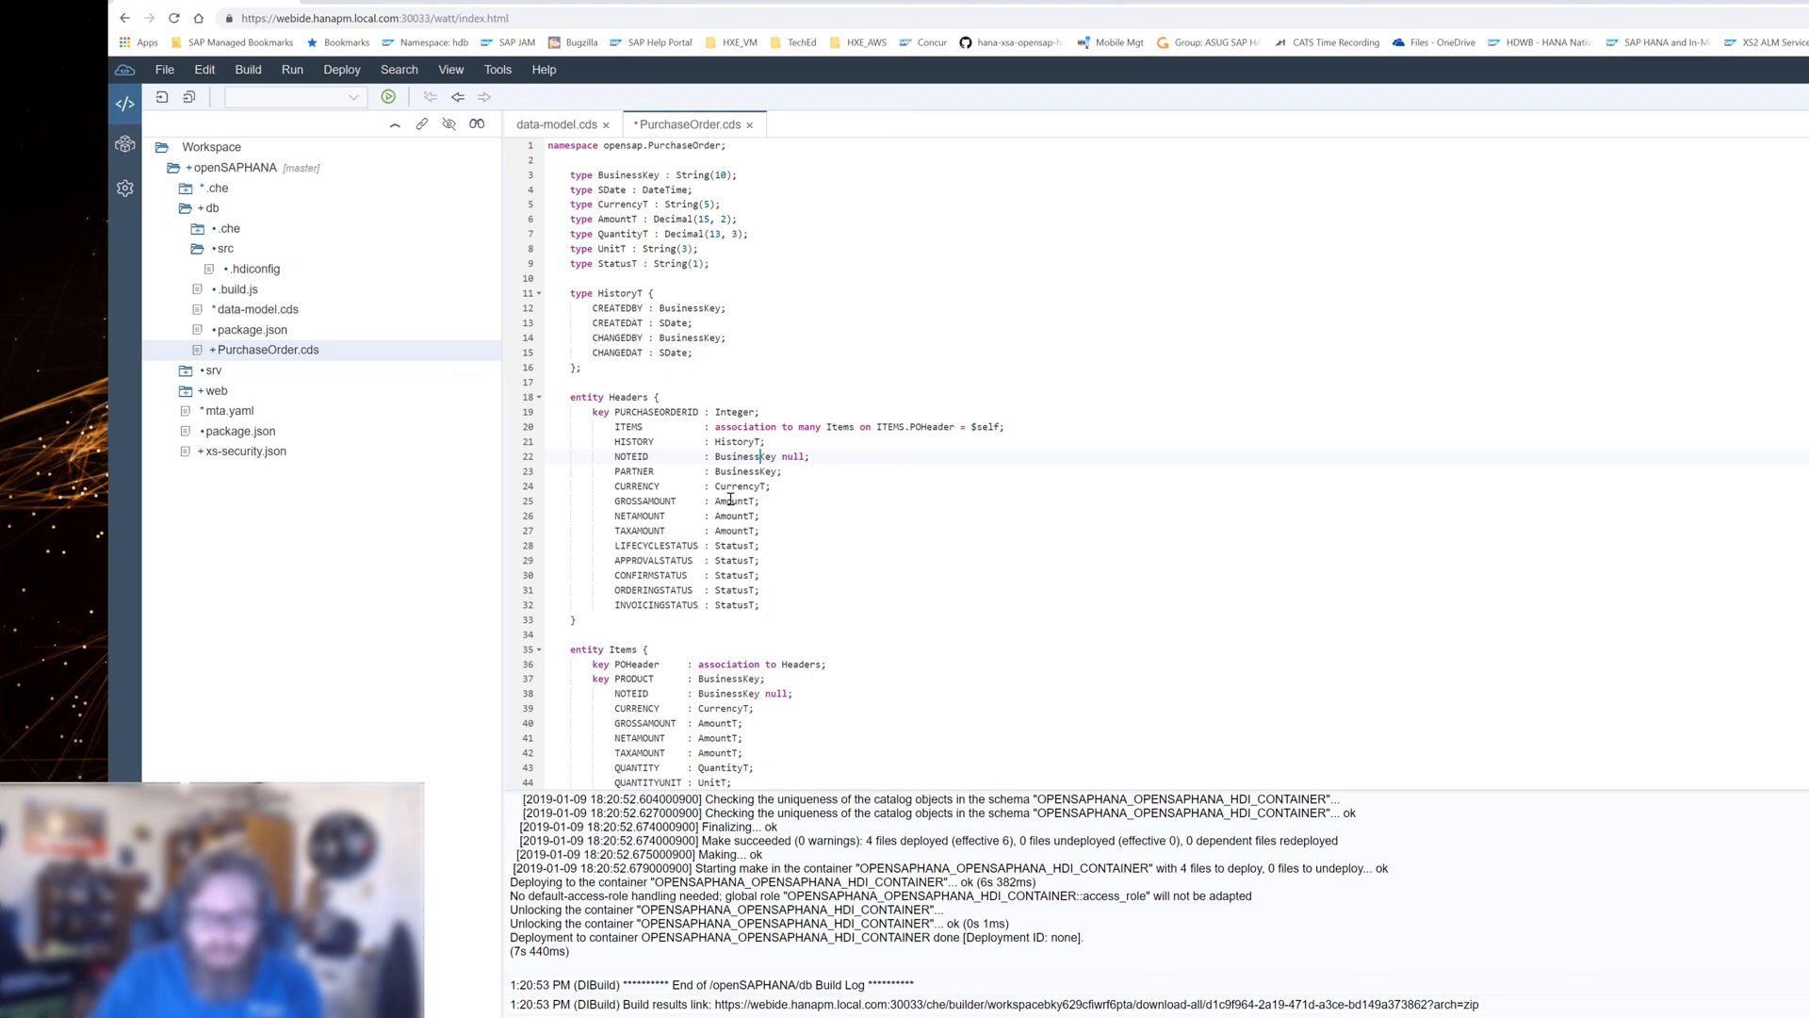
scroll("down", 3)
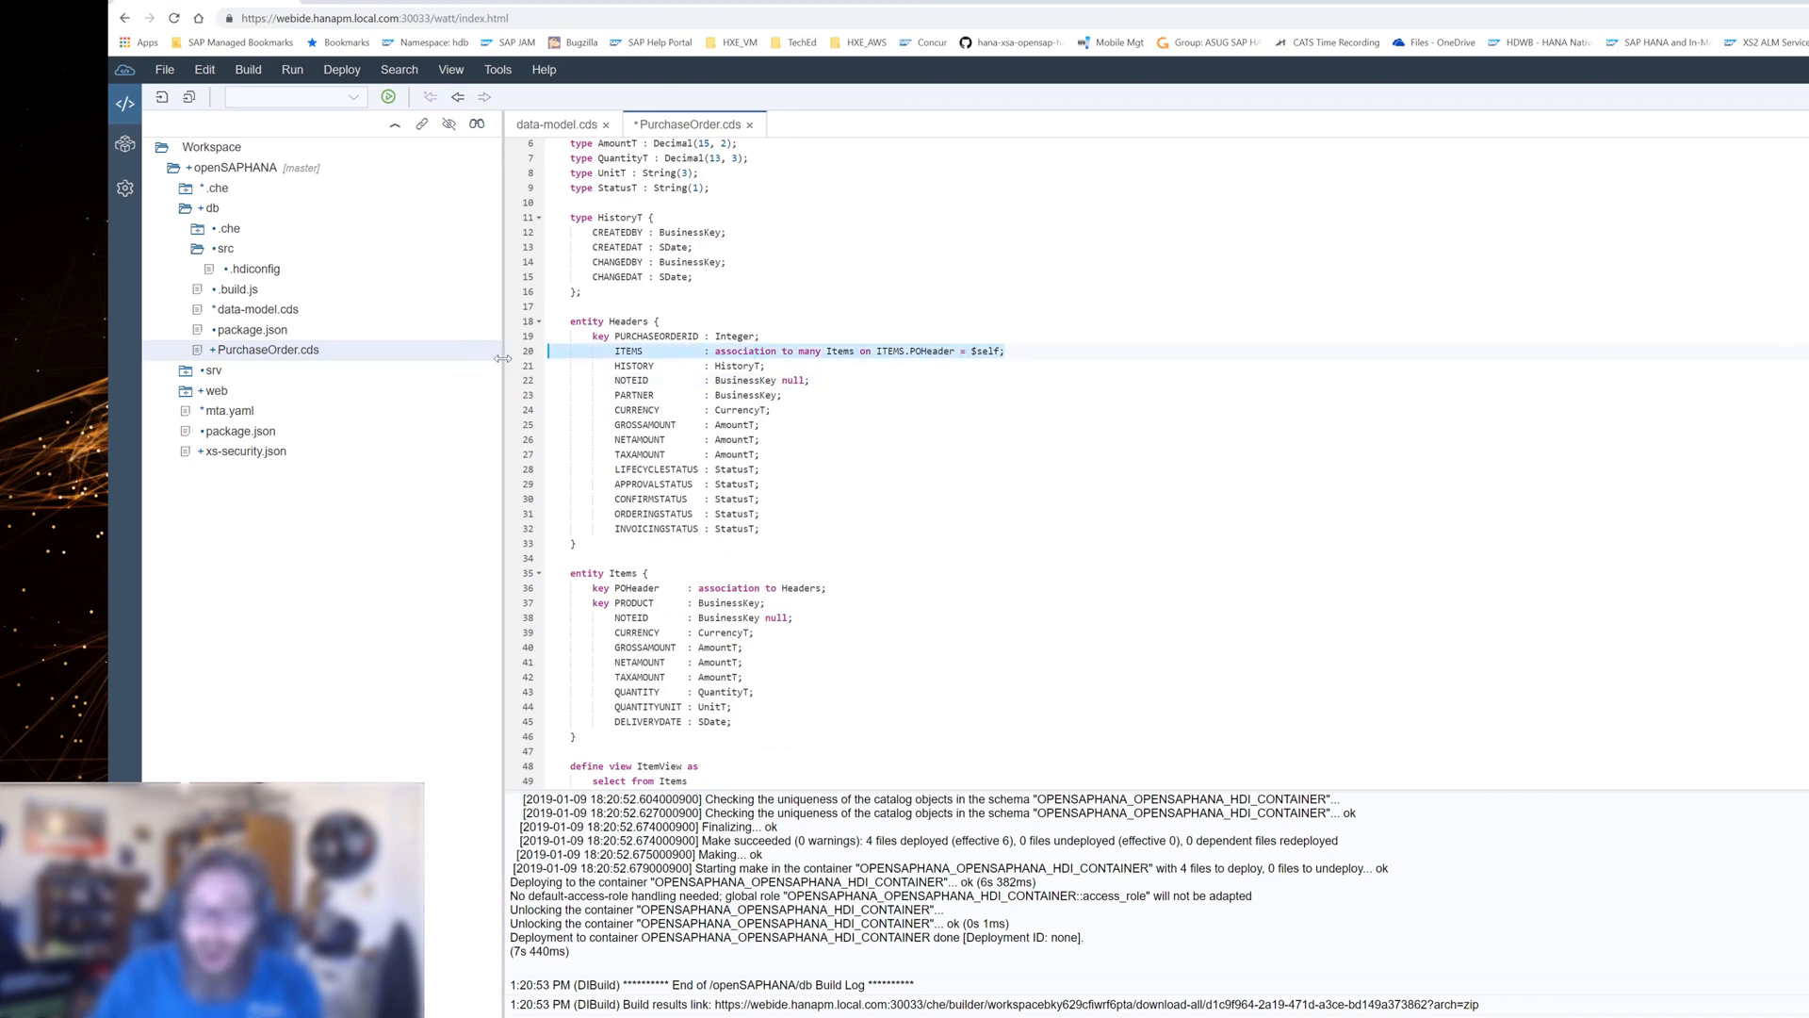
mouse_move(847, 306)
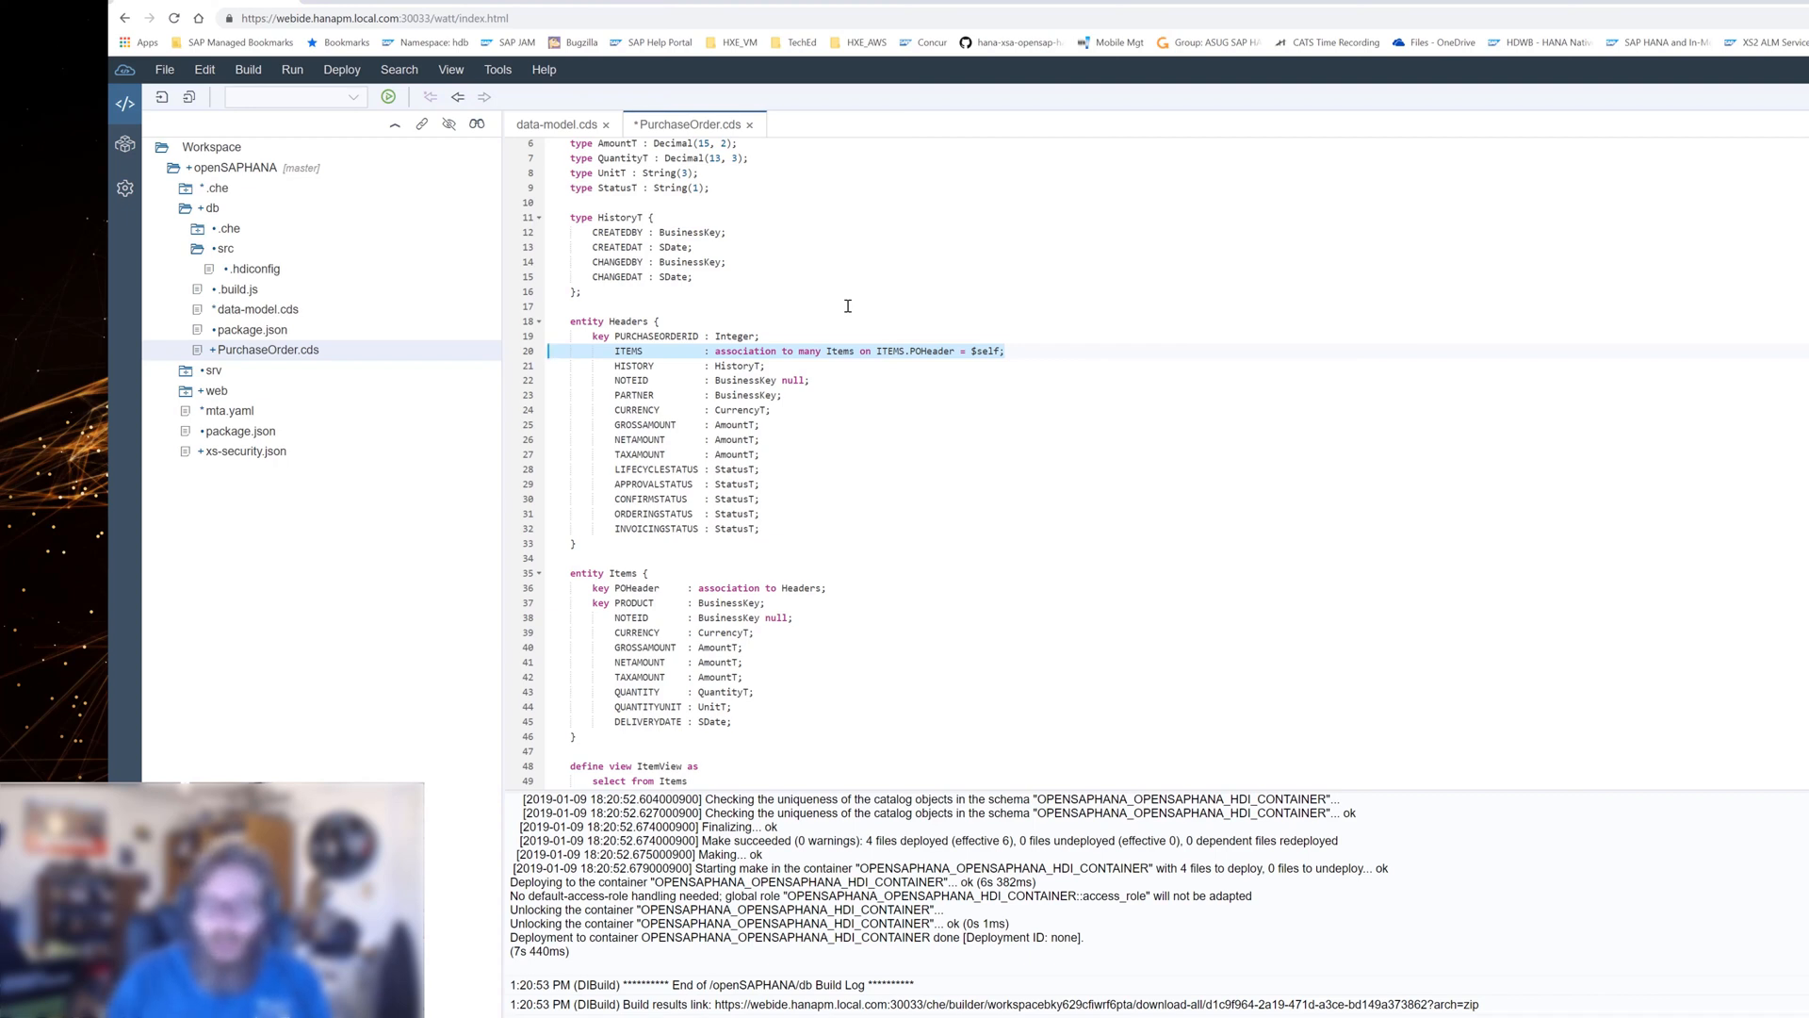
scroll("down", 3)
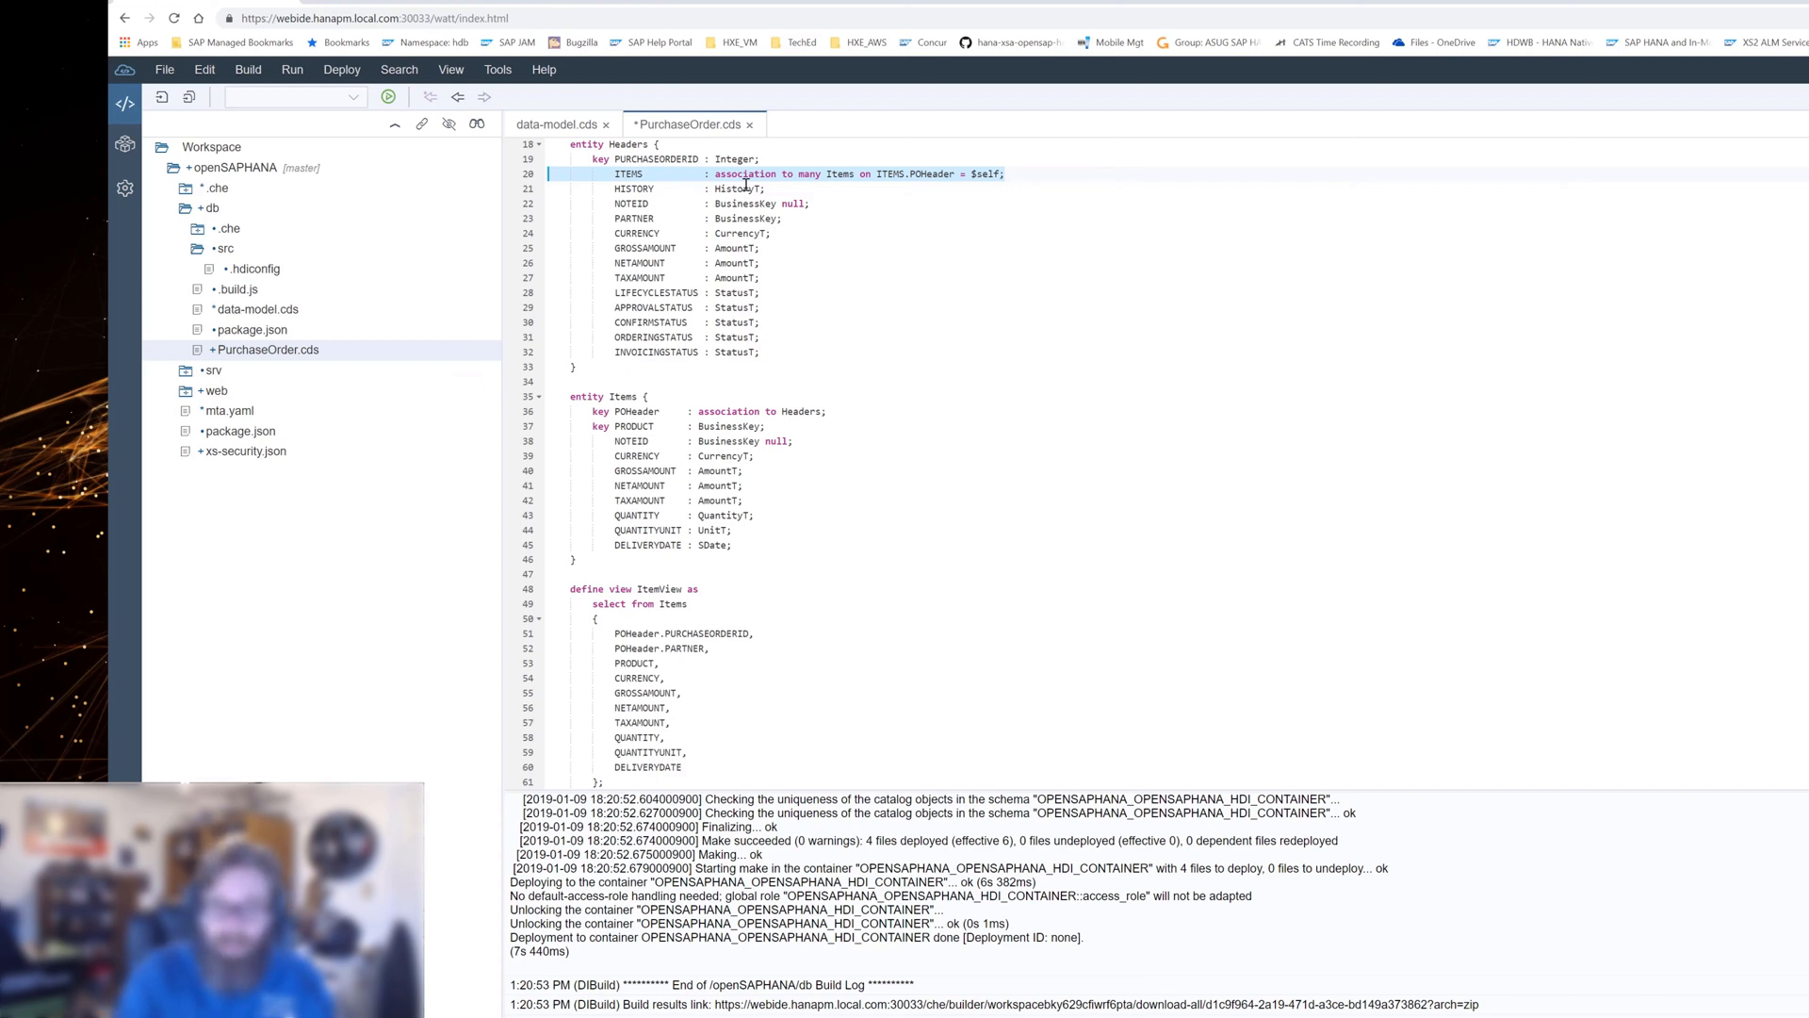
scroll("up", 3)
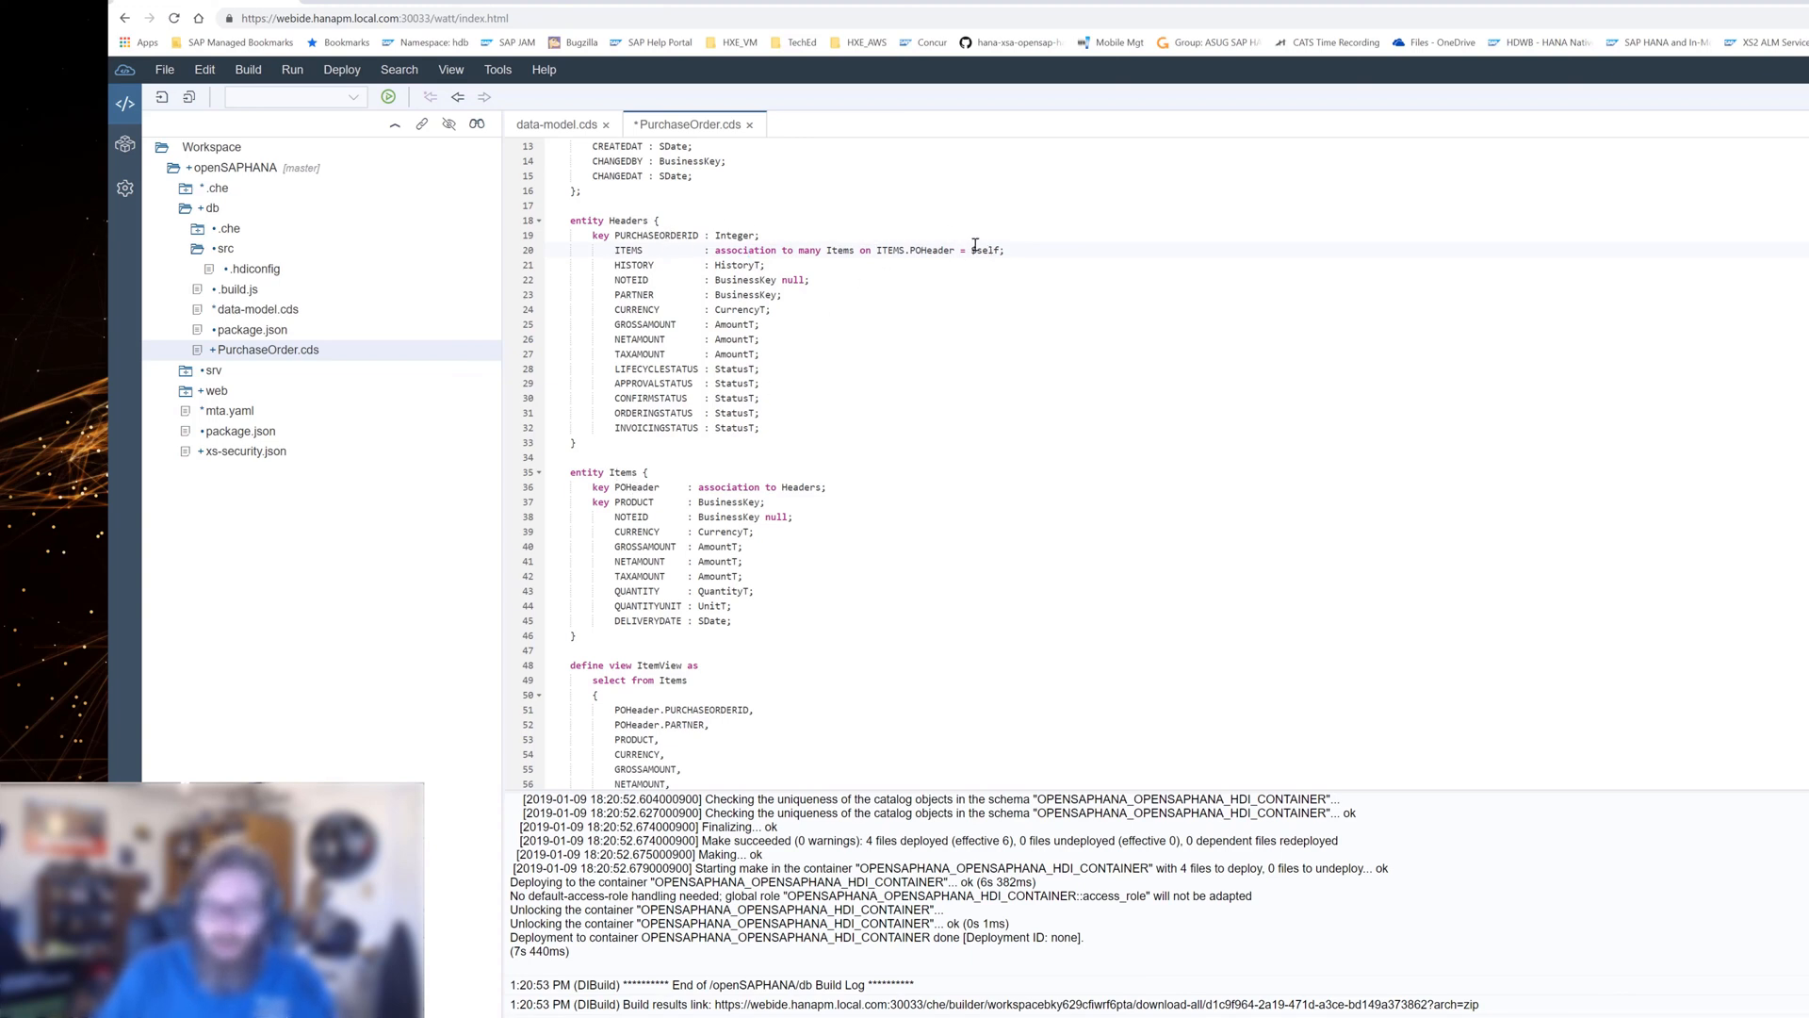
left_click(528, 249)
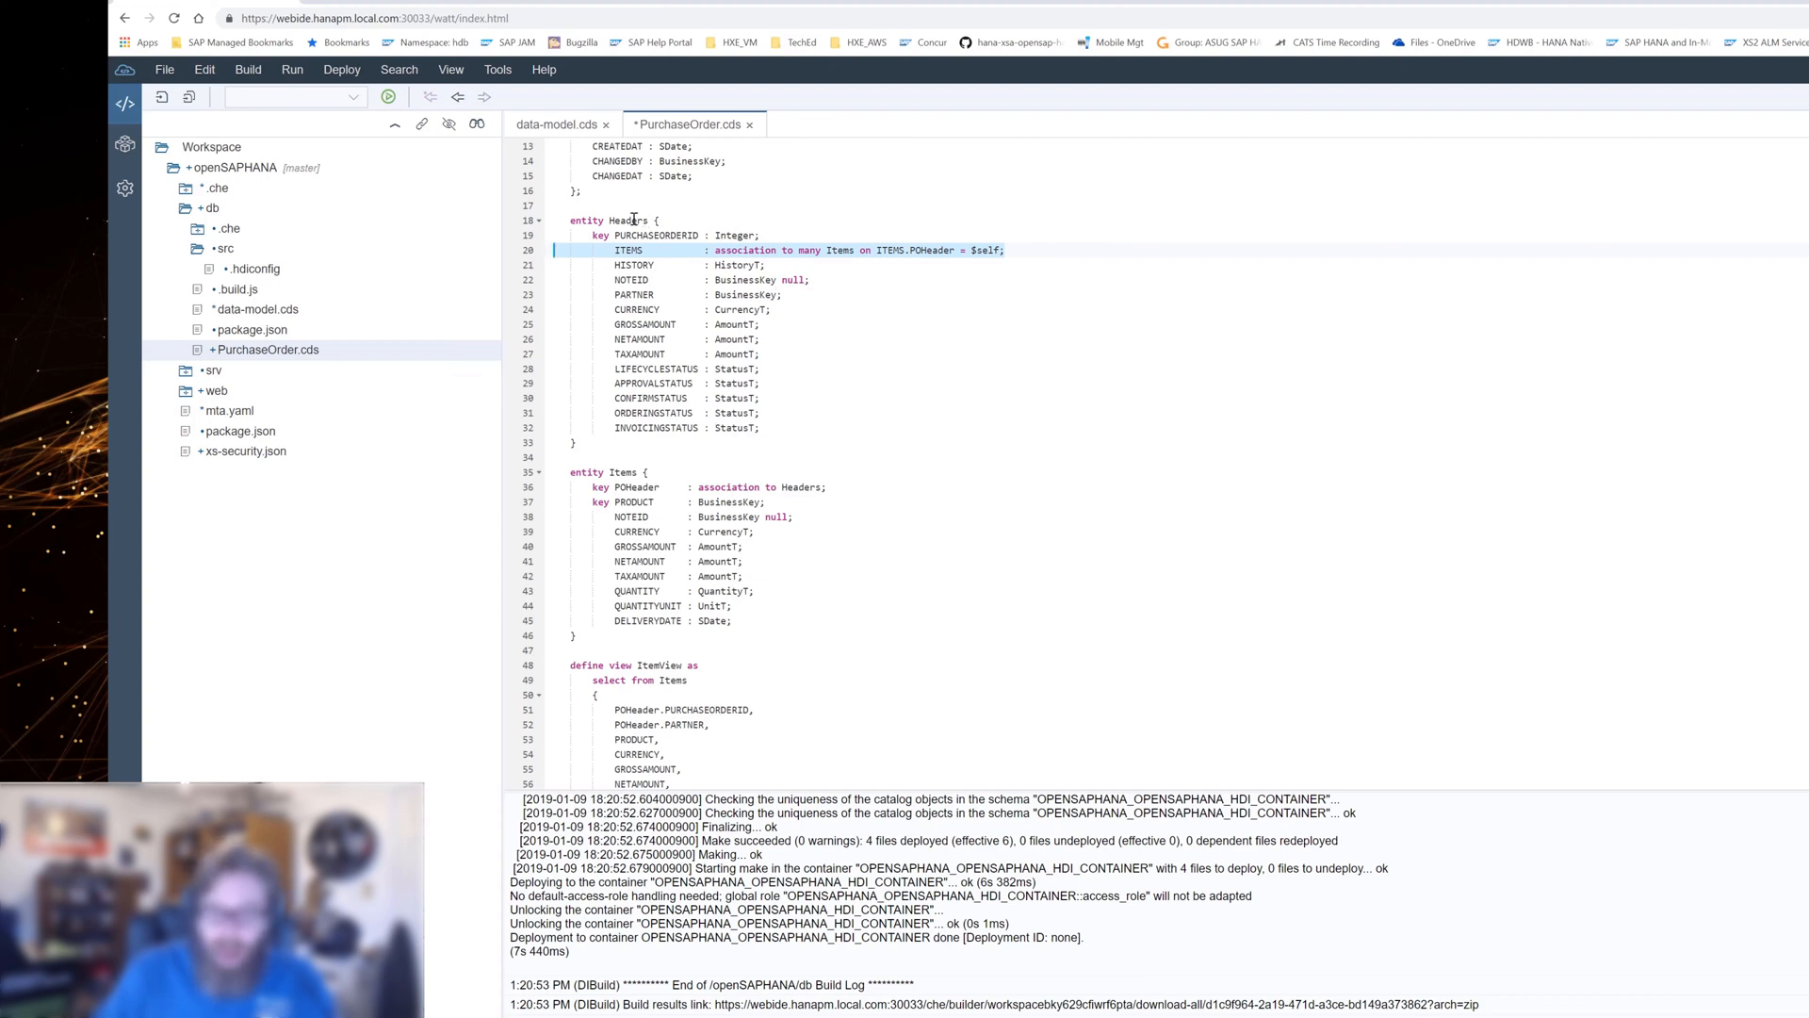
mouse_move(652, 471)
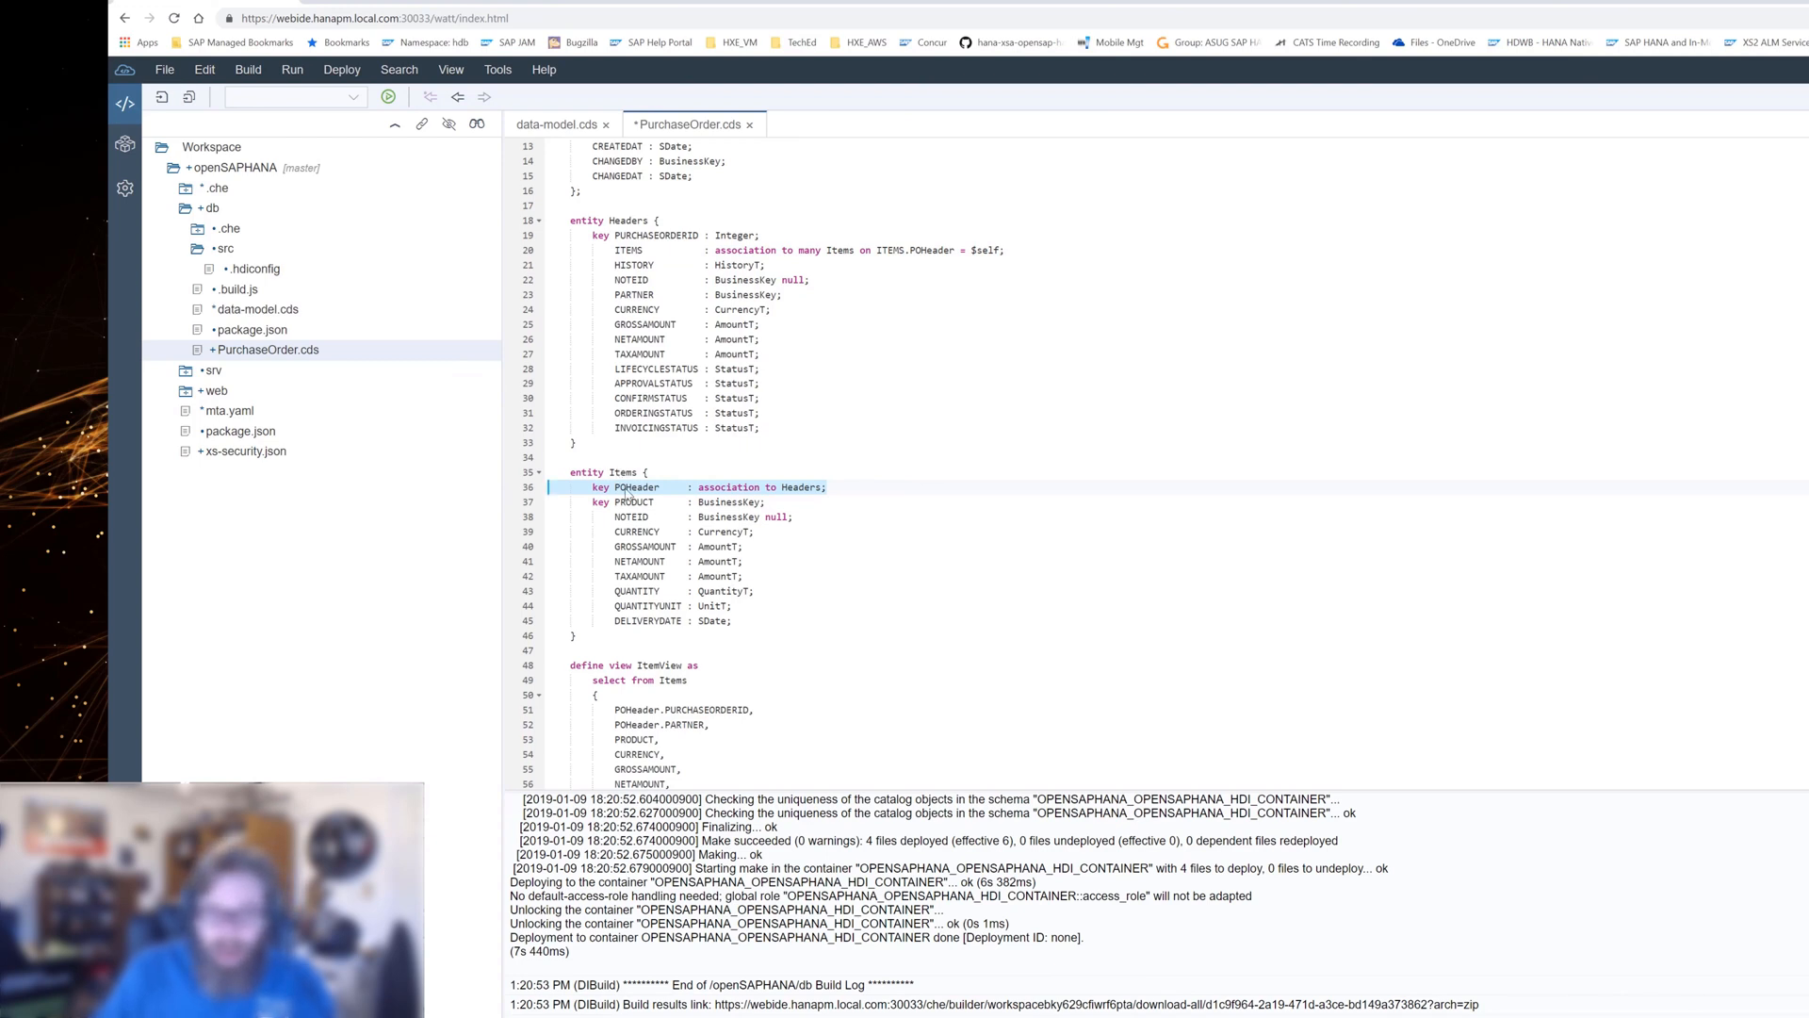
mouse_move(669, 252)
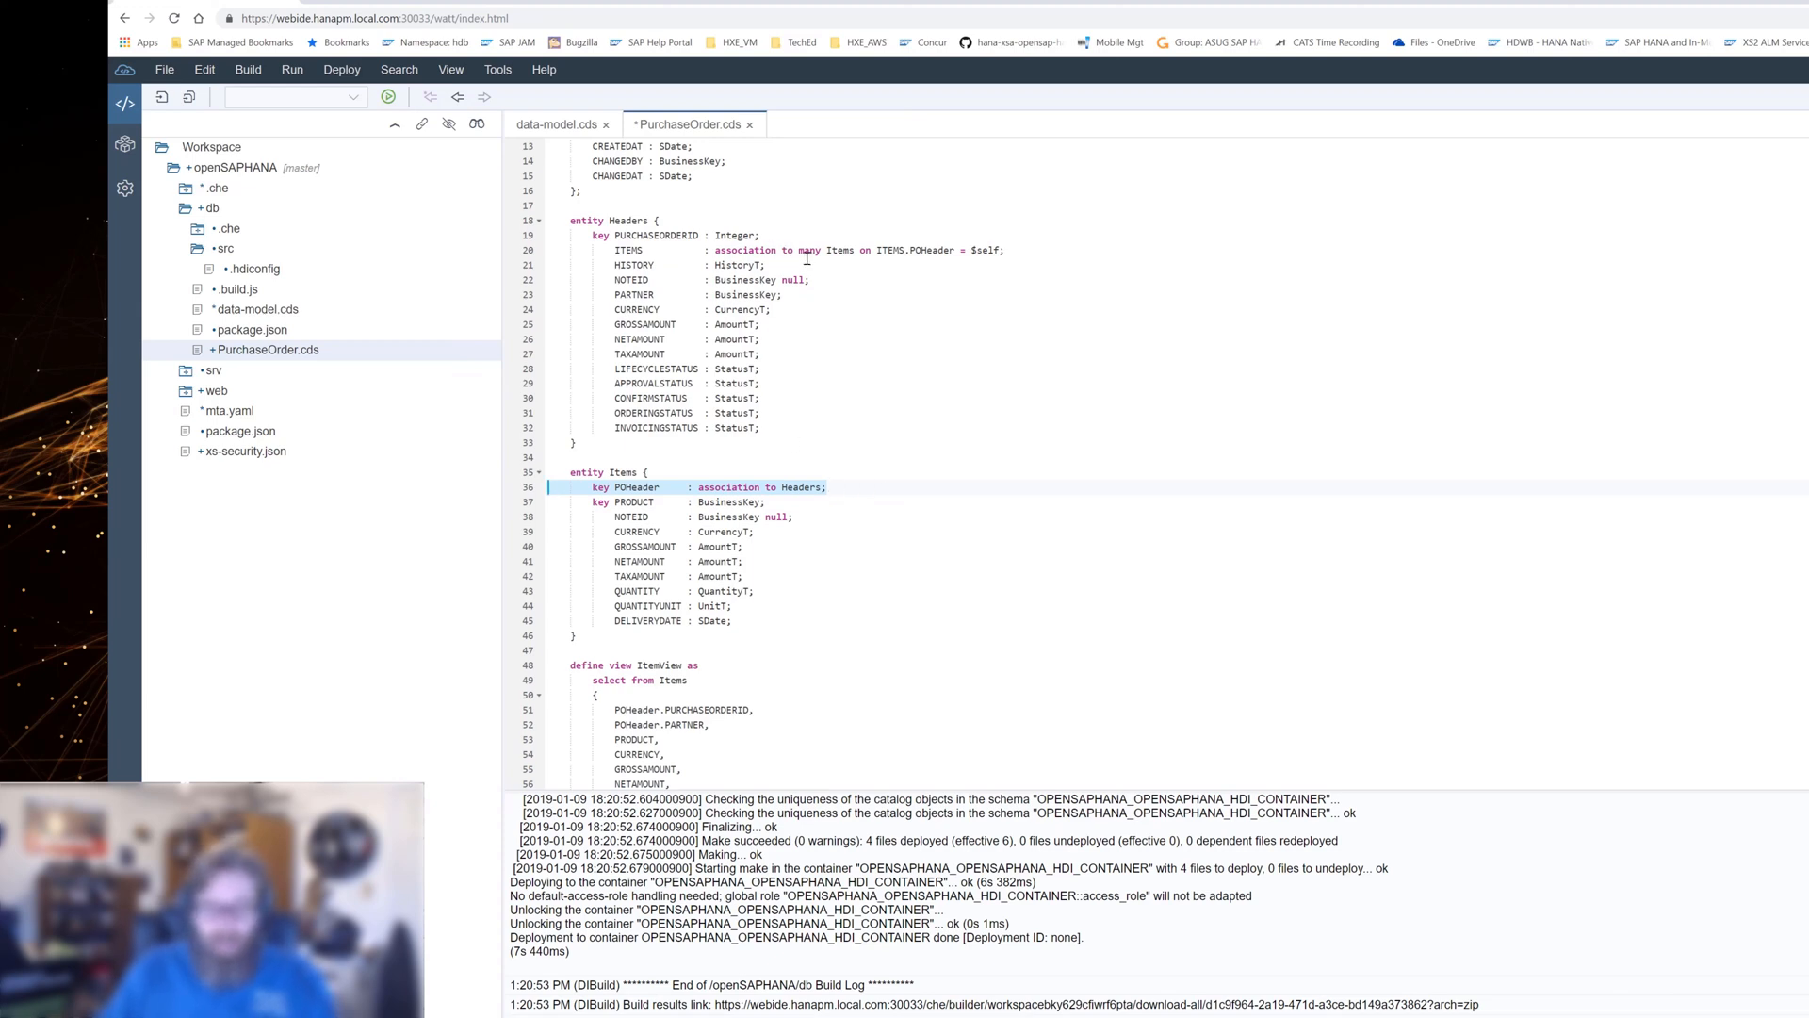
mouse_move(819, 432)
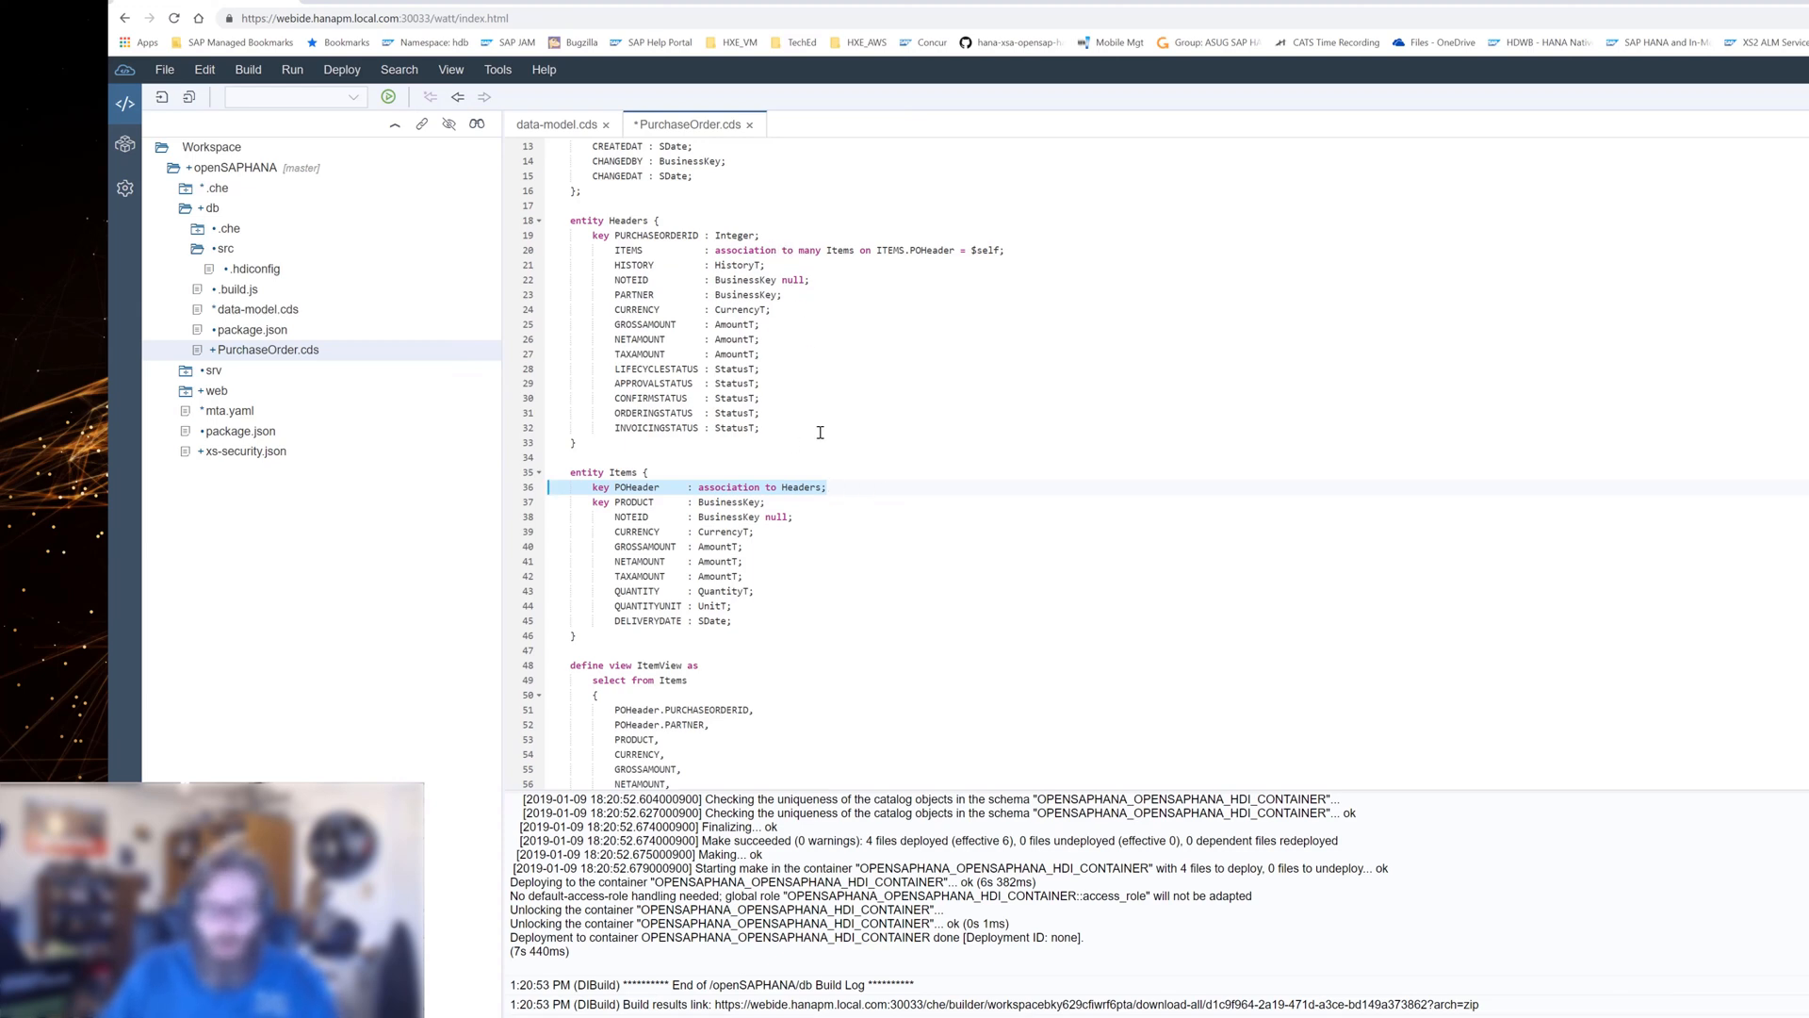
mouse_move(966, 474)
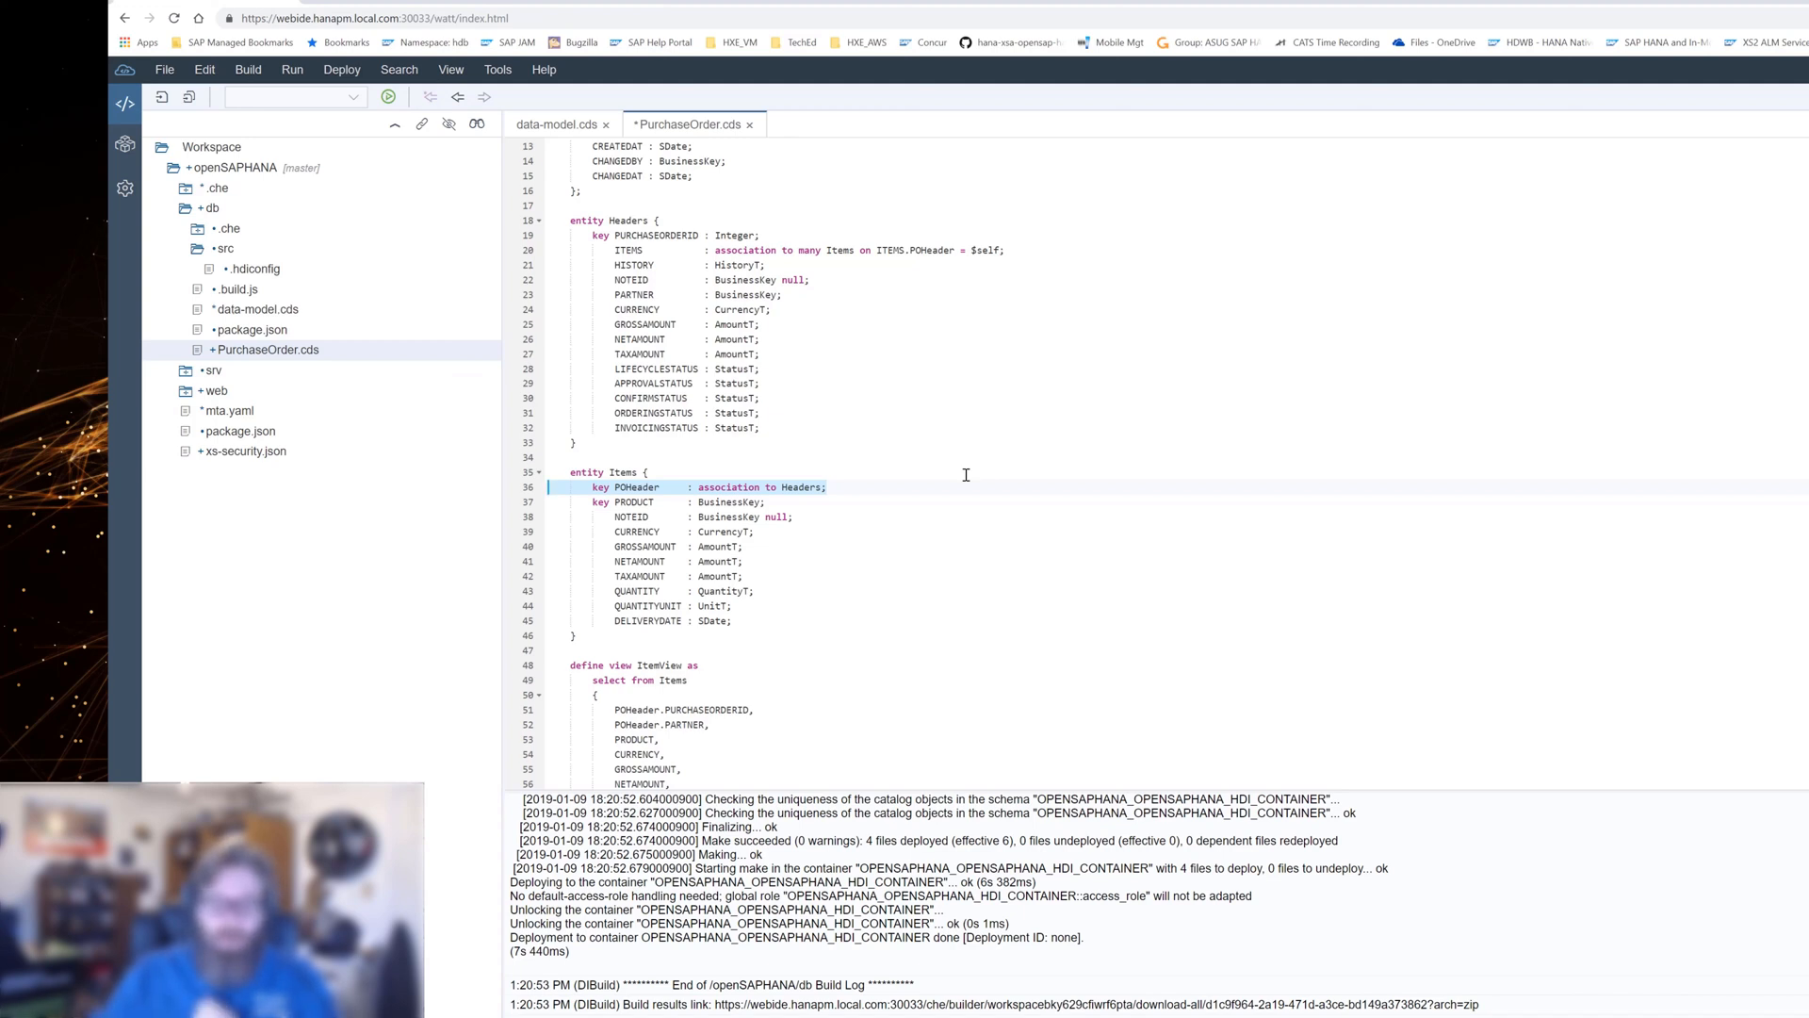
Scroll up through PurchaseOrder.cds to review the Headers, Items and ItemView definitions.
scroll("up", 3)
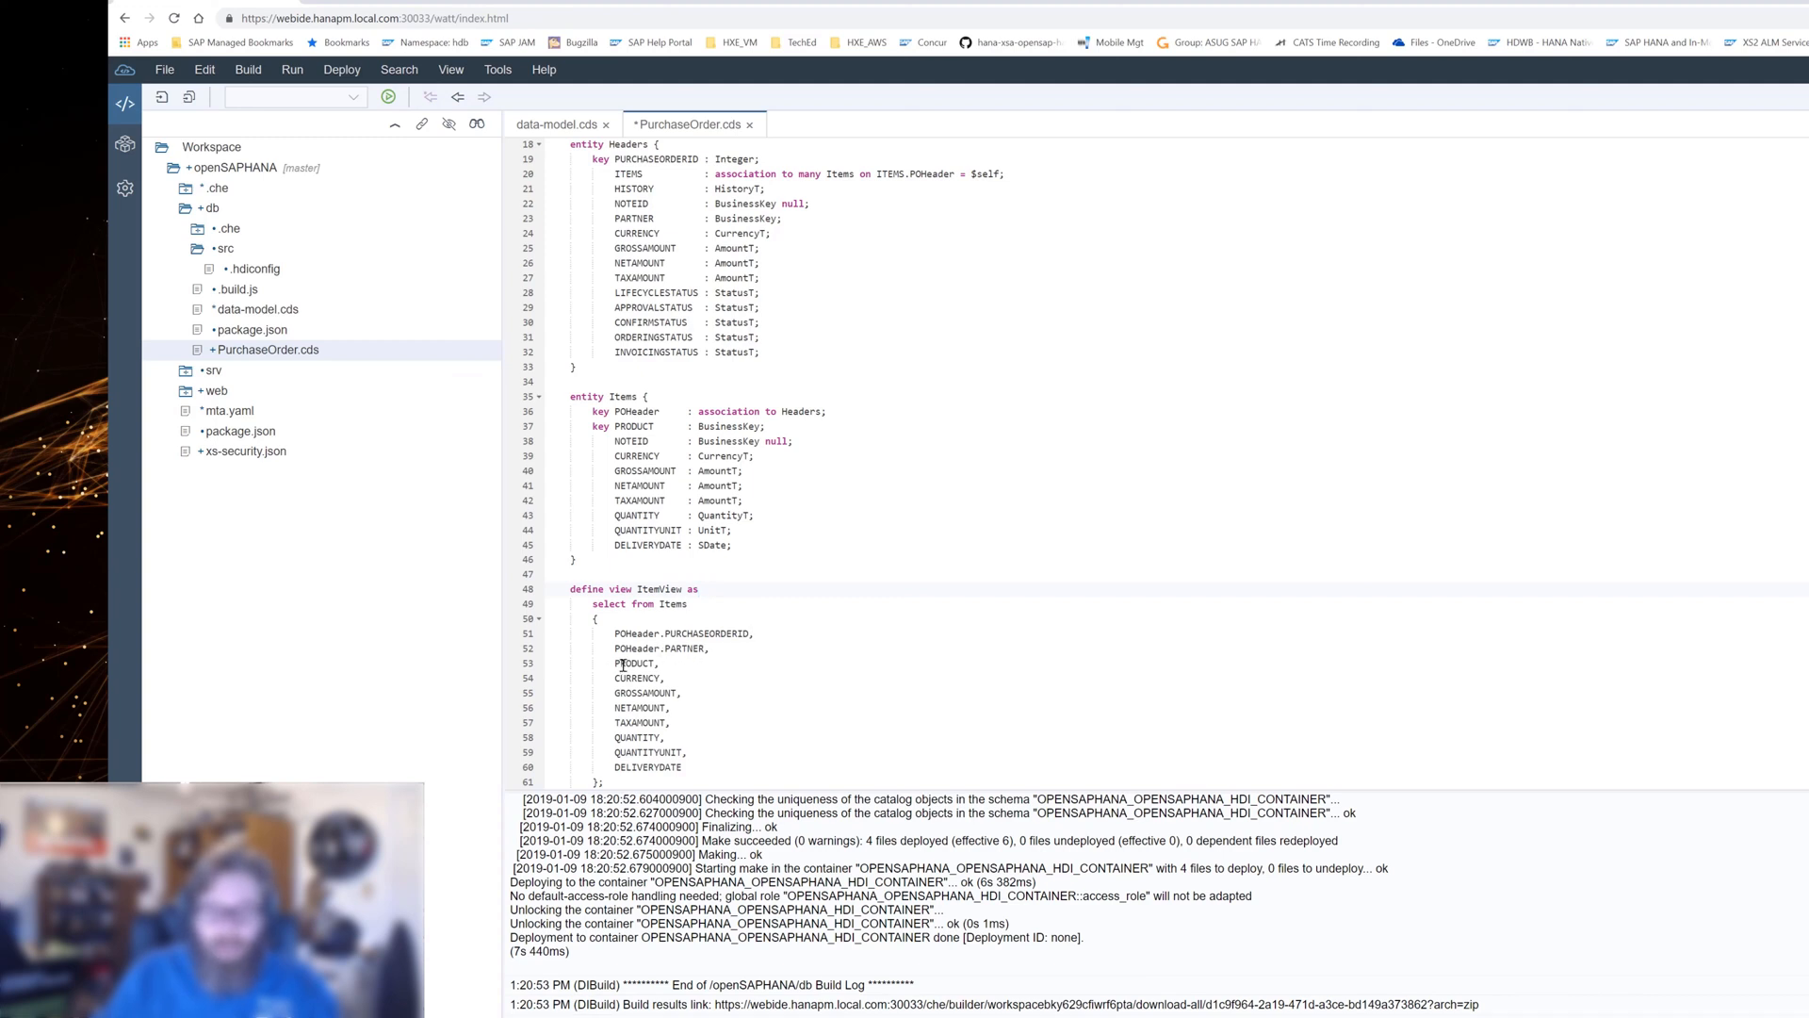
mouse_move(662, 709)
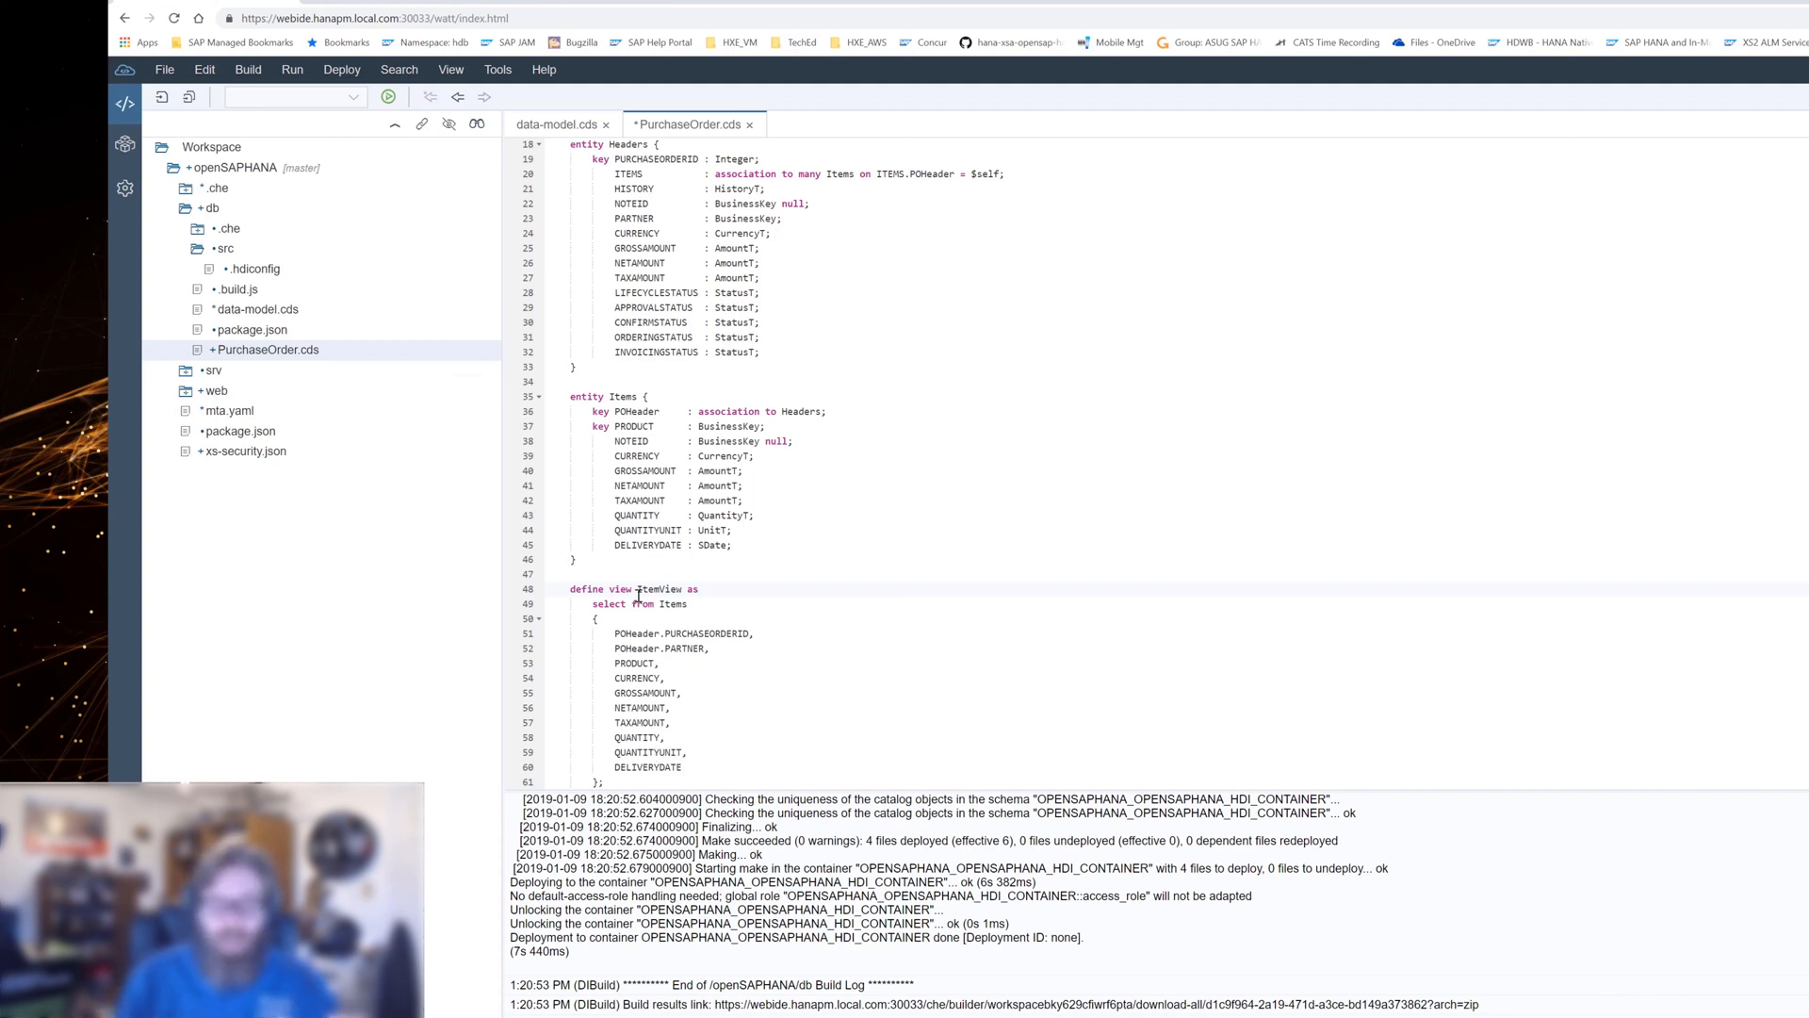
mouse_move(637, 514)
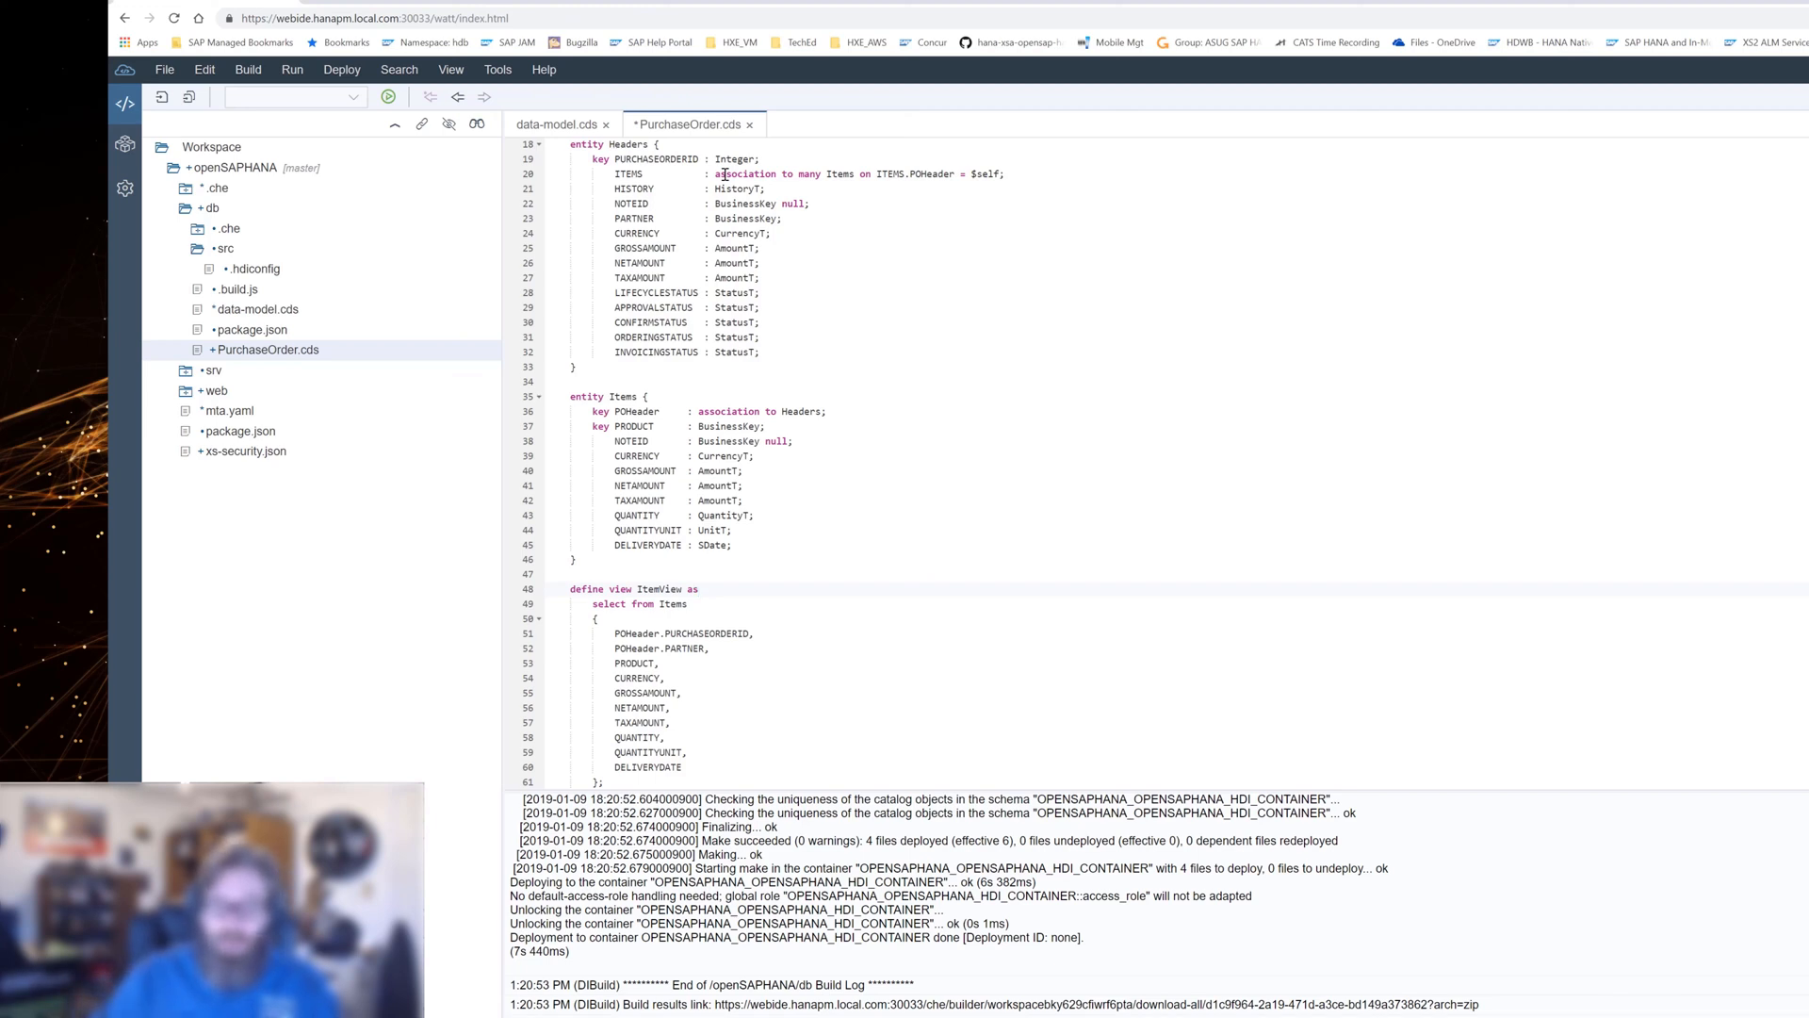
scroll("up", 3)
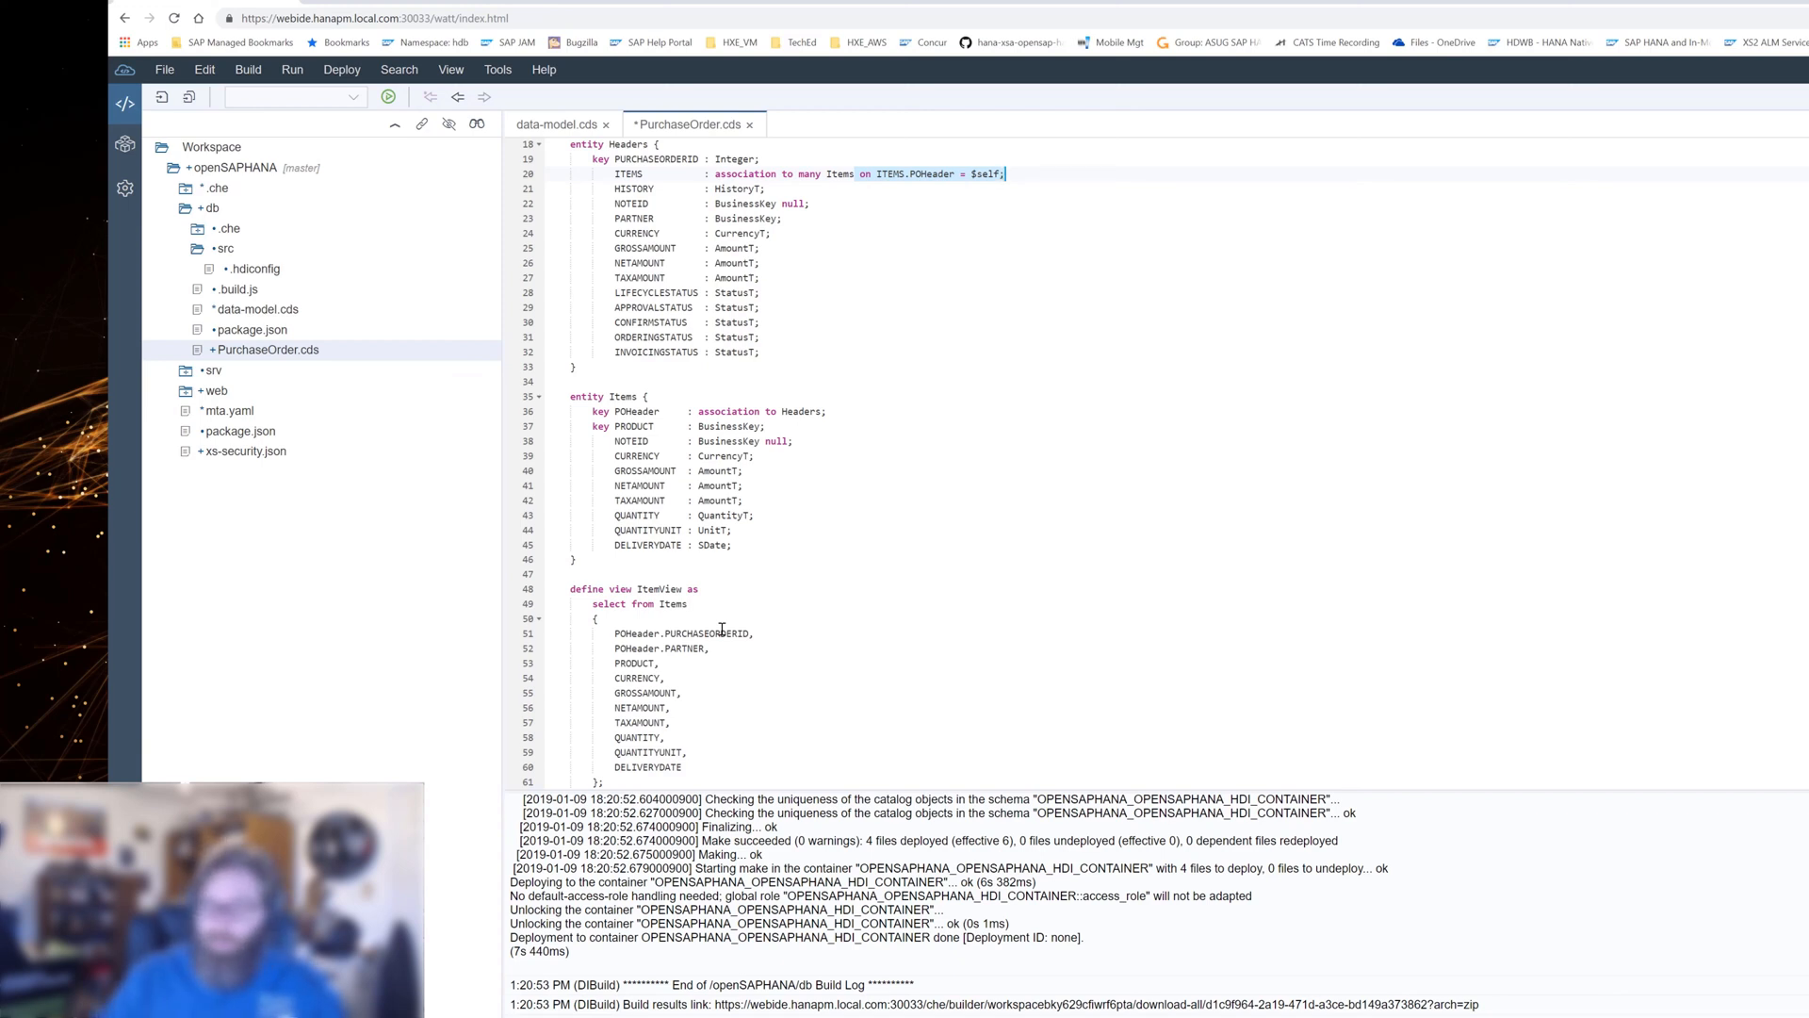
mouse_move(847, 616)
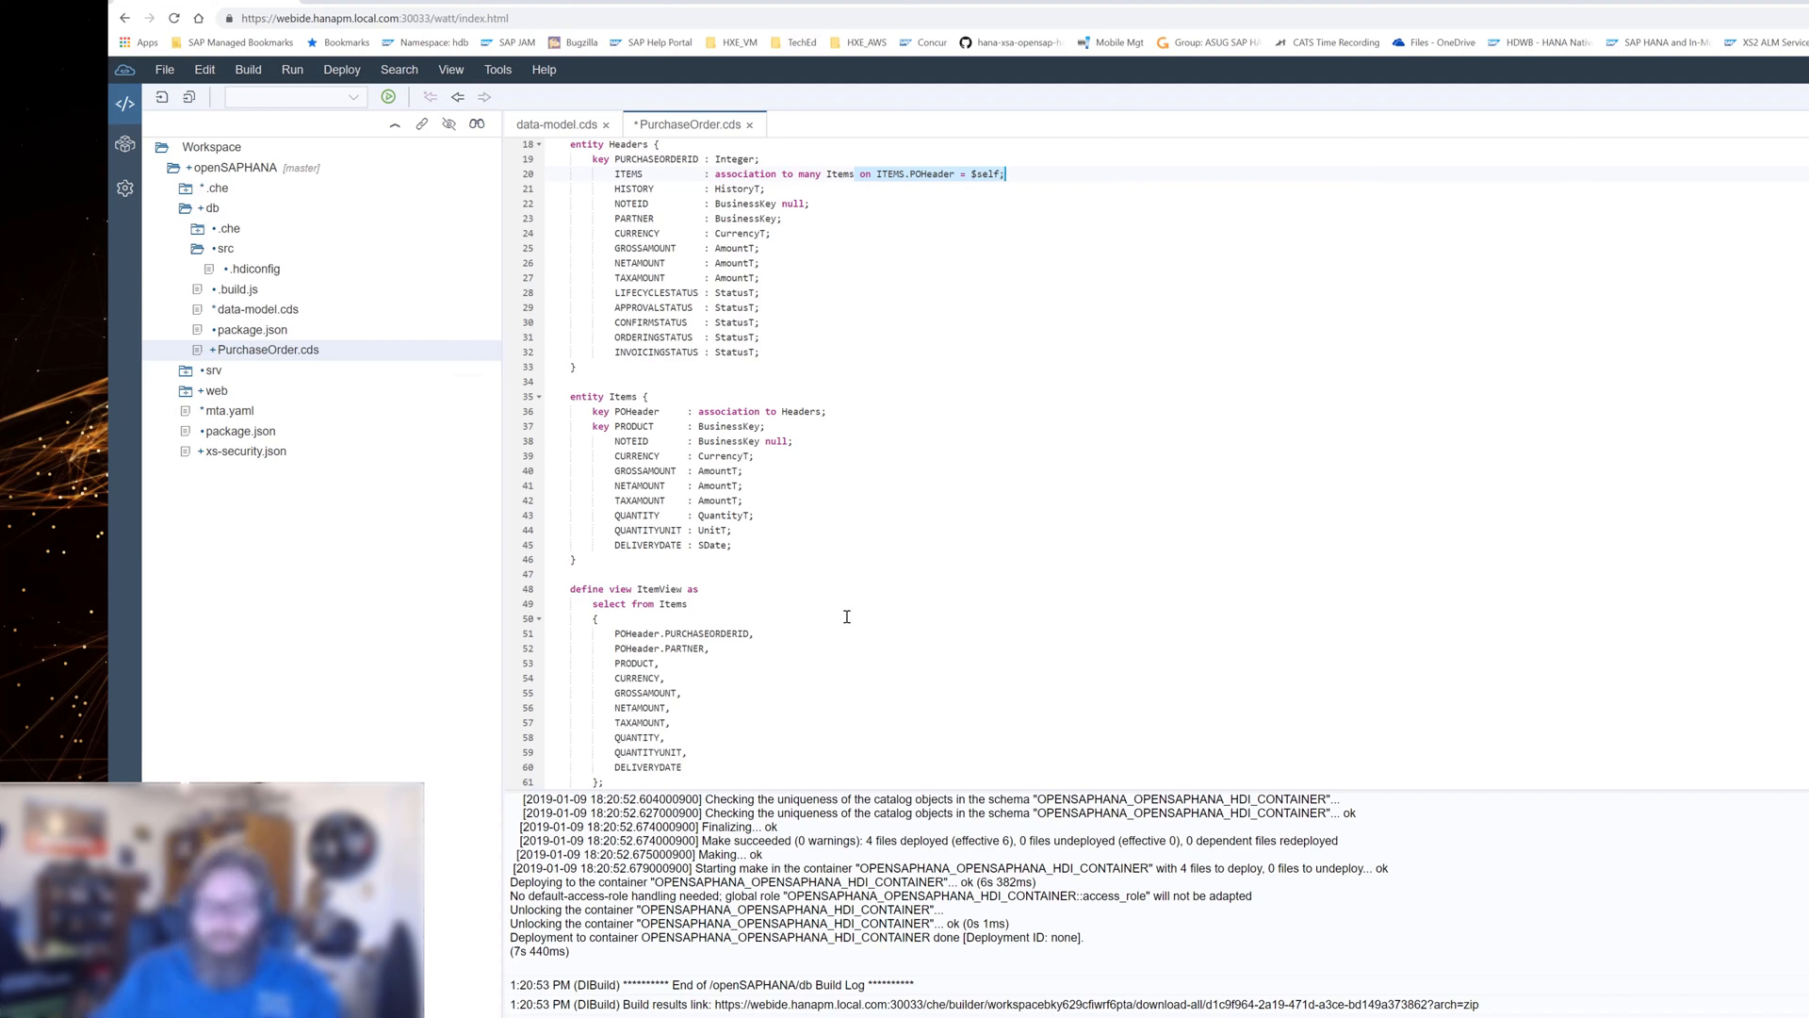
mouse_move(509, 429)
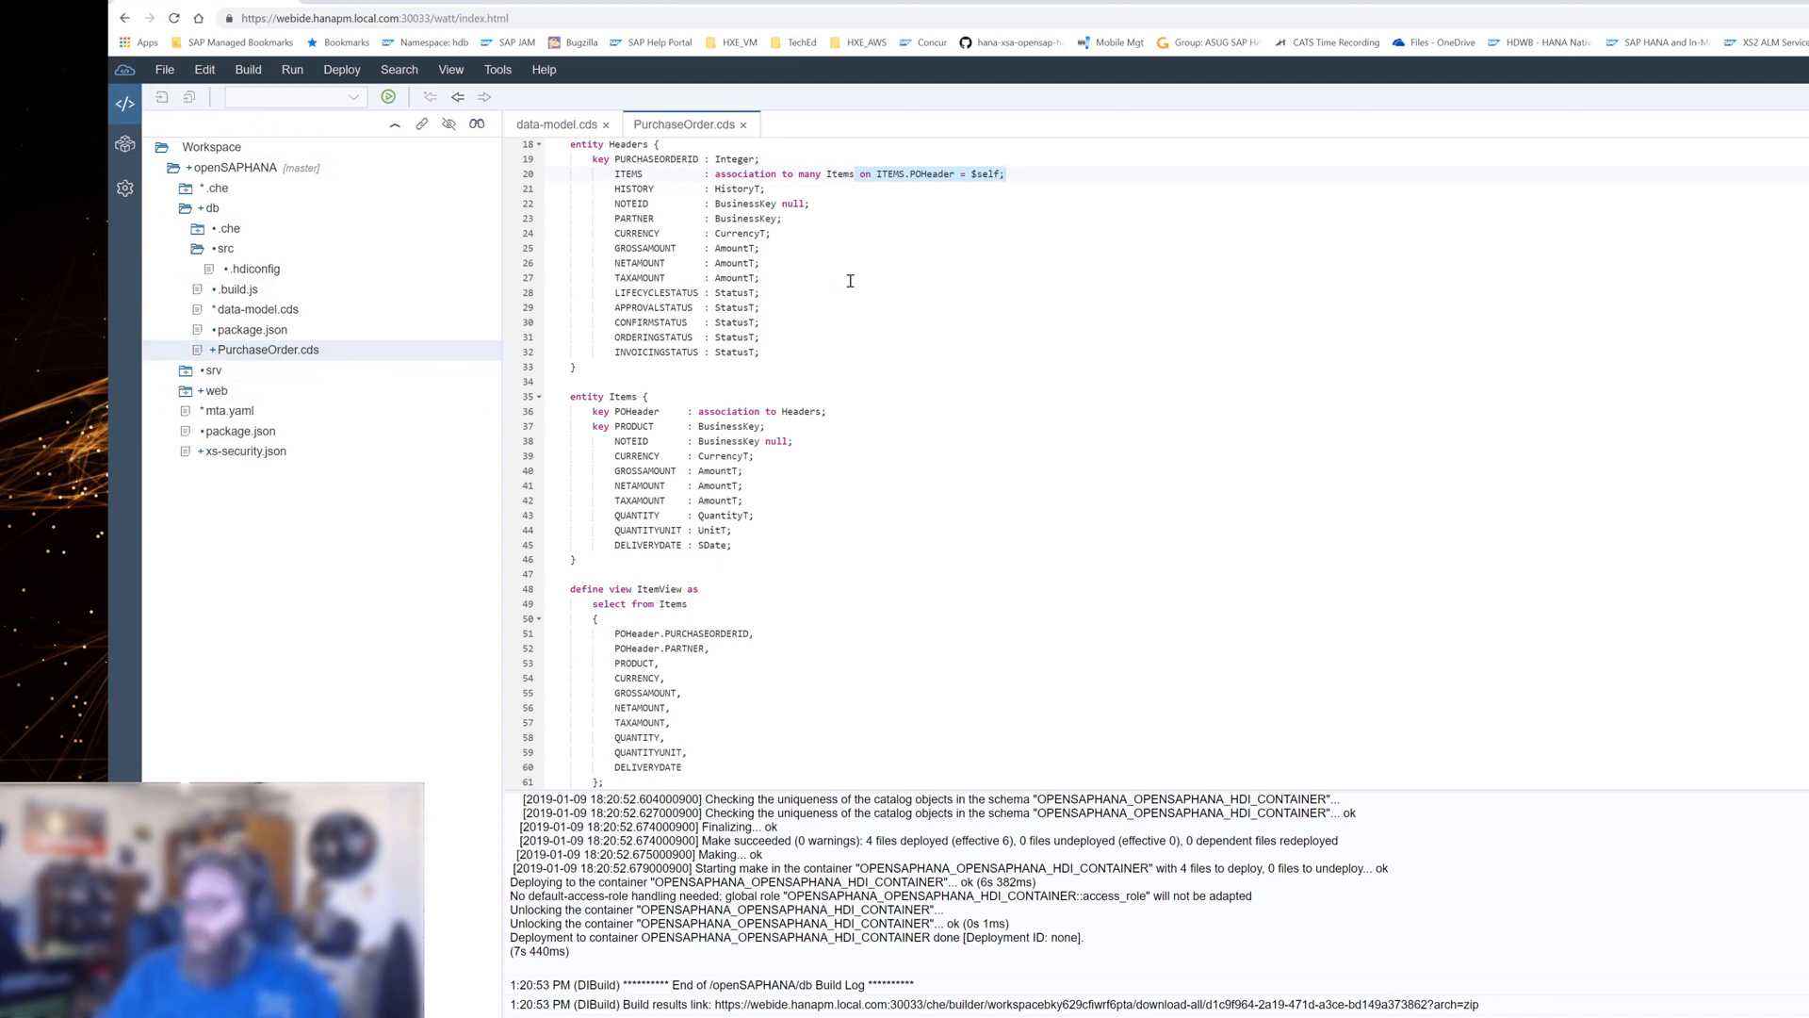
mouse_move(983, 225)
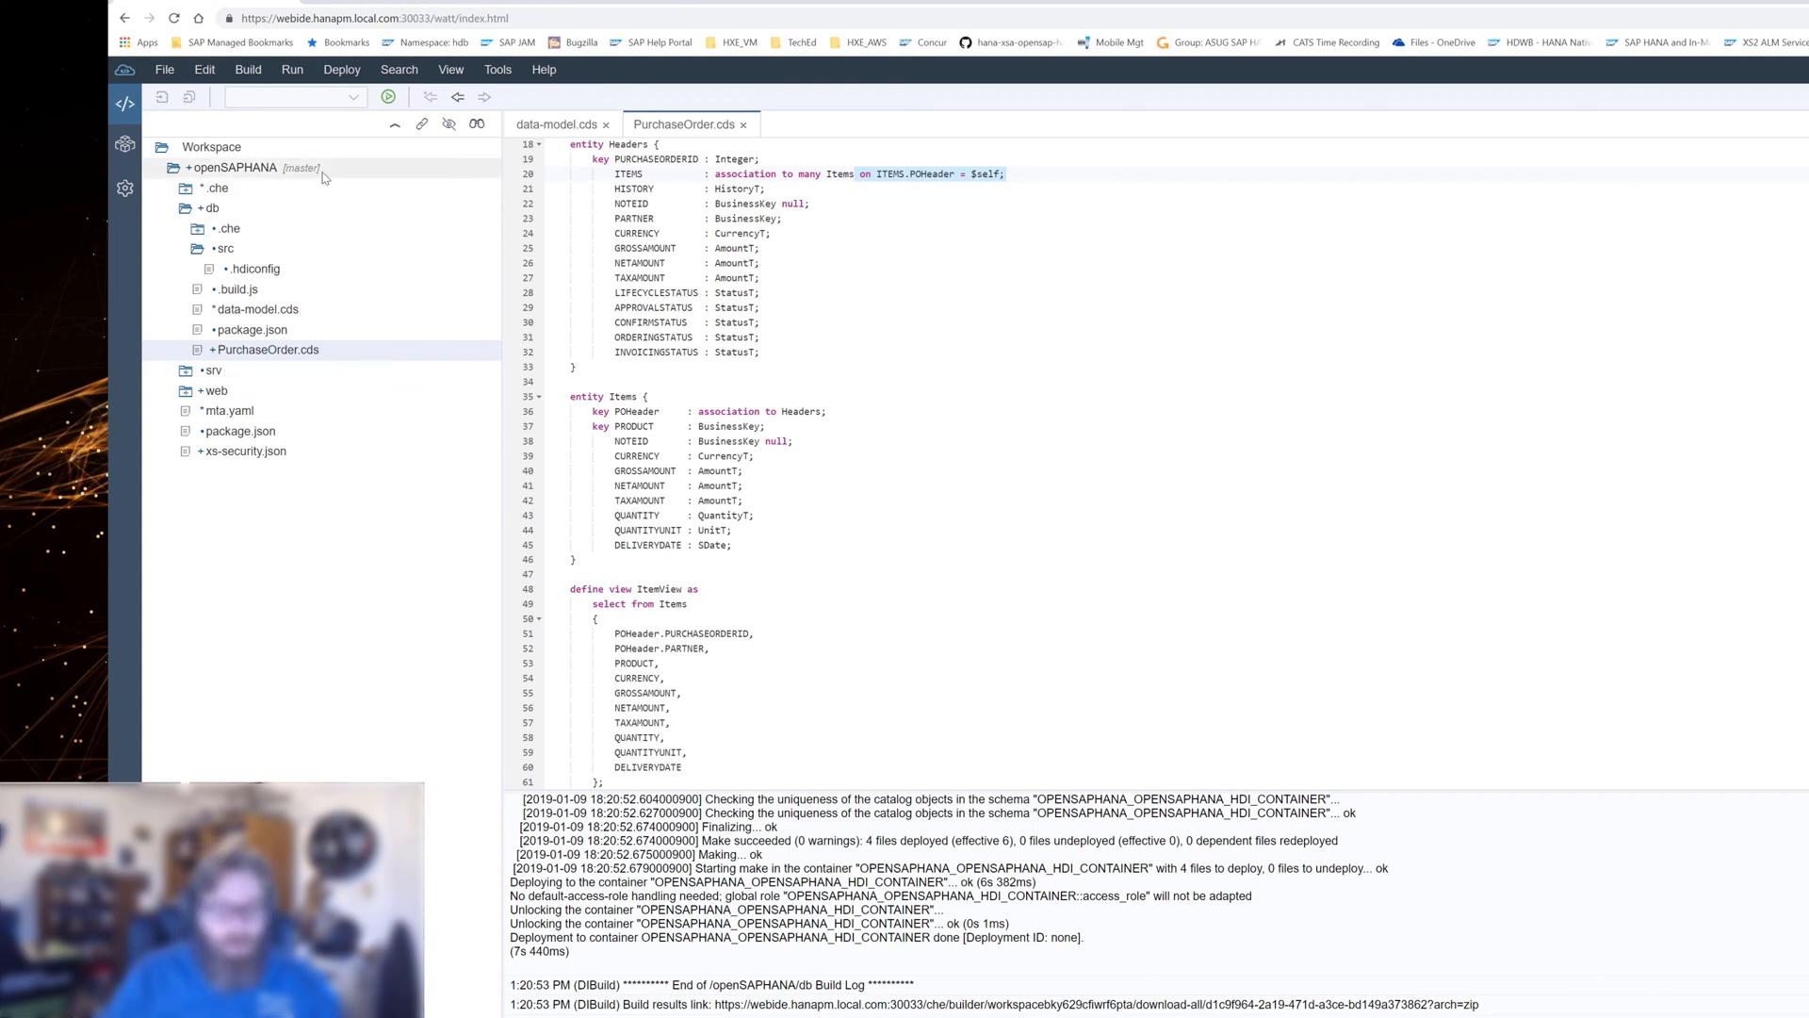
Run Build CDS on the openSAPHANA project, which fails on artifact my.bookshop in srv/my-service.cds.
right_click(231, 168)
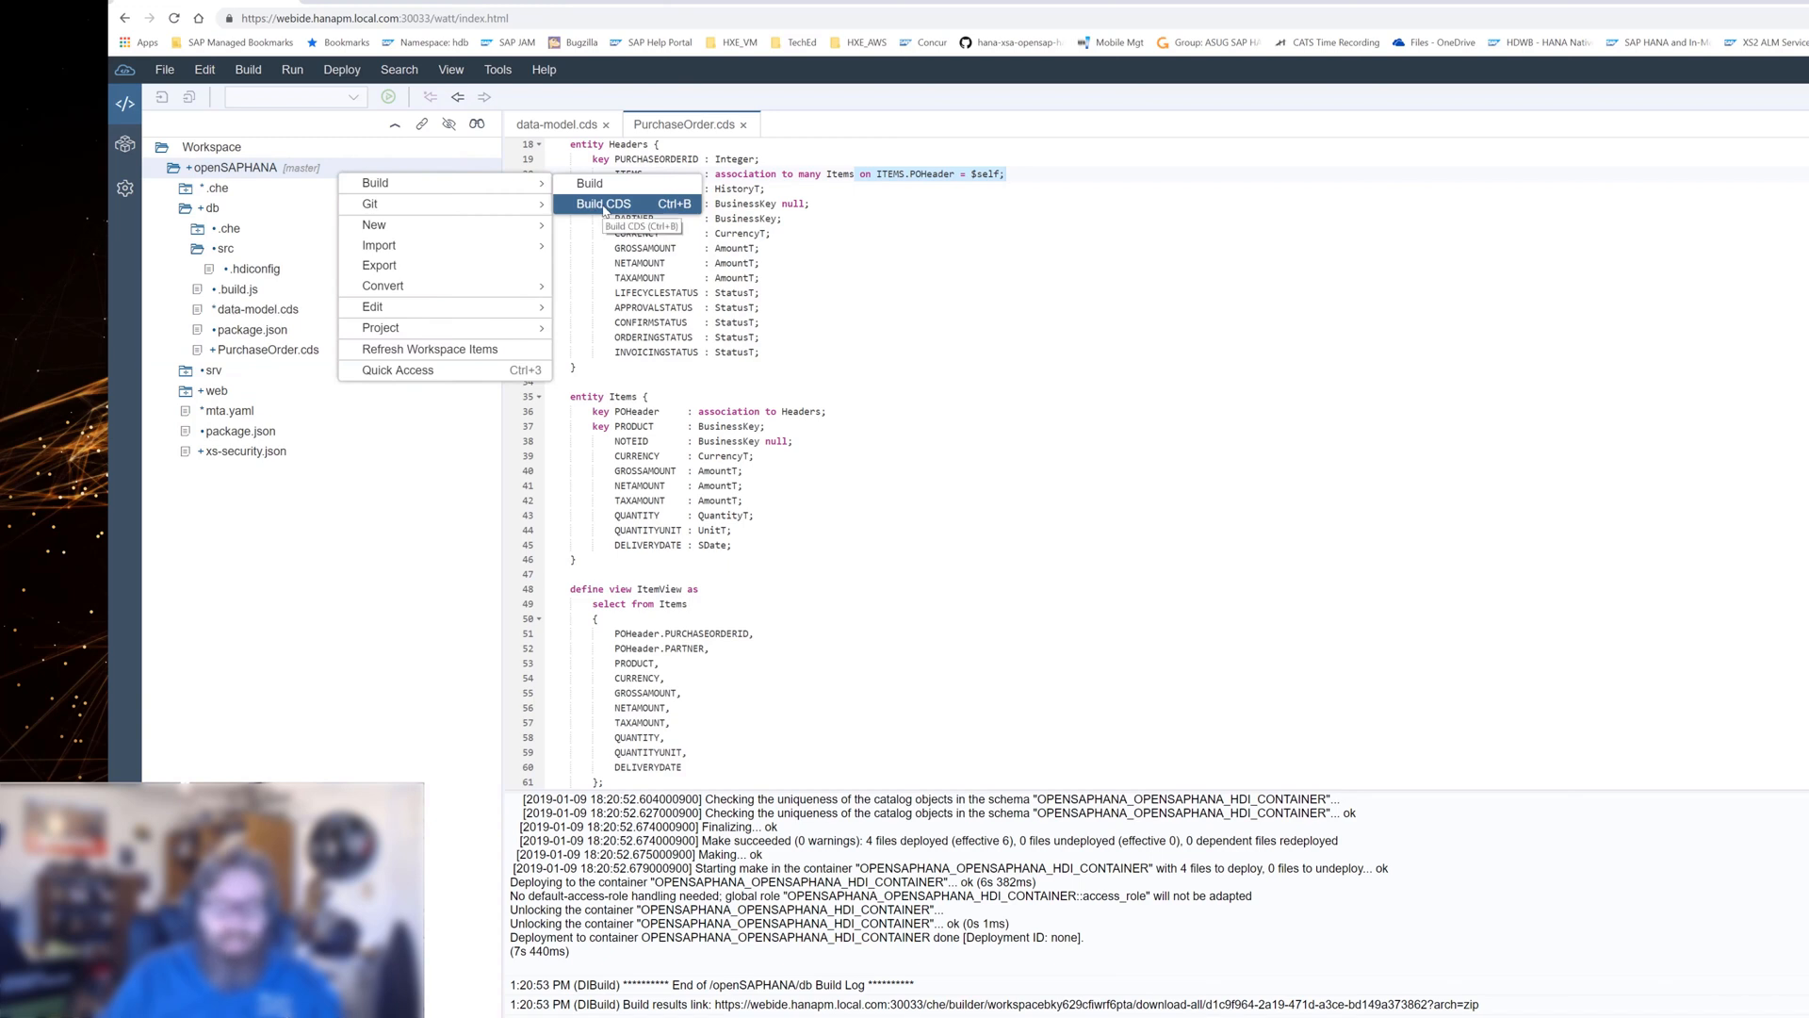
left_click(602, 203)
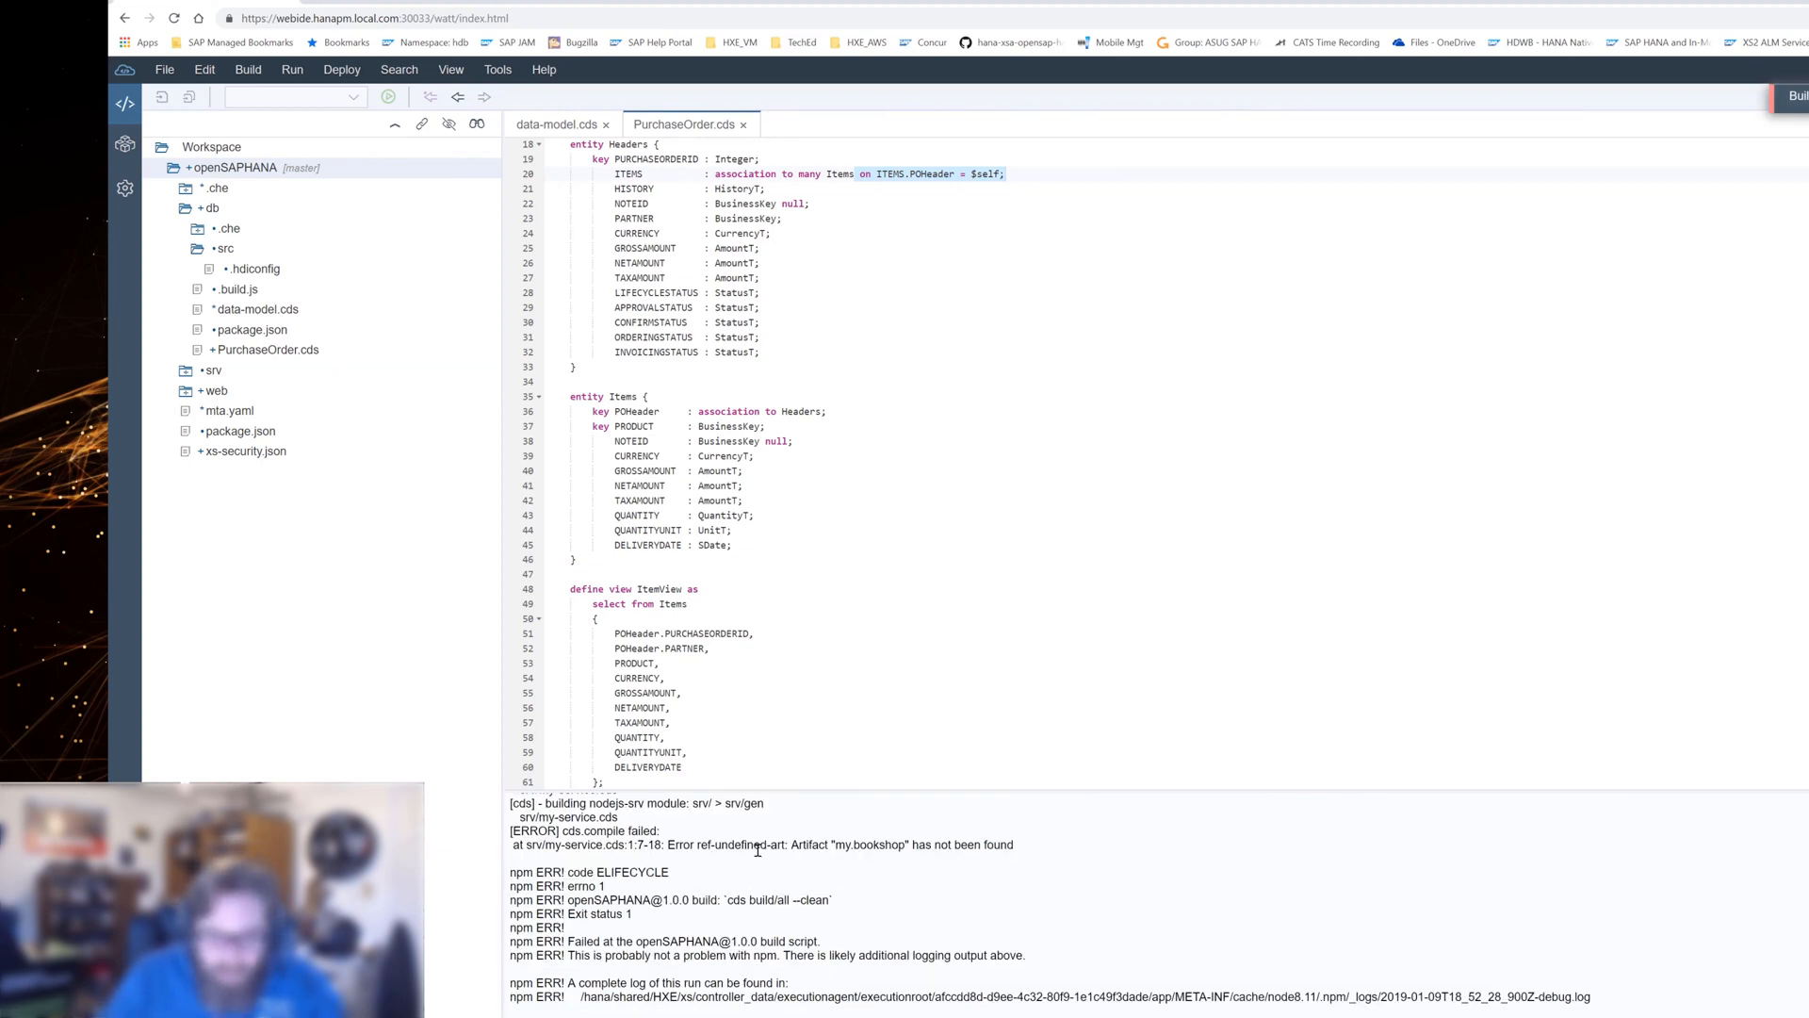
mouse_move(556, 123)
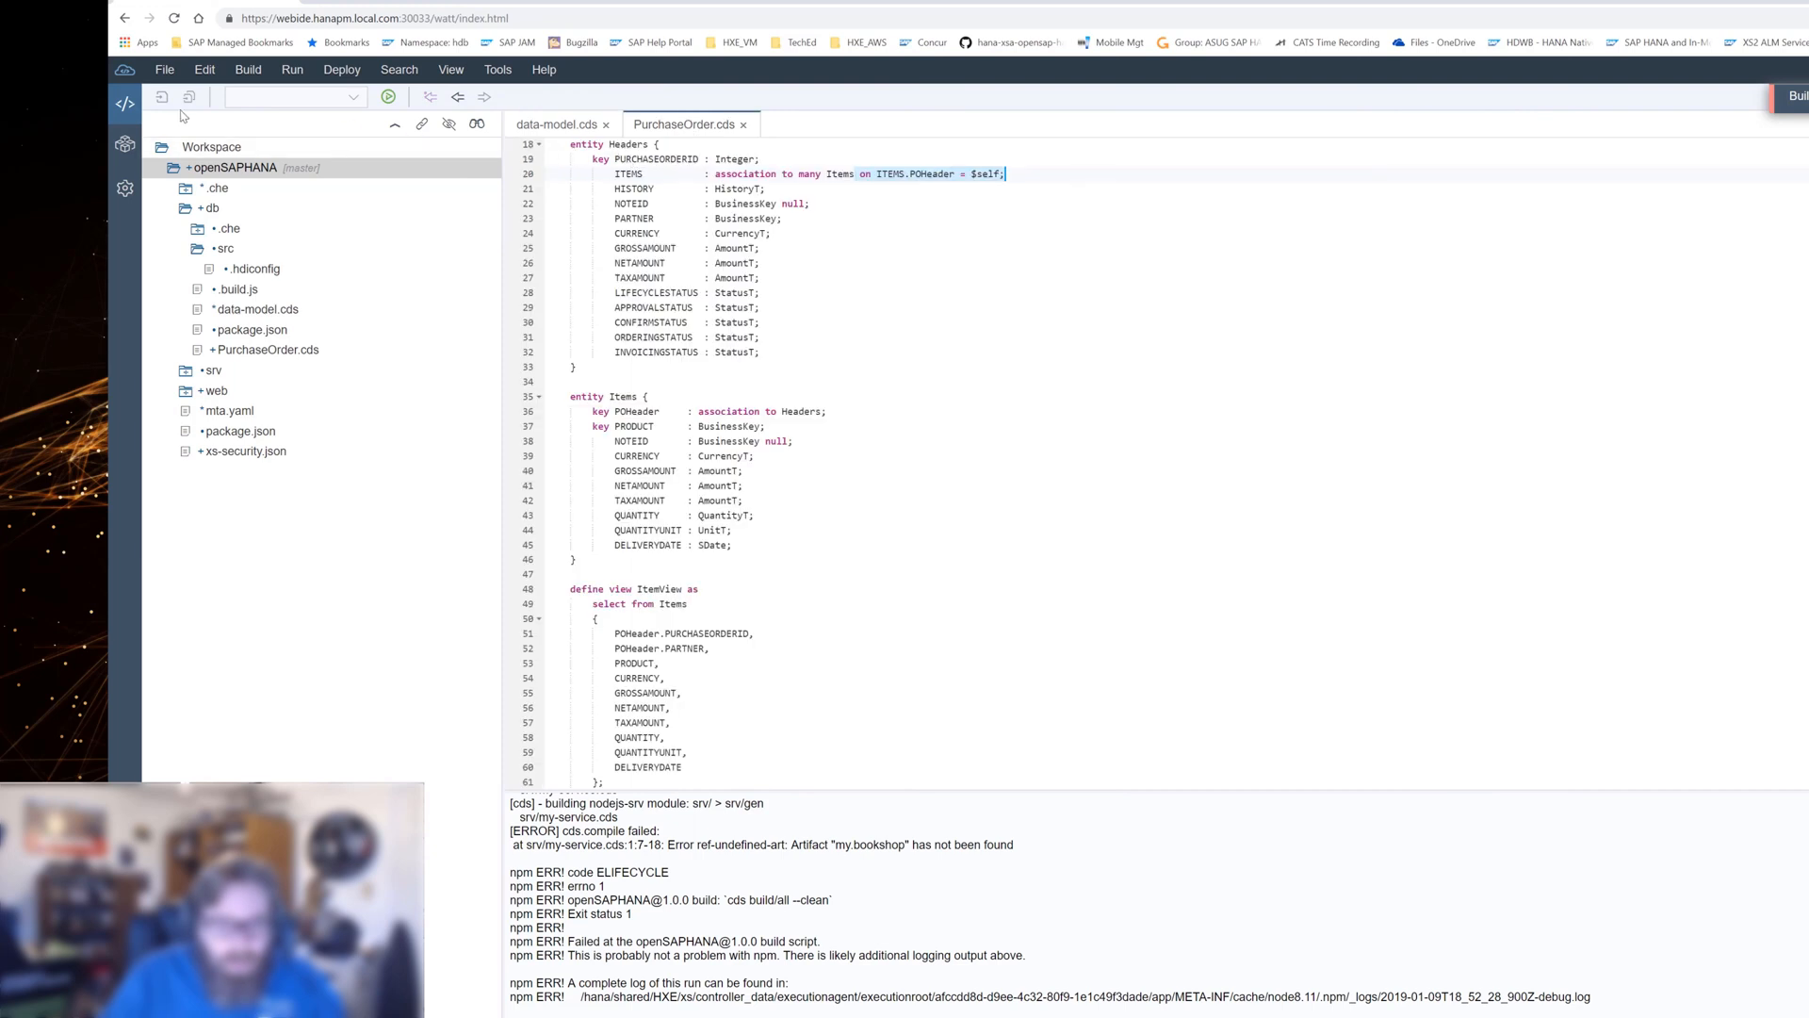
mouse_move(433, 473)
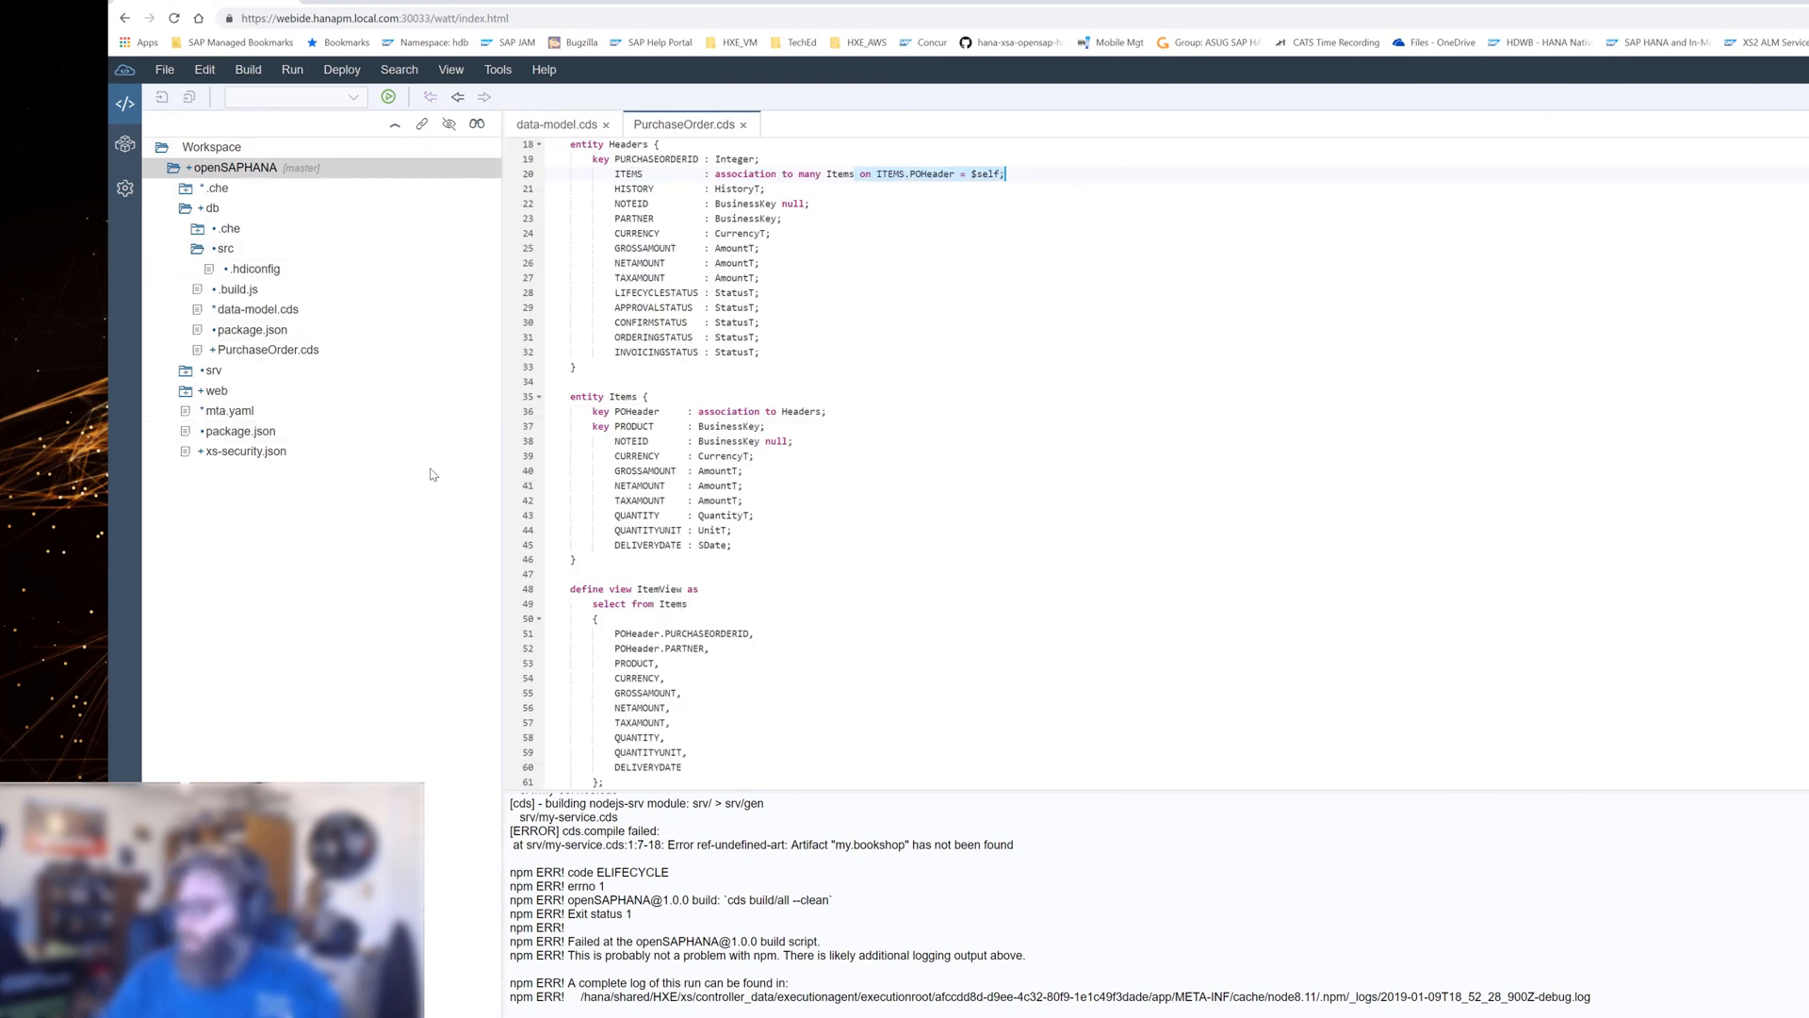
mouse_move(450, 479)
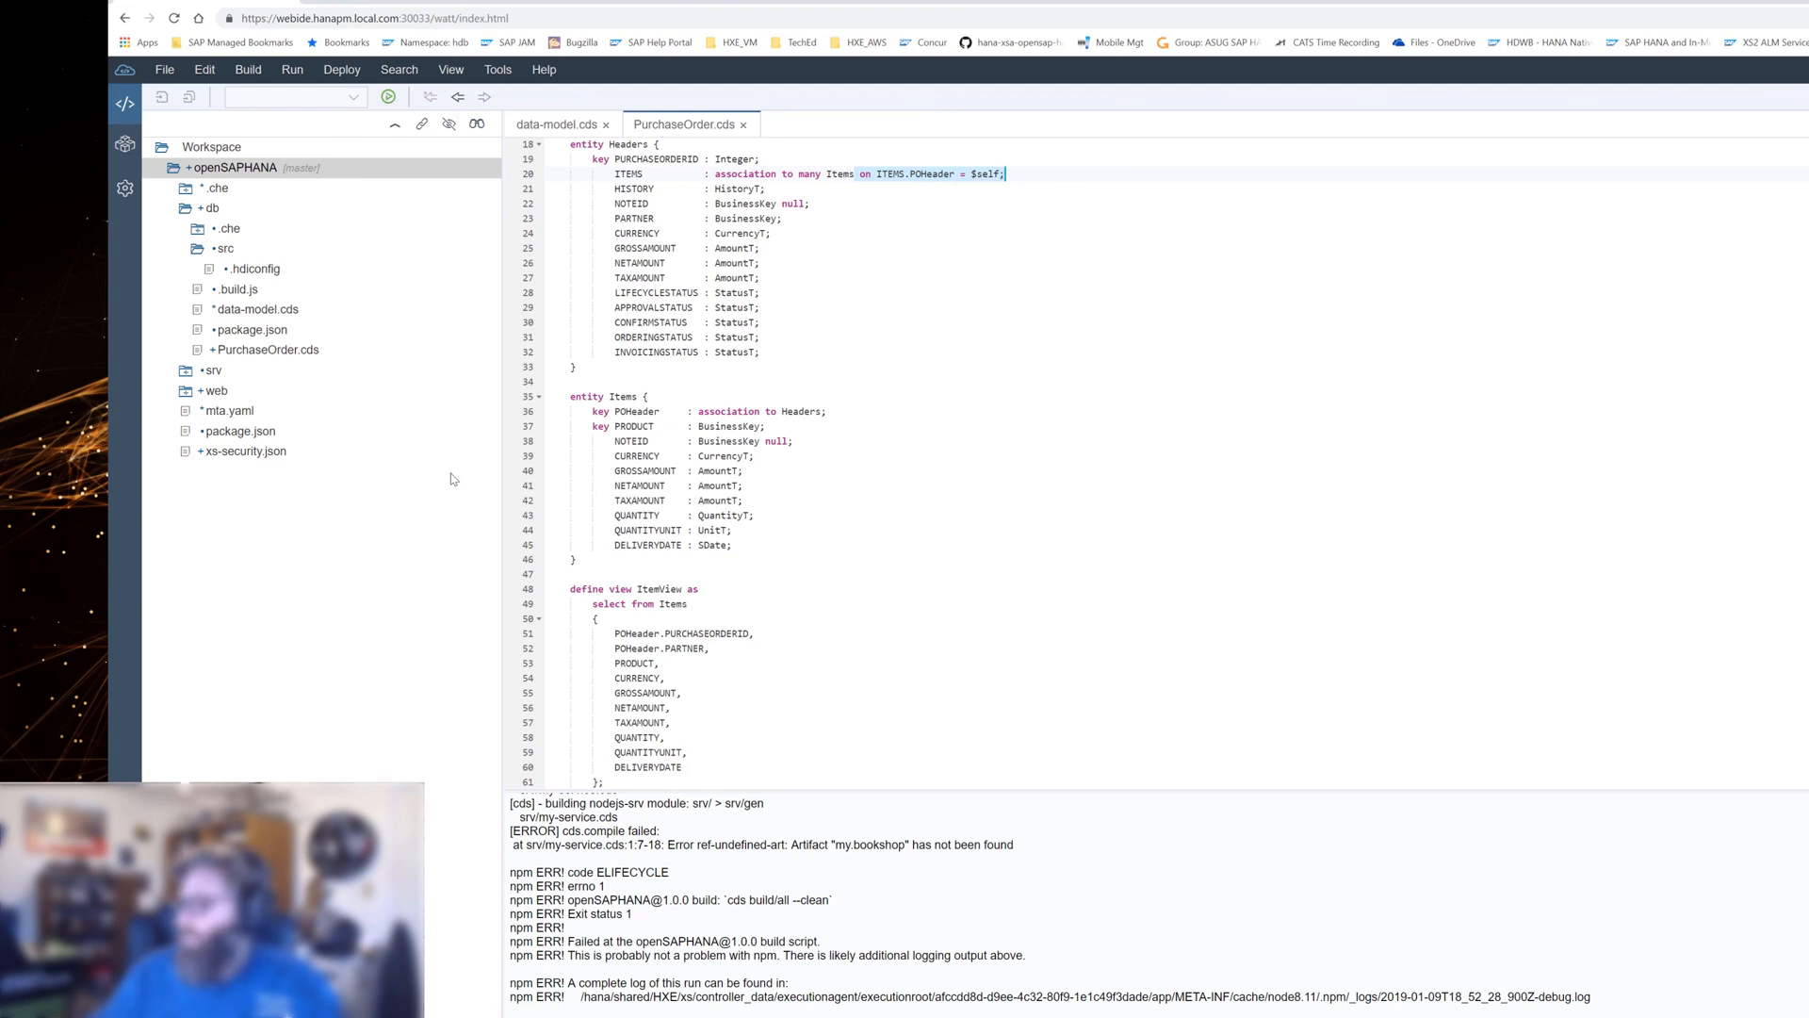
mouse_move(245, 481)
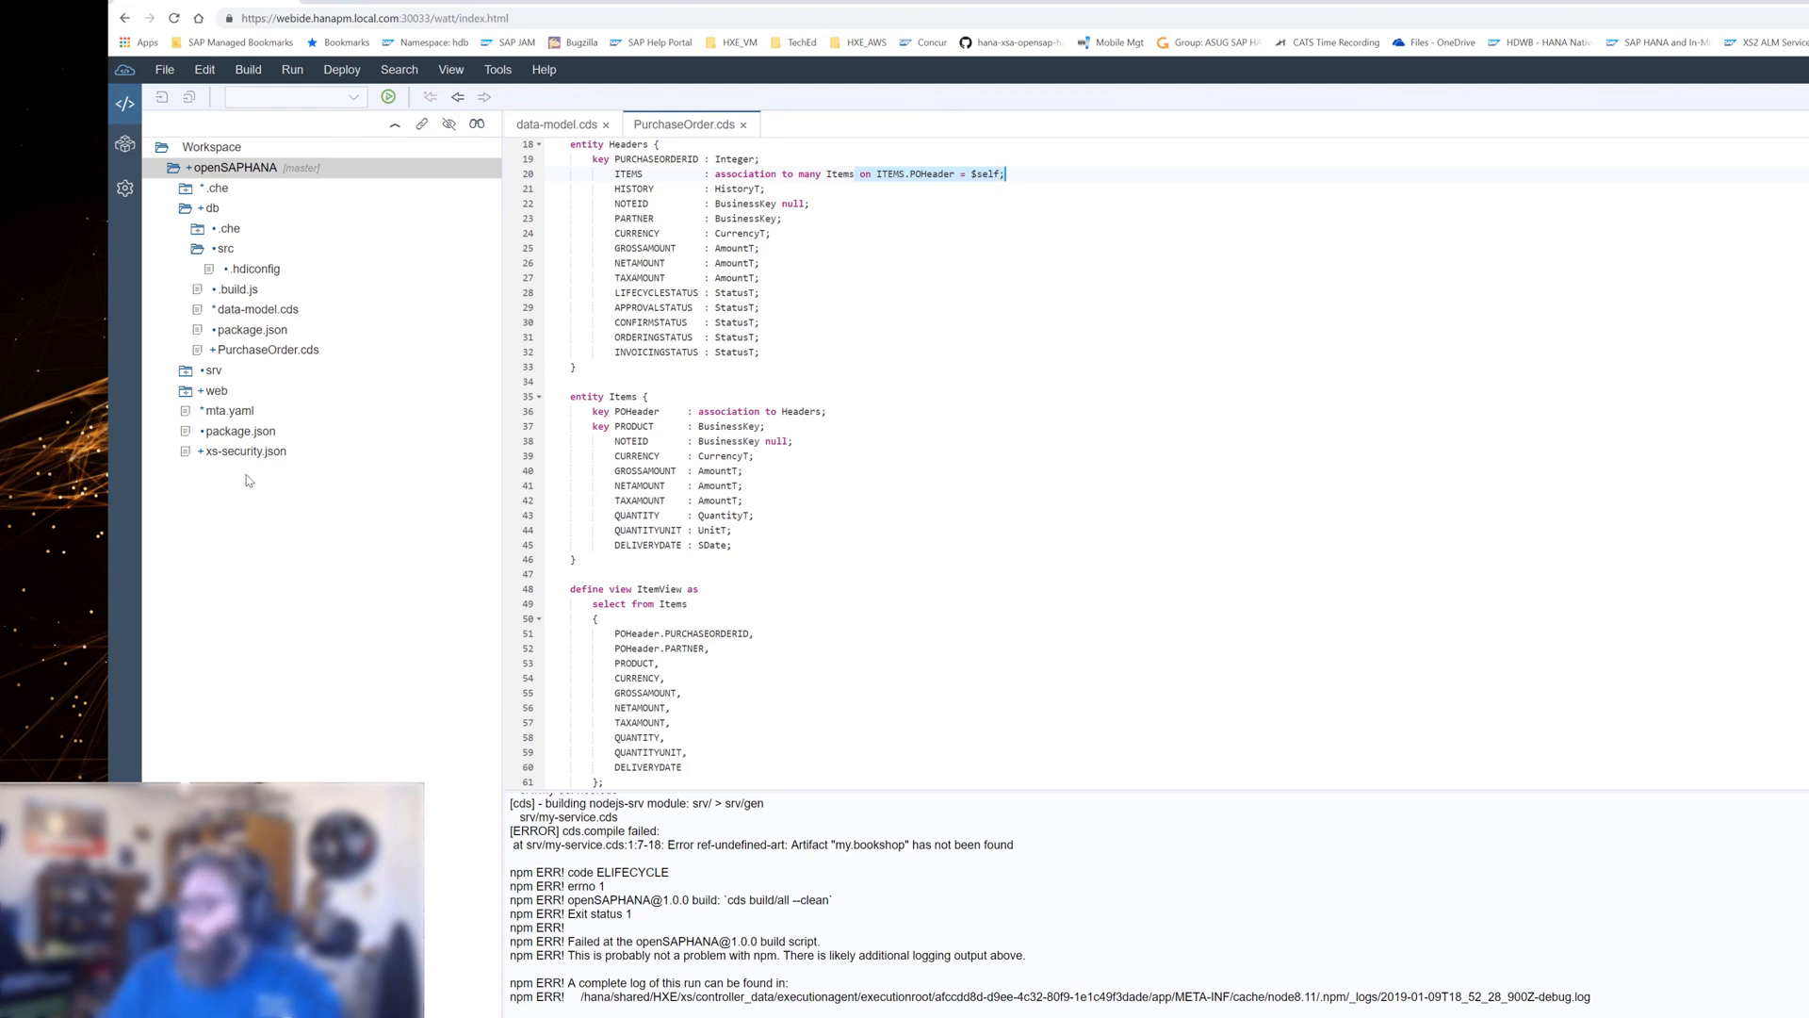
mouse_move(286, 472)
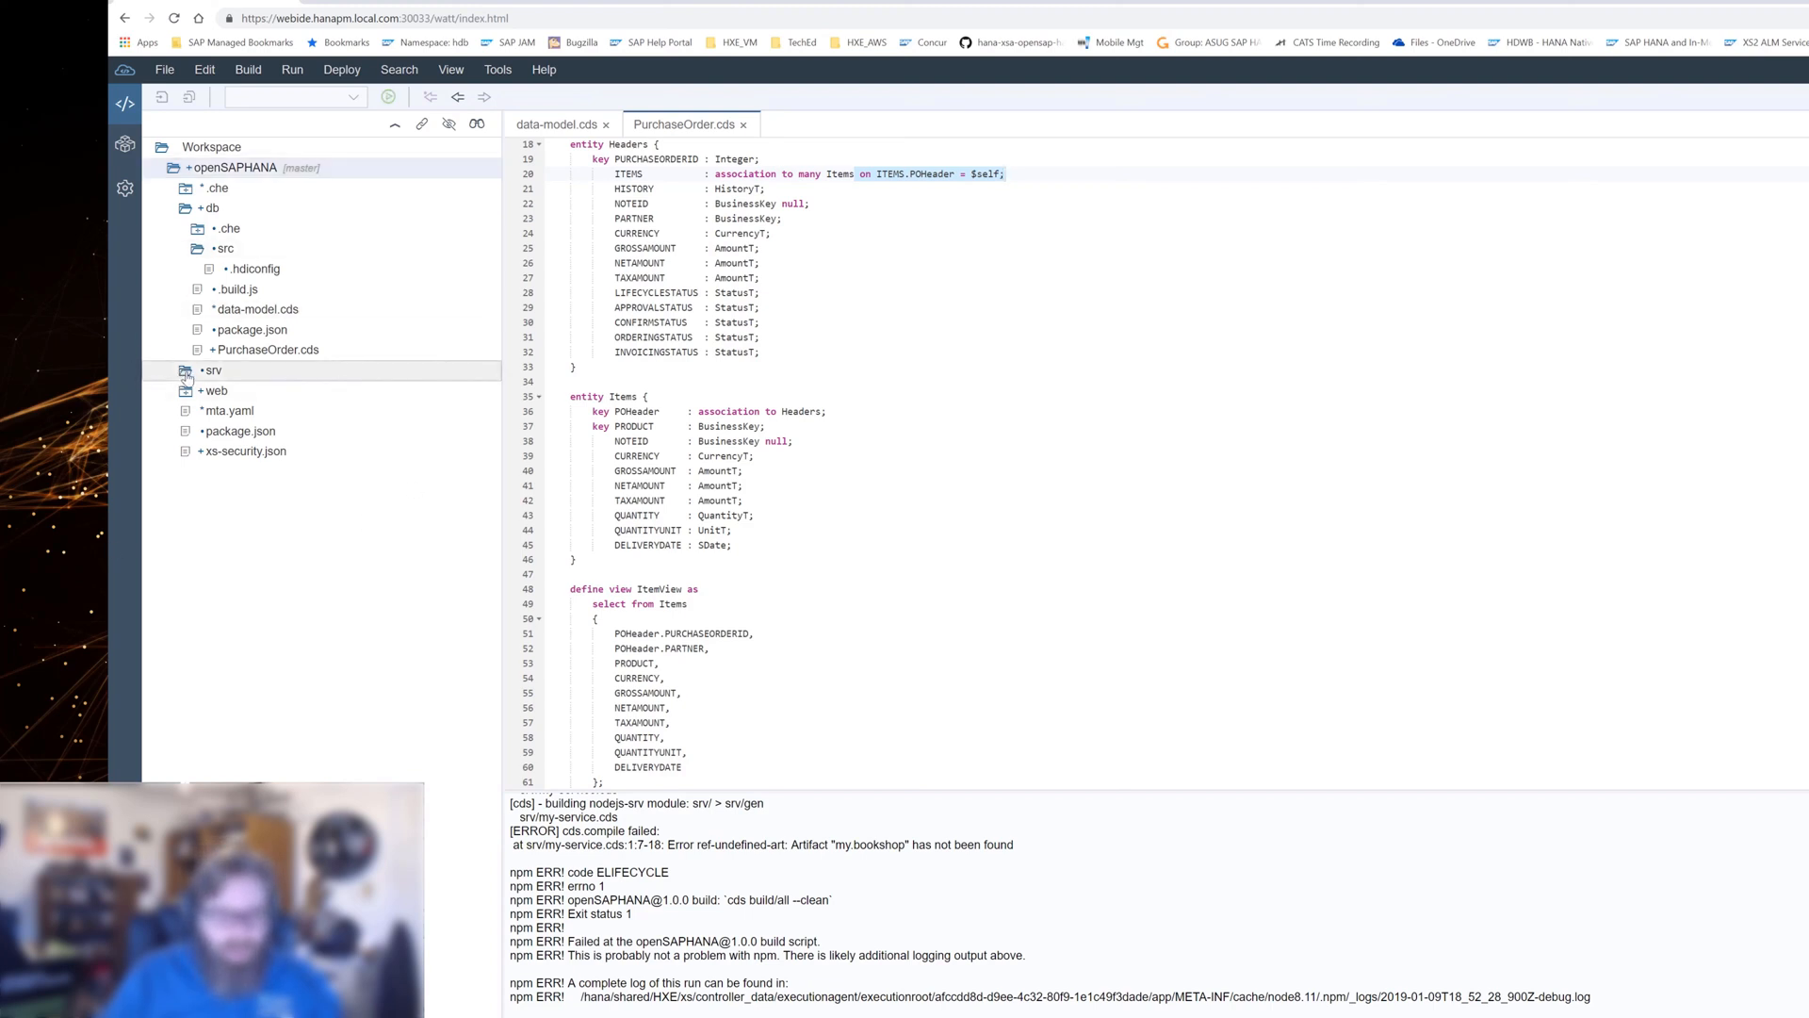
Close my-service.cds without the 'using my.bookshop' line and rebuild the project's CDS models.
left_click(212, 370)
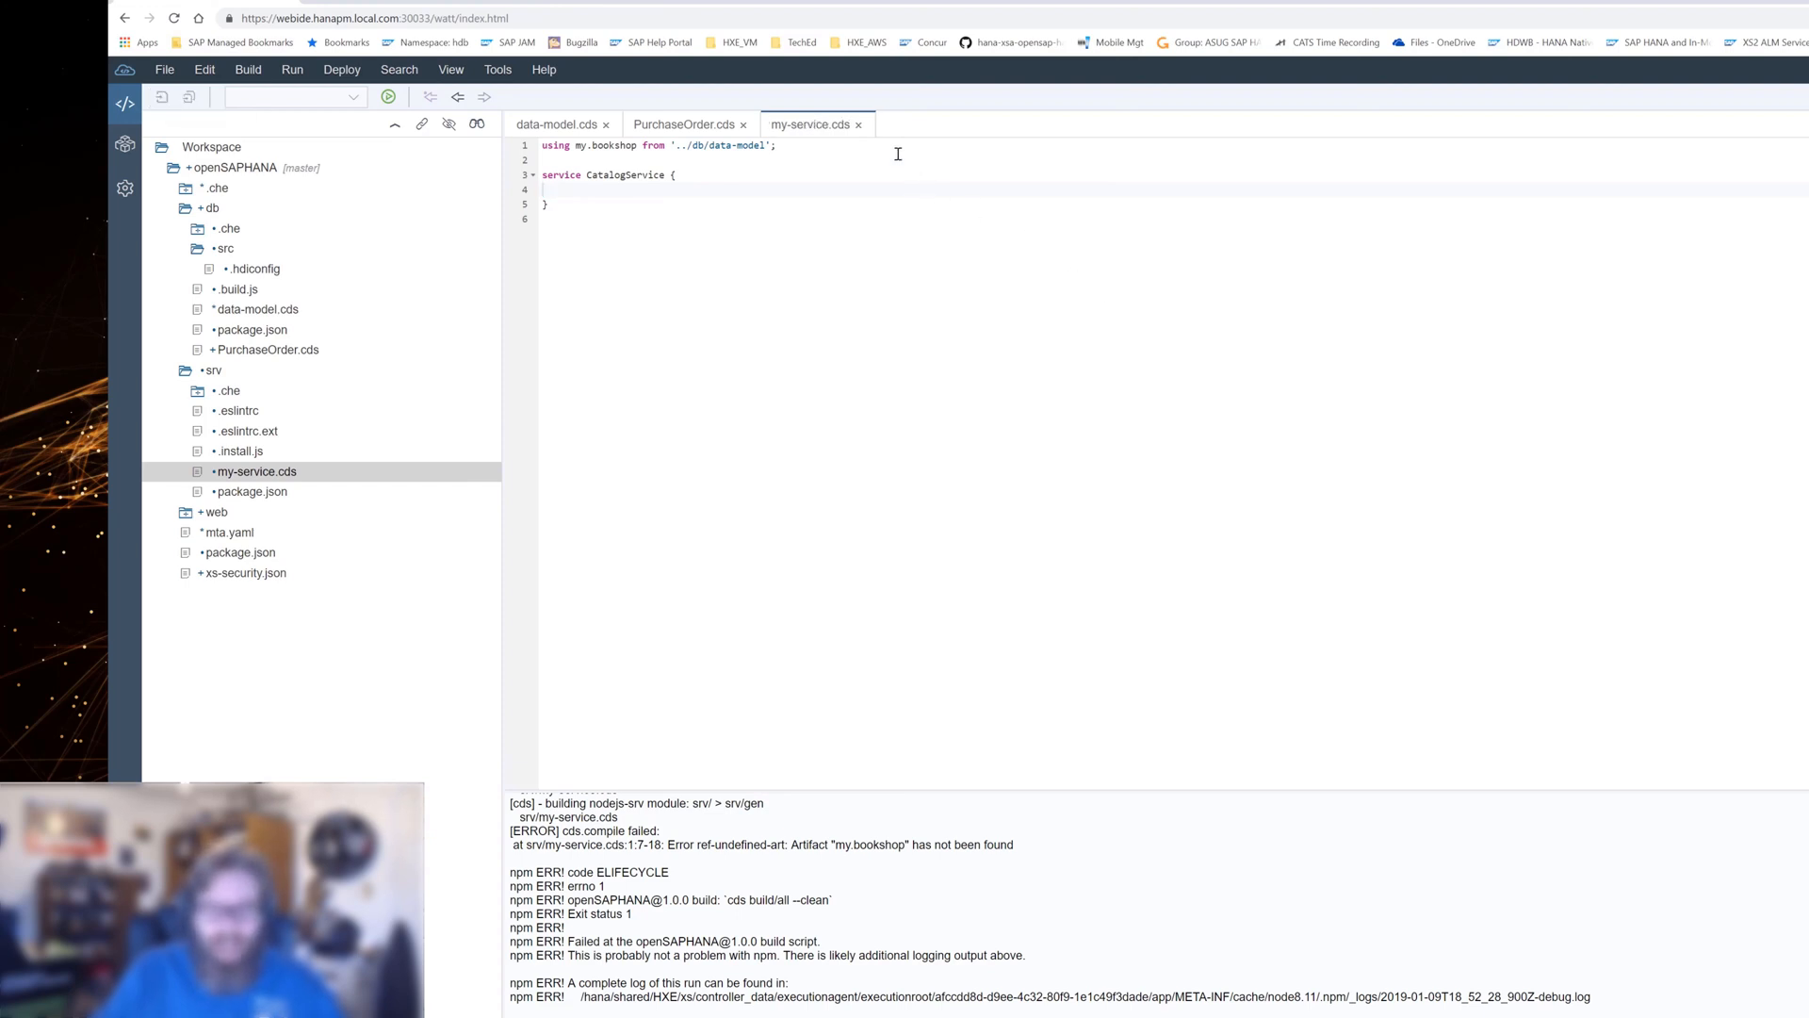
left_click(682, 123)
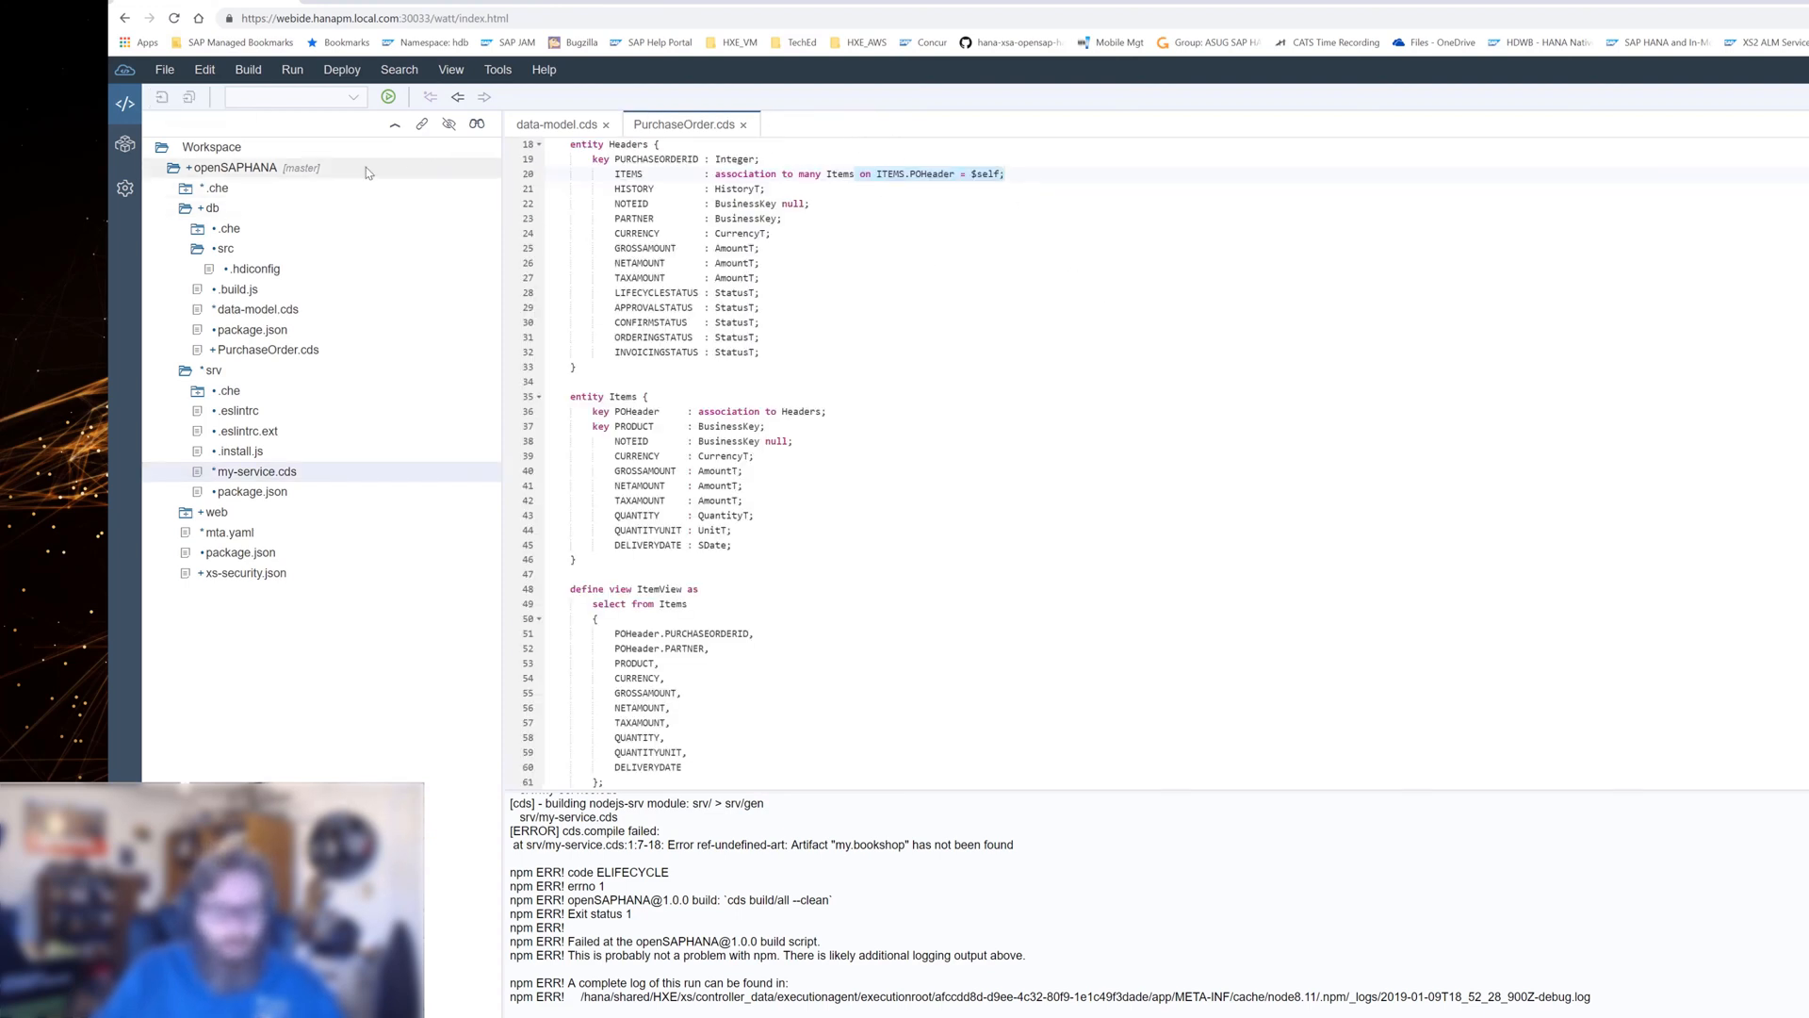
right_click(231, 168)
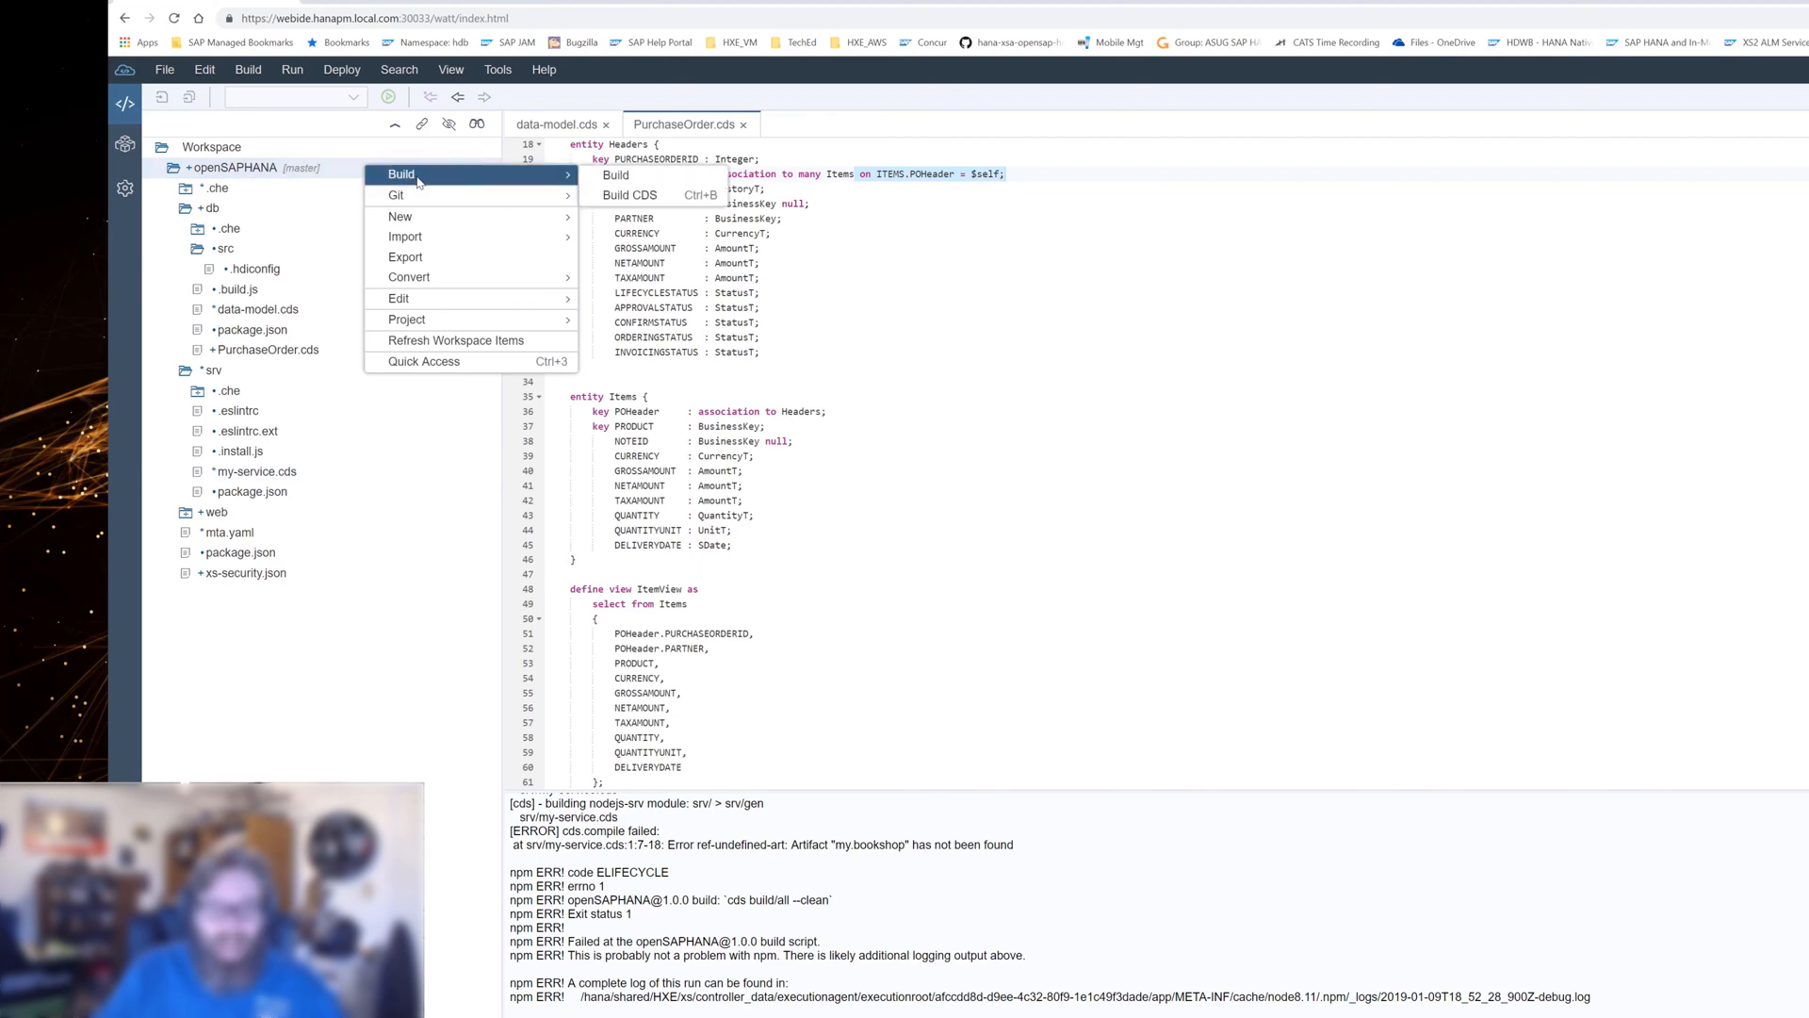
mouse_move(630, 194)
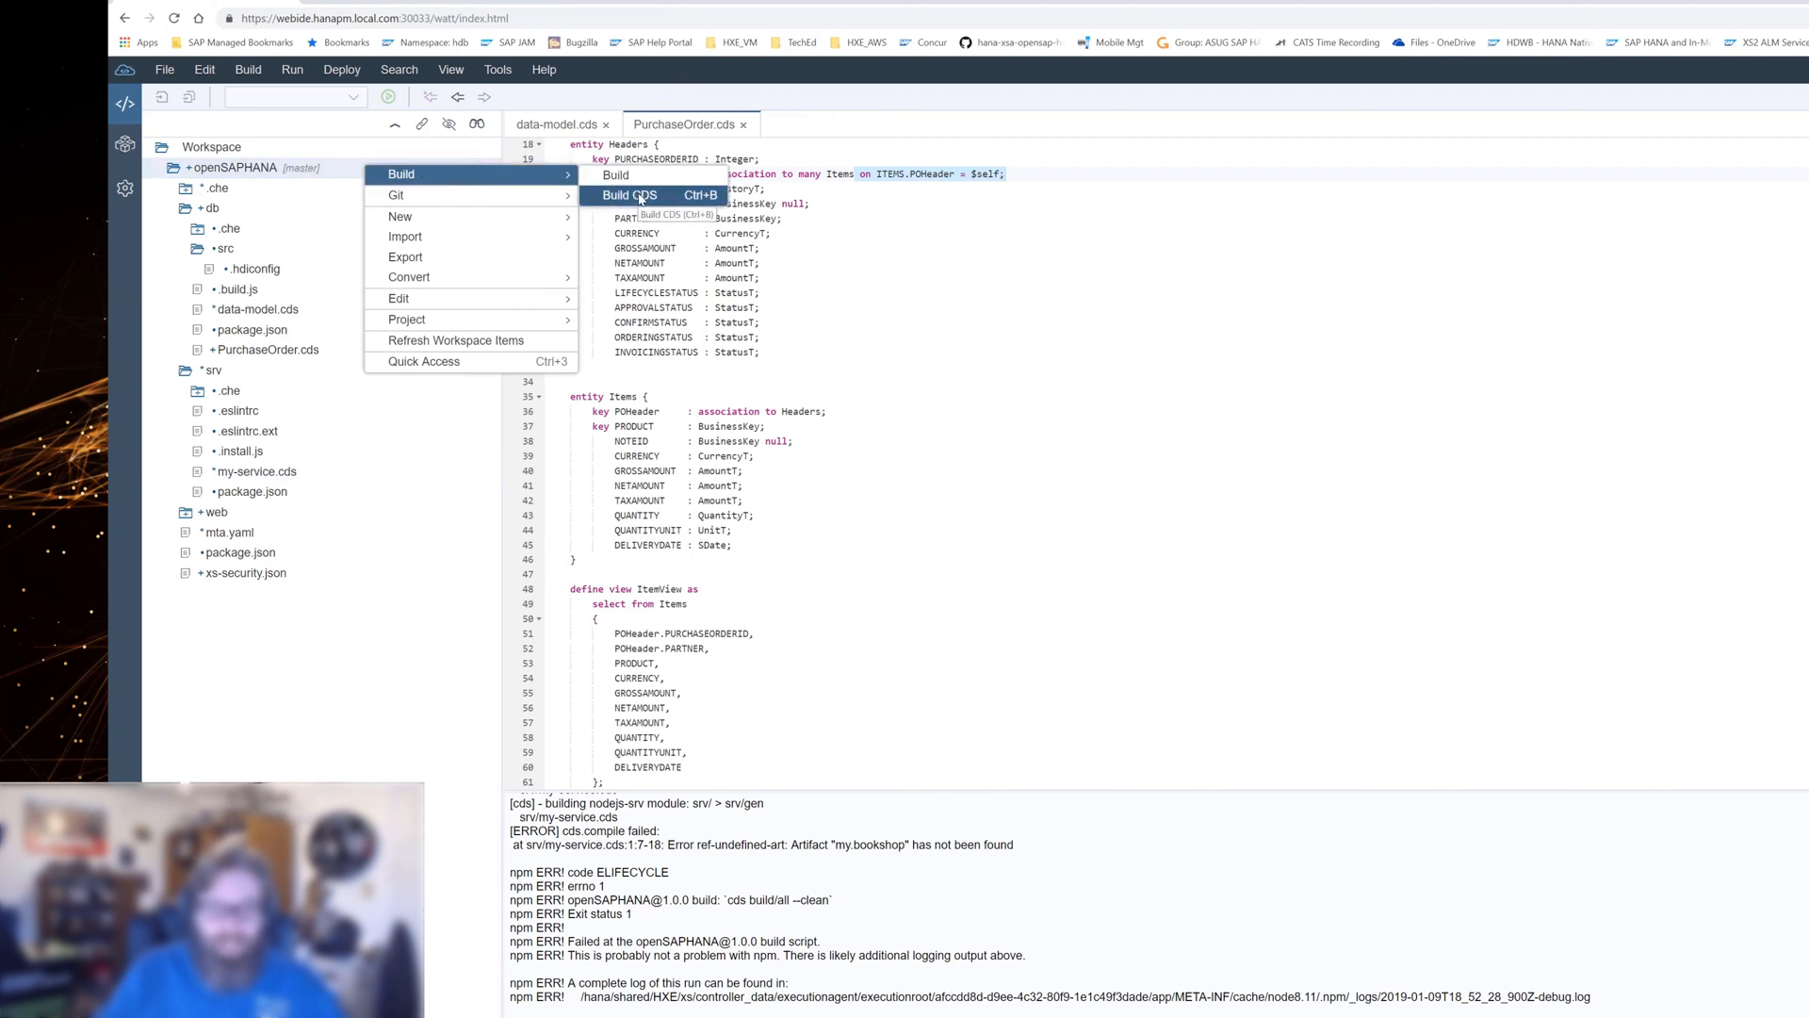
left_click(629, 194)
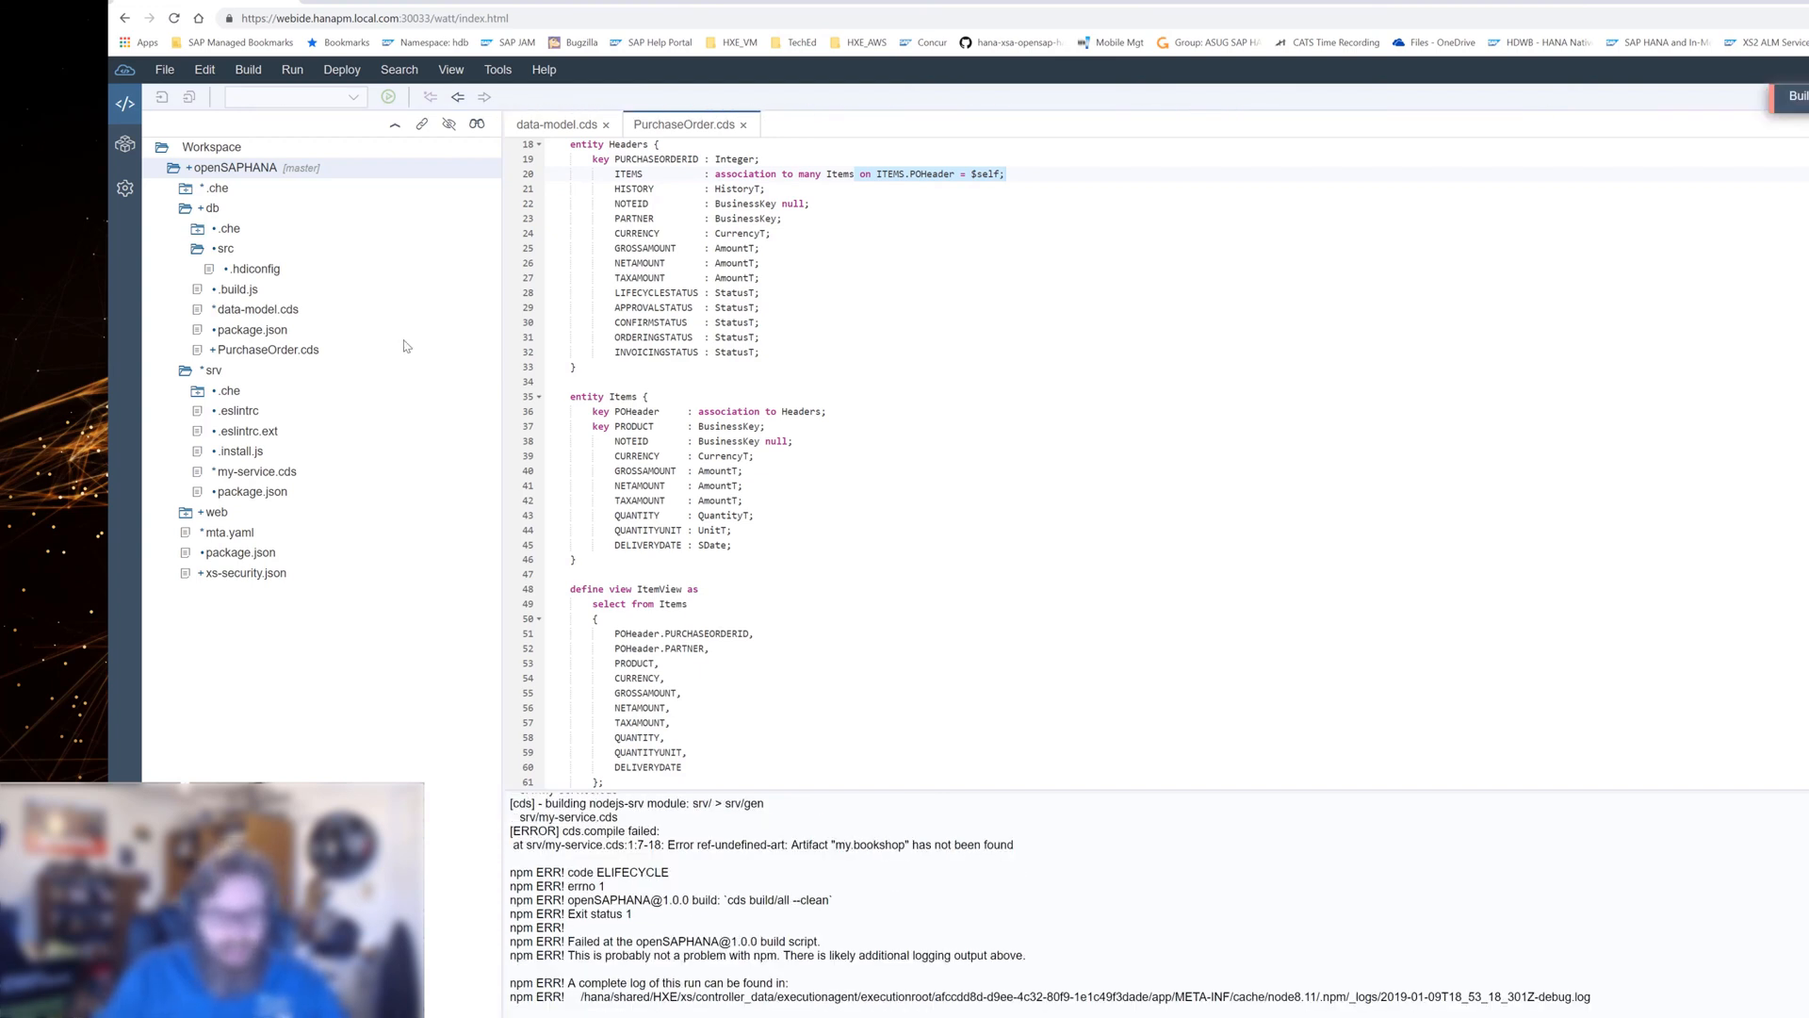
Reopen my-service.cds showing the empty CatalogService and start another CDS build.
left_click(256, 472)
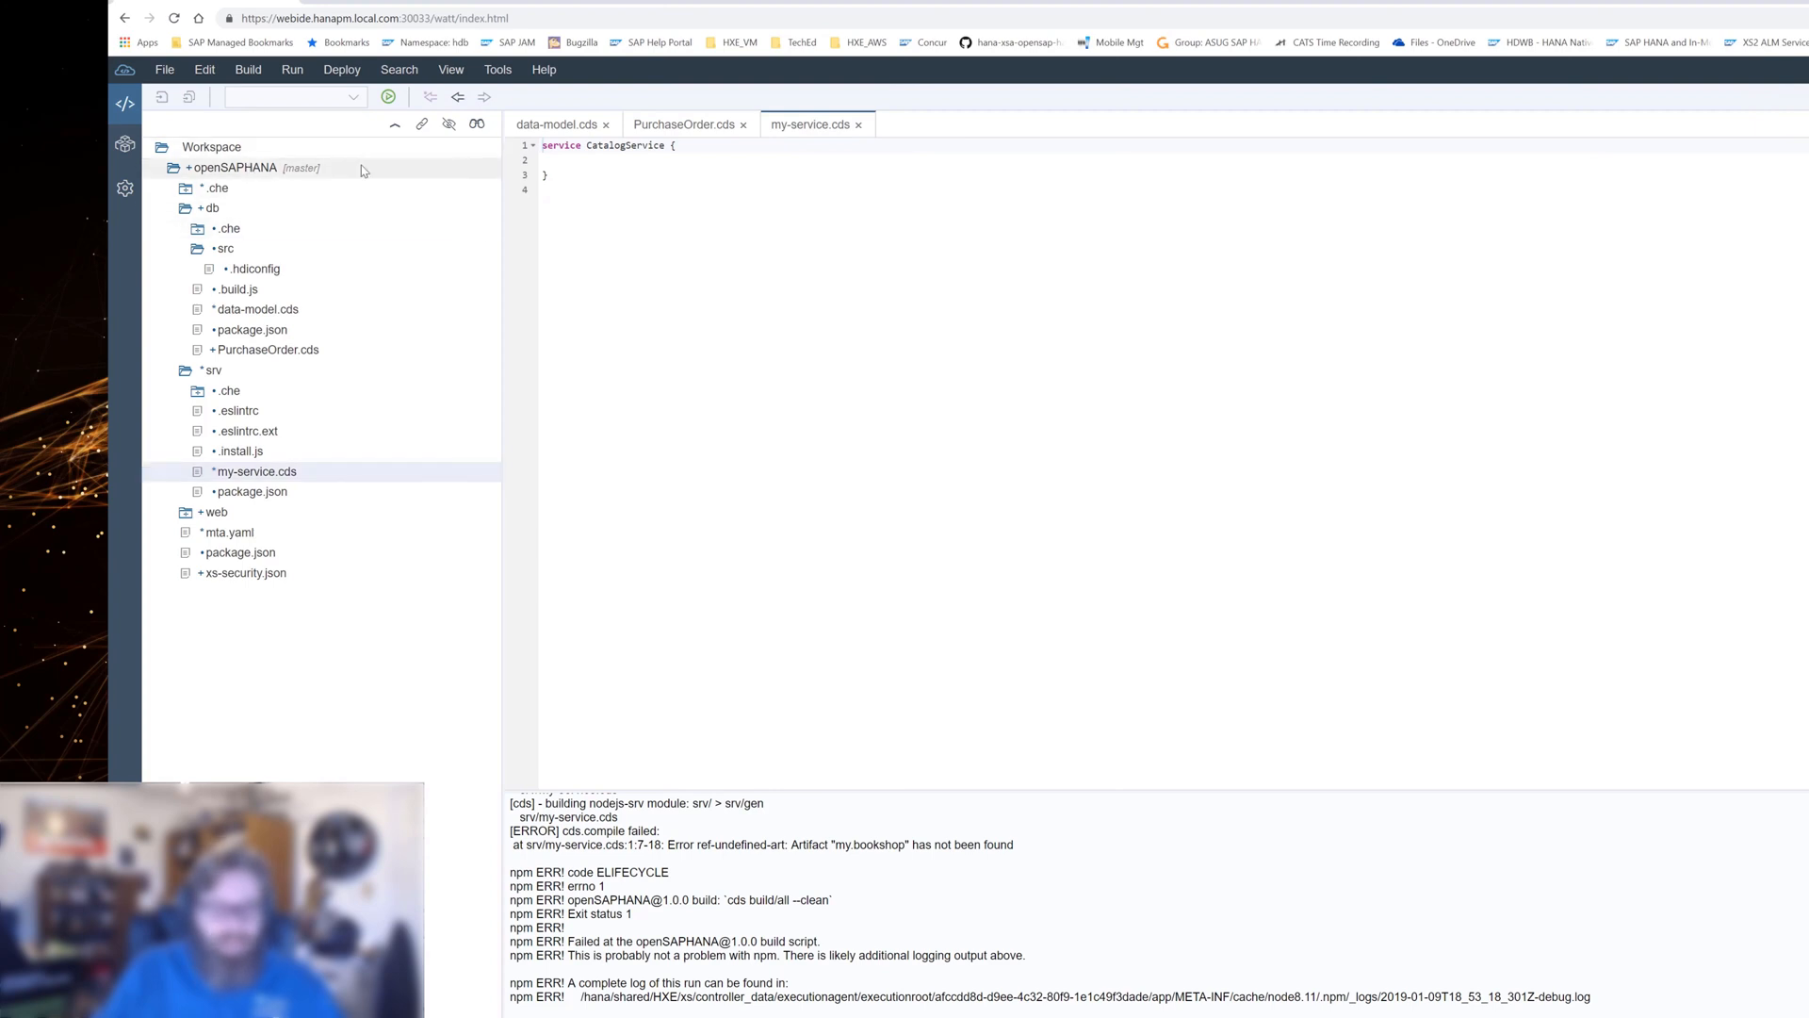
right_click(231, 168)
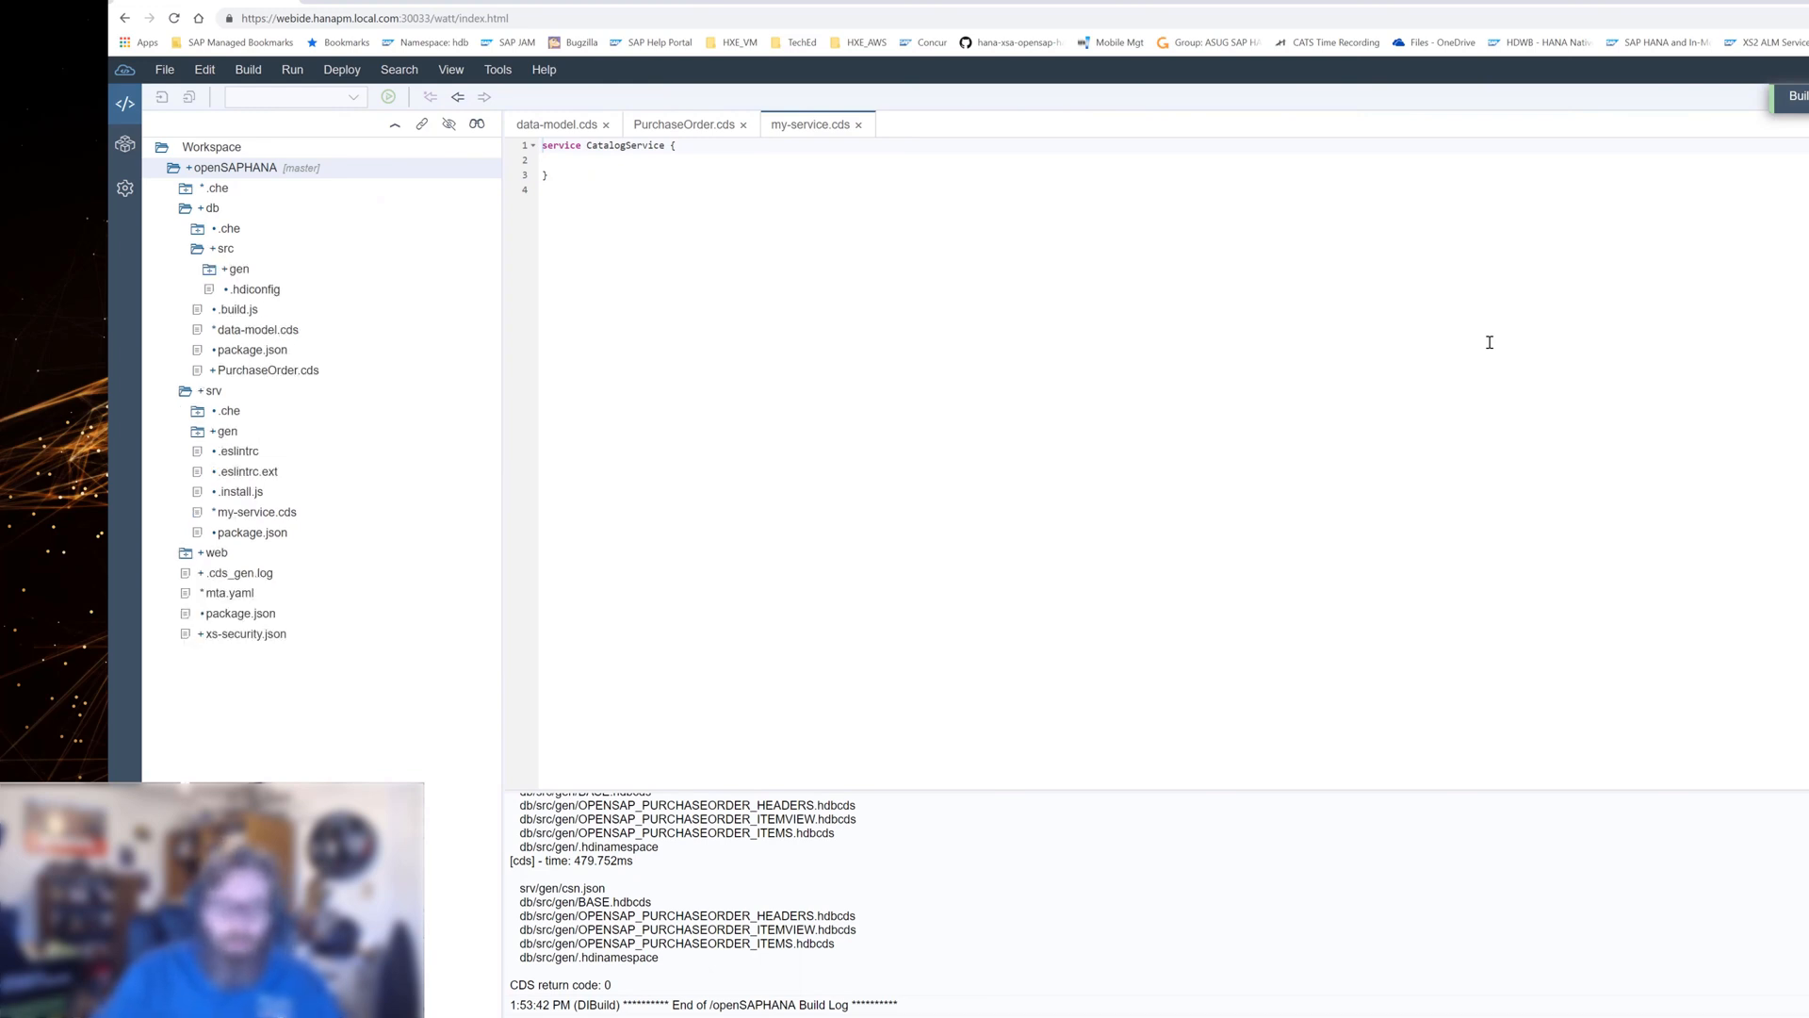
Open the generated OPENSAP_PURCHASEORDER_HEADERS.hdbcds from db/src/gen after deployment.
left_click(256, 329)
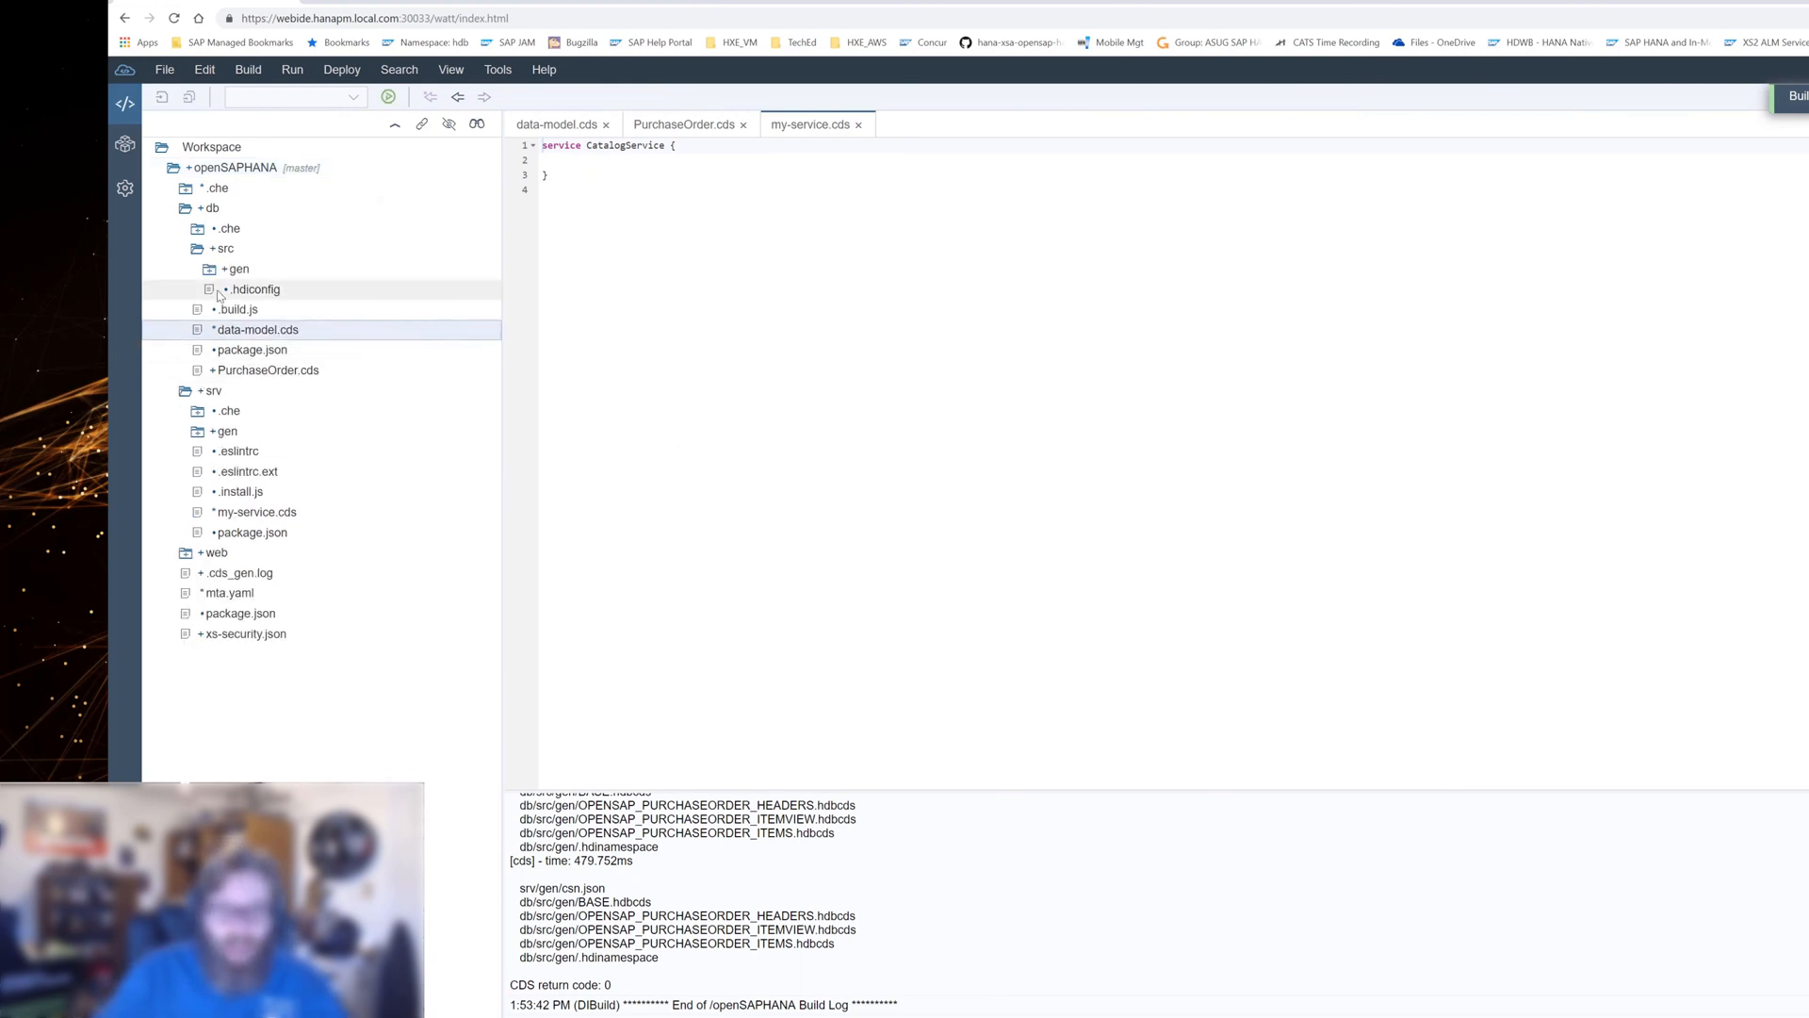
left_click(227, 268)
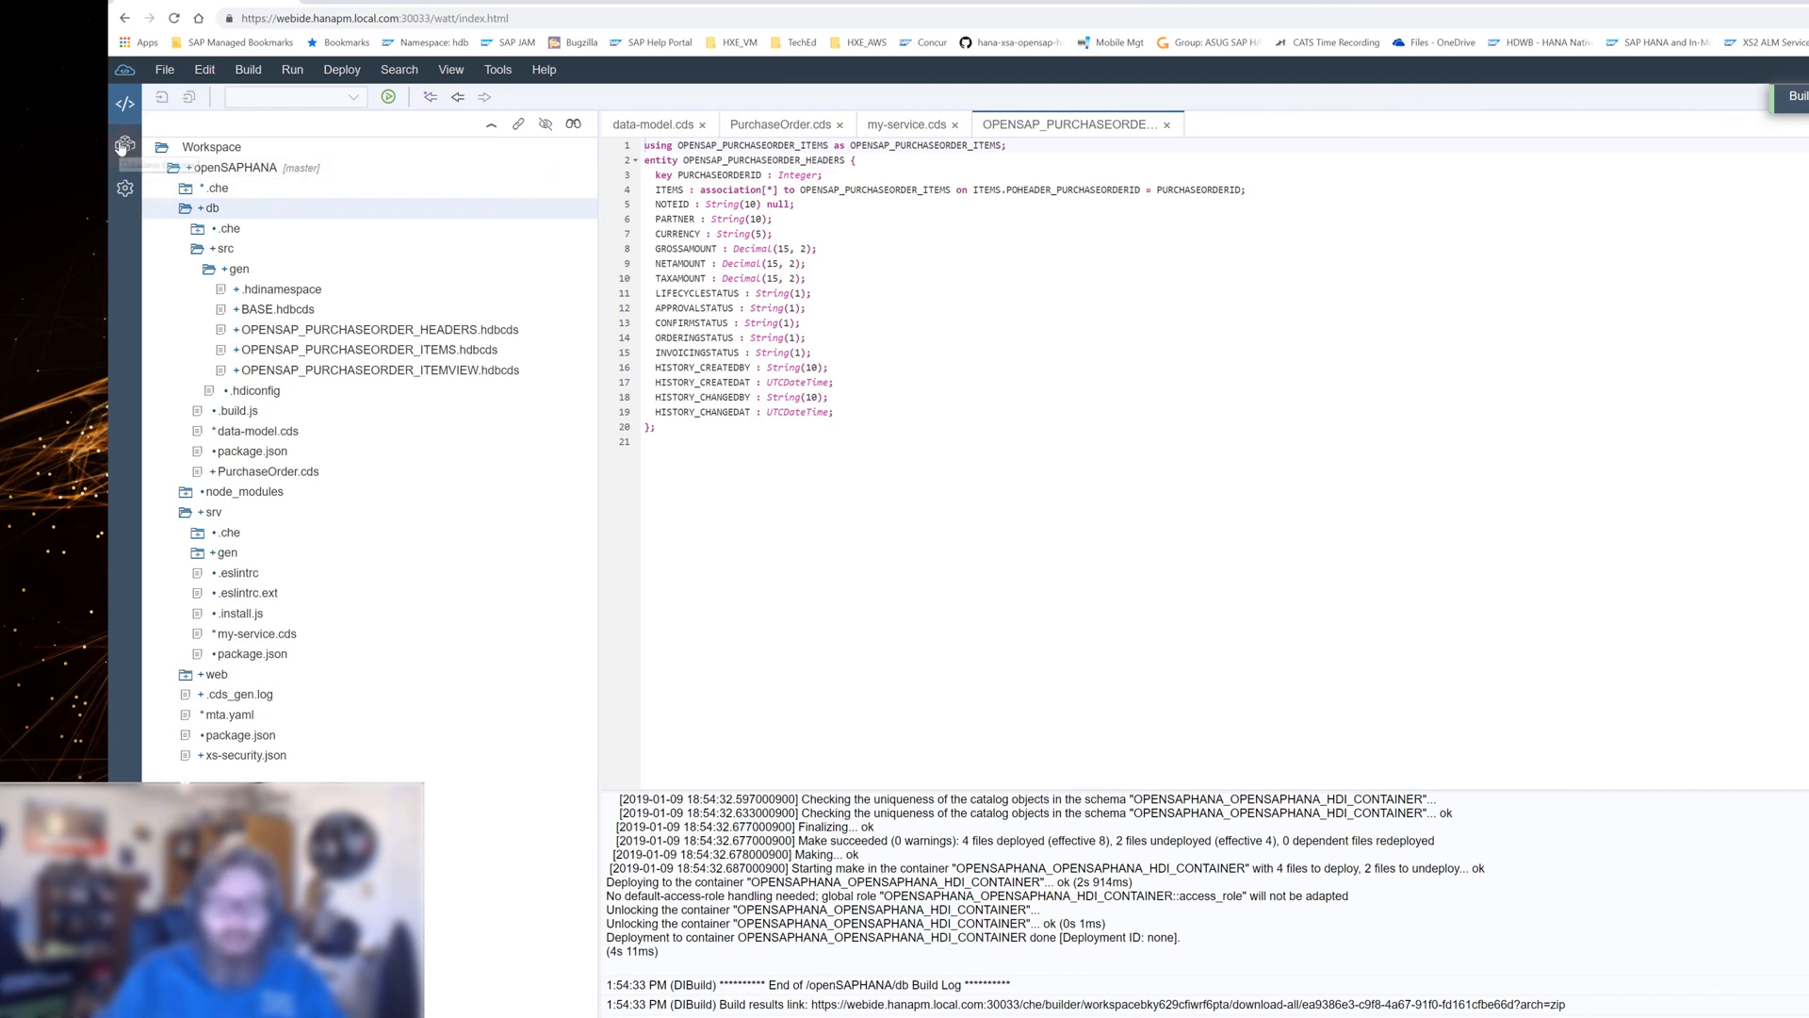
In Database Explorer, show the OPENSAP_PURCHASEORDER_HEADERS table's columns under core_db Tables.
left_click(124, 143)
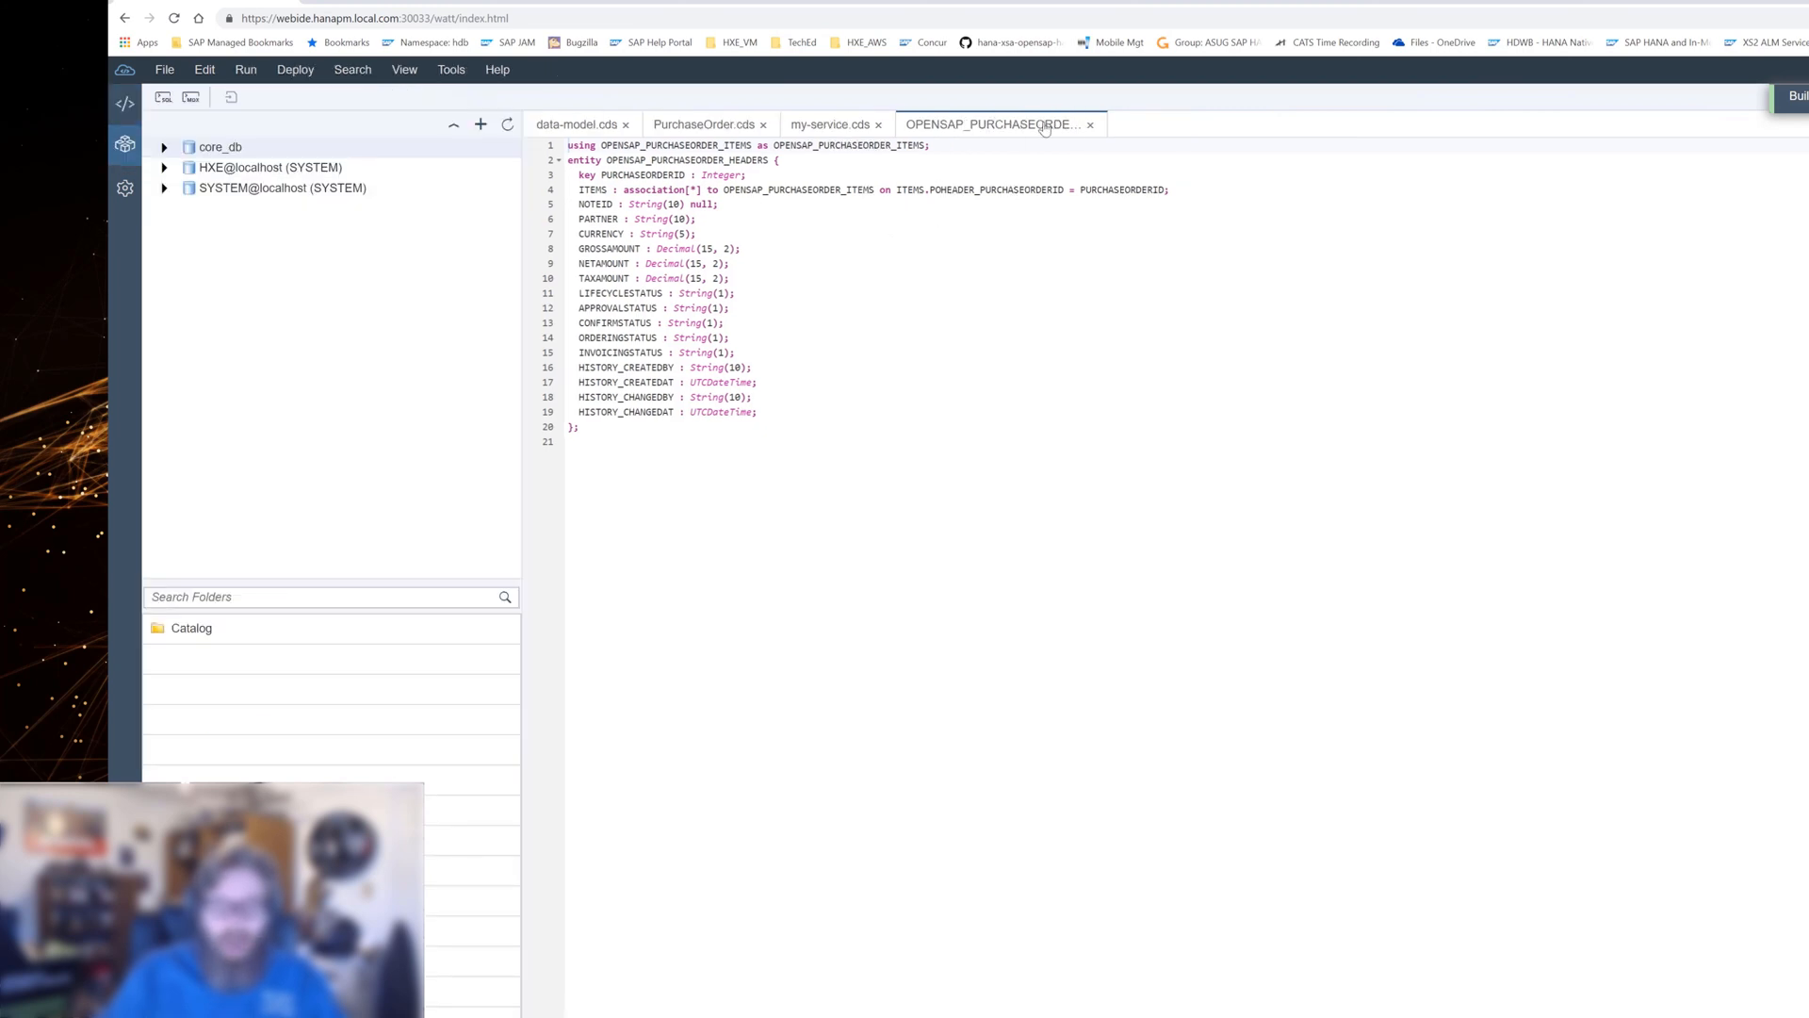
left_click(1089, 124)
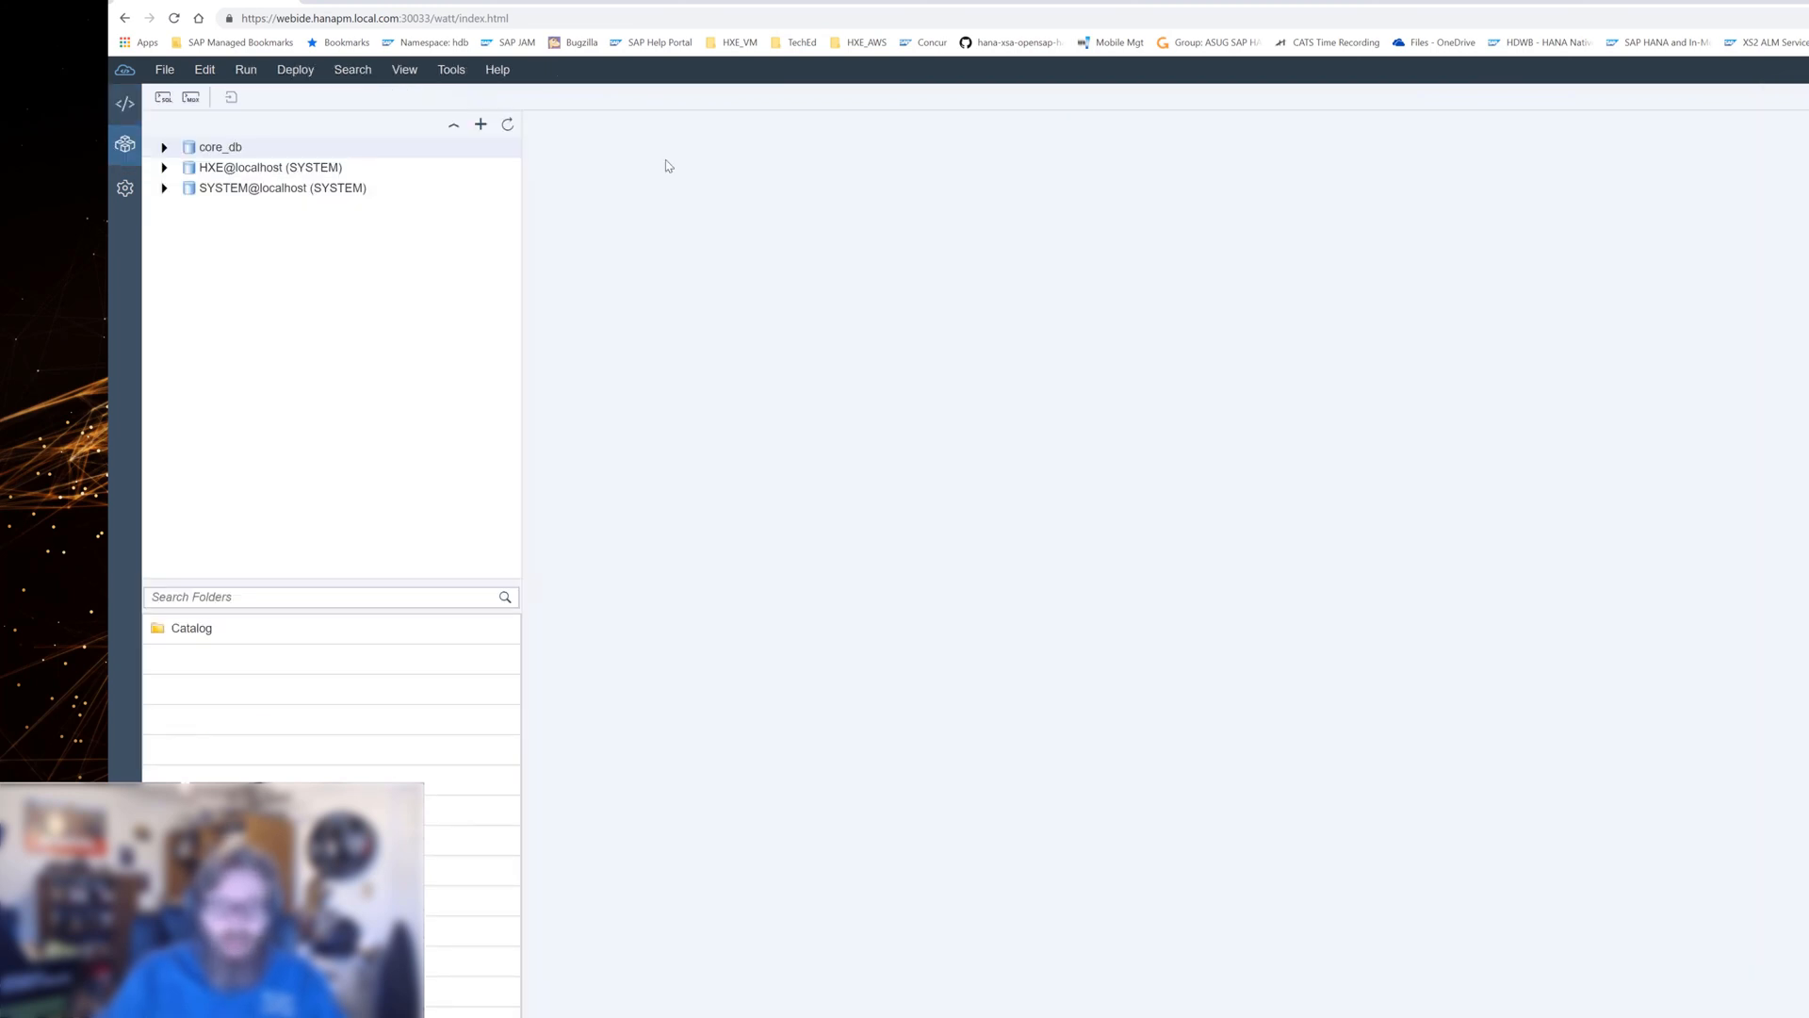
left_click(164, 147)
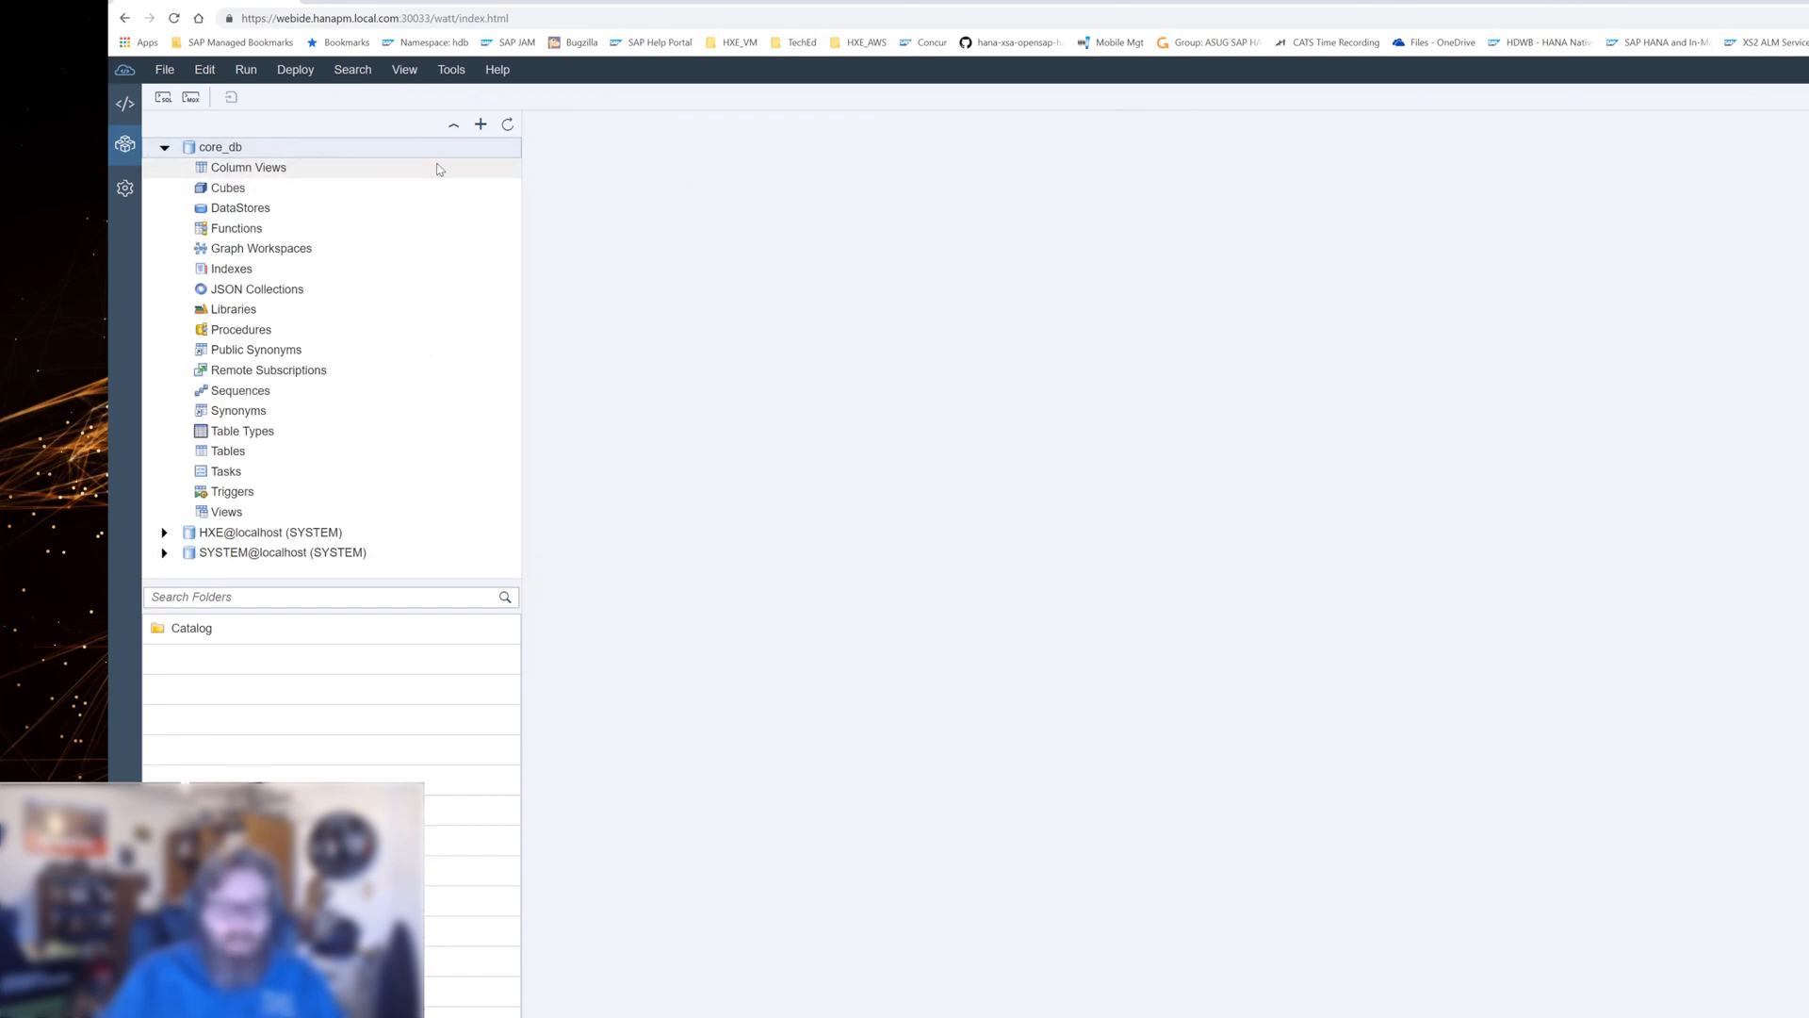
left_click(228, 450)
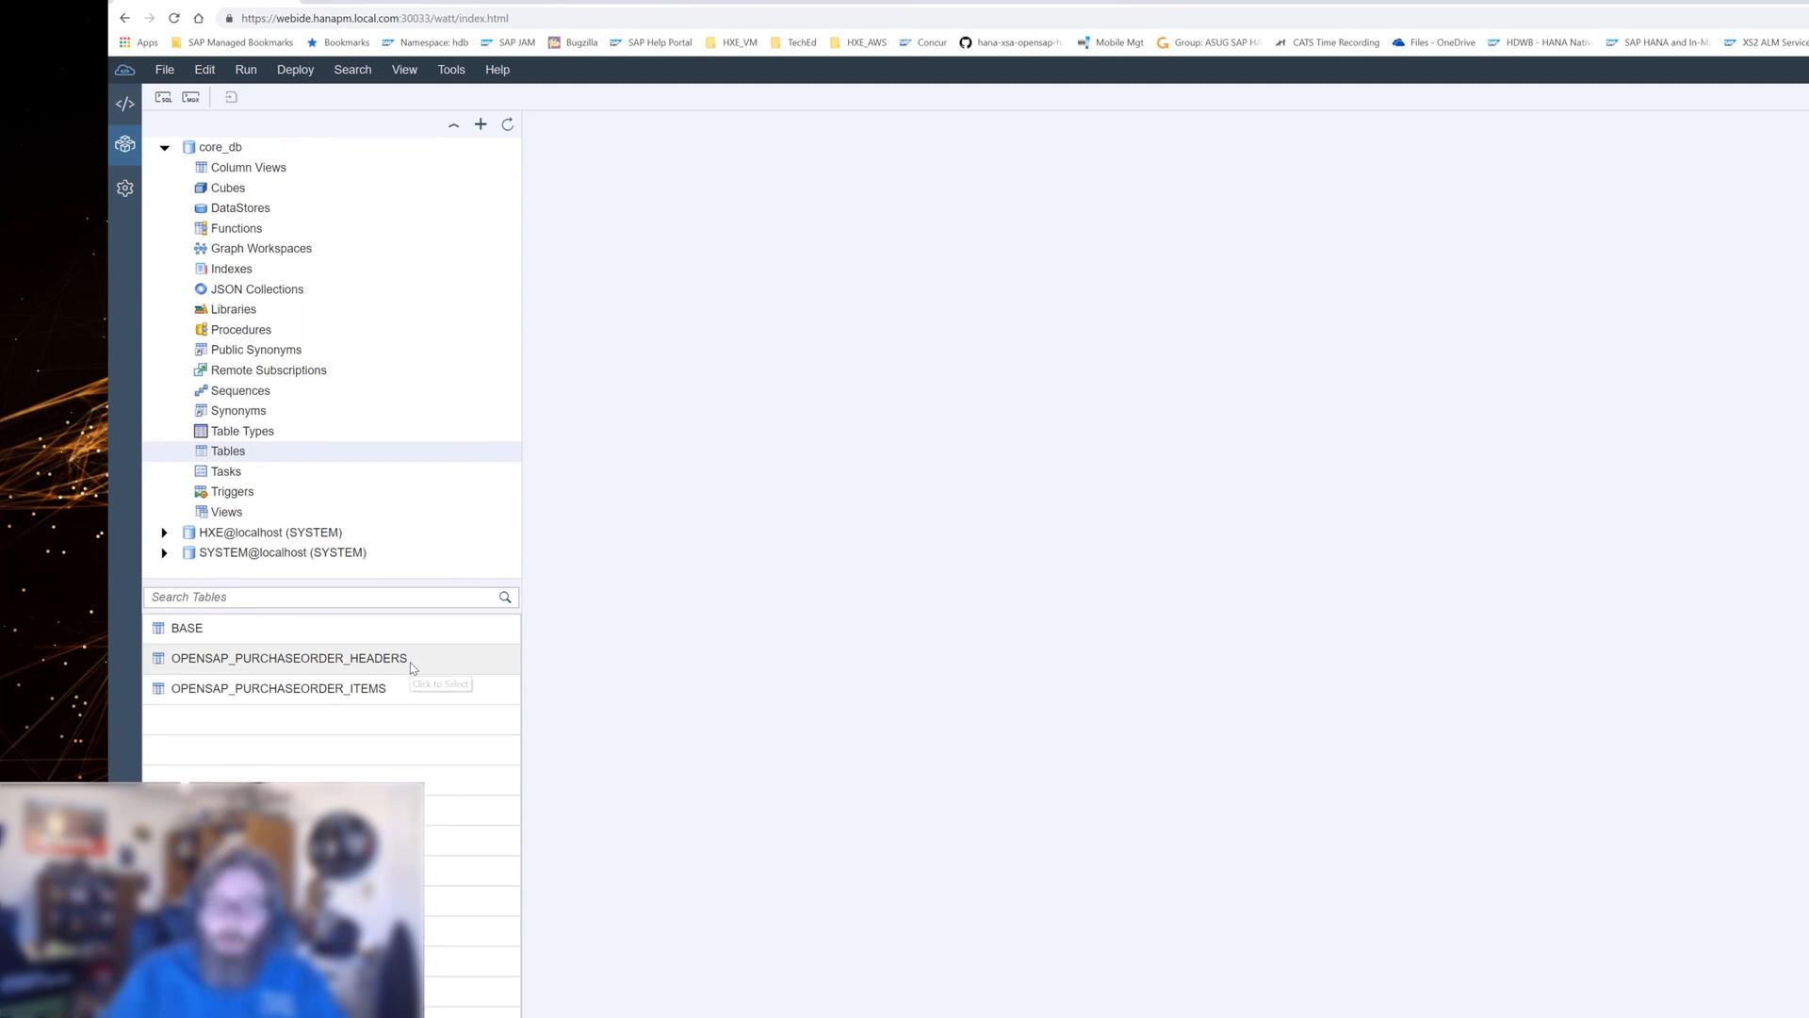
left_click(288, 658)
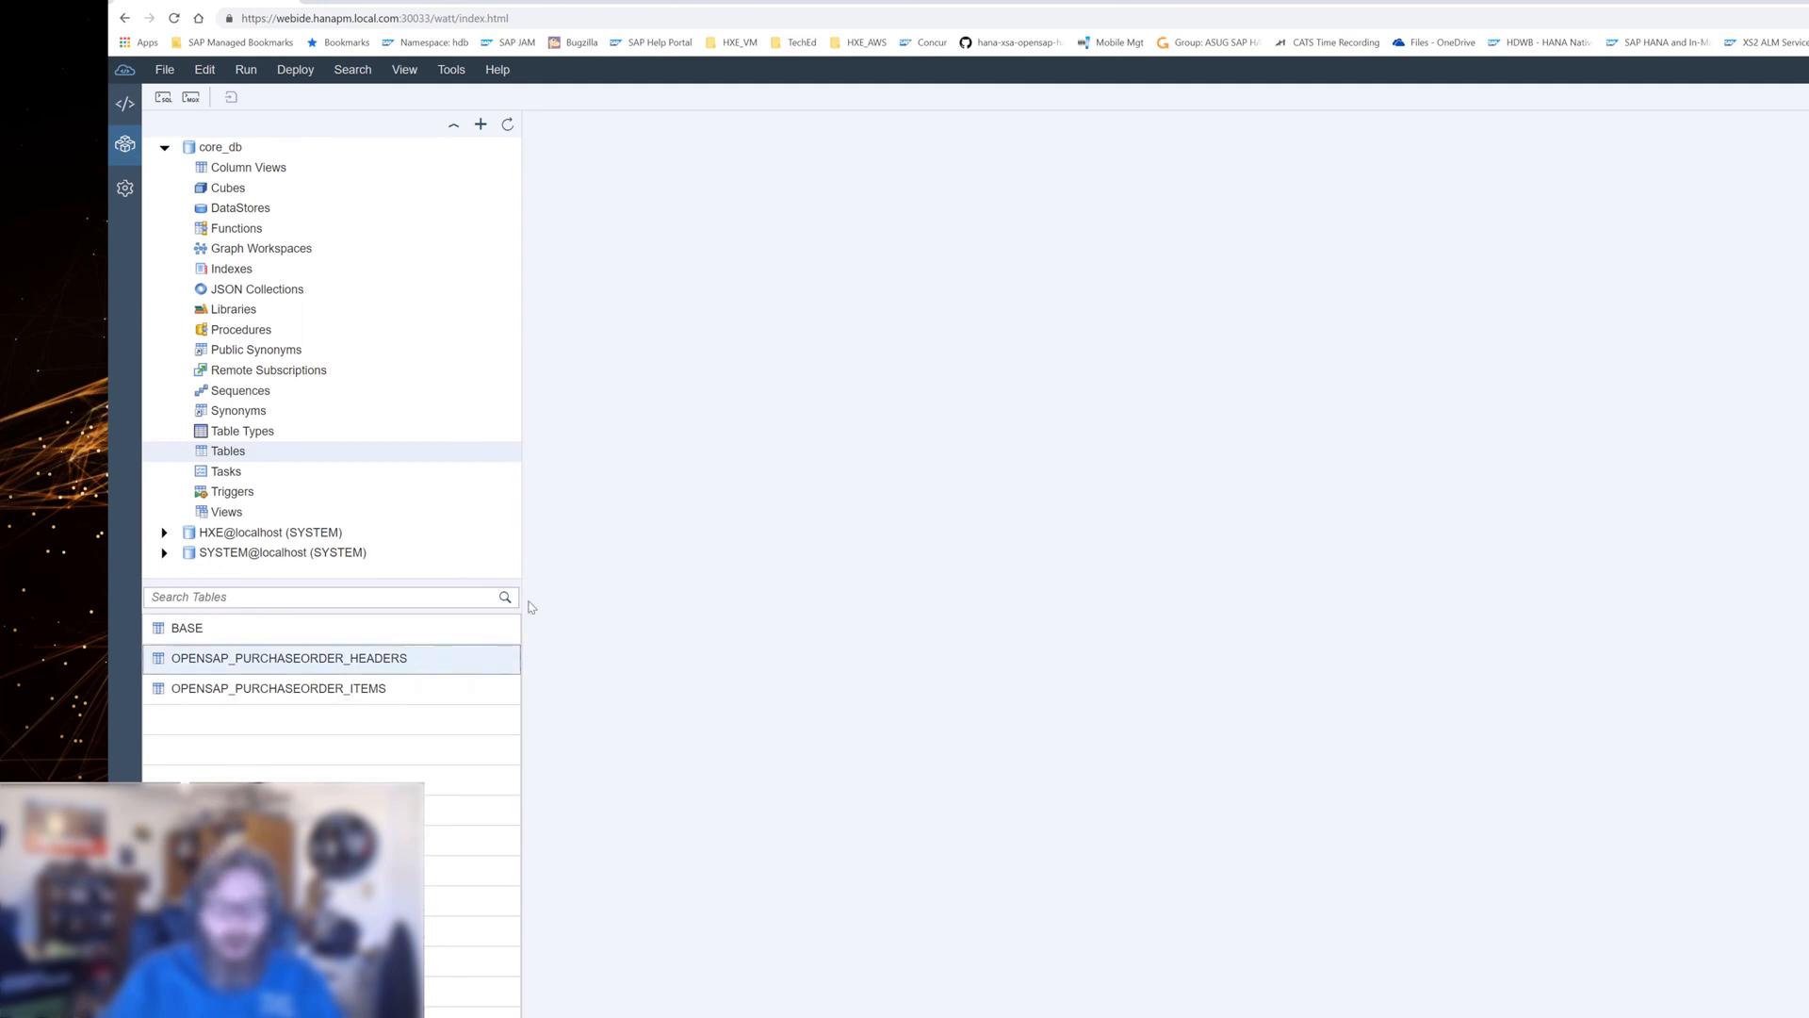
double_click(287, 658)
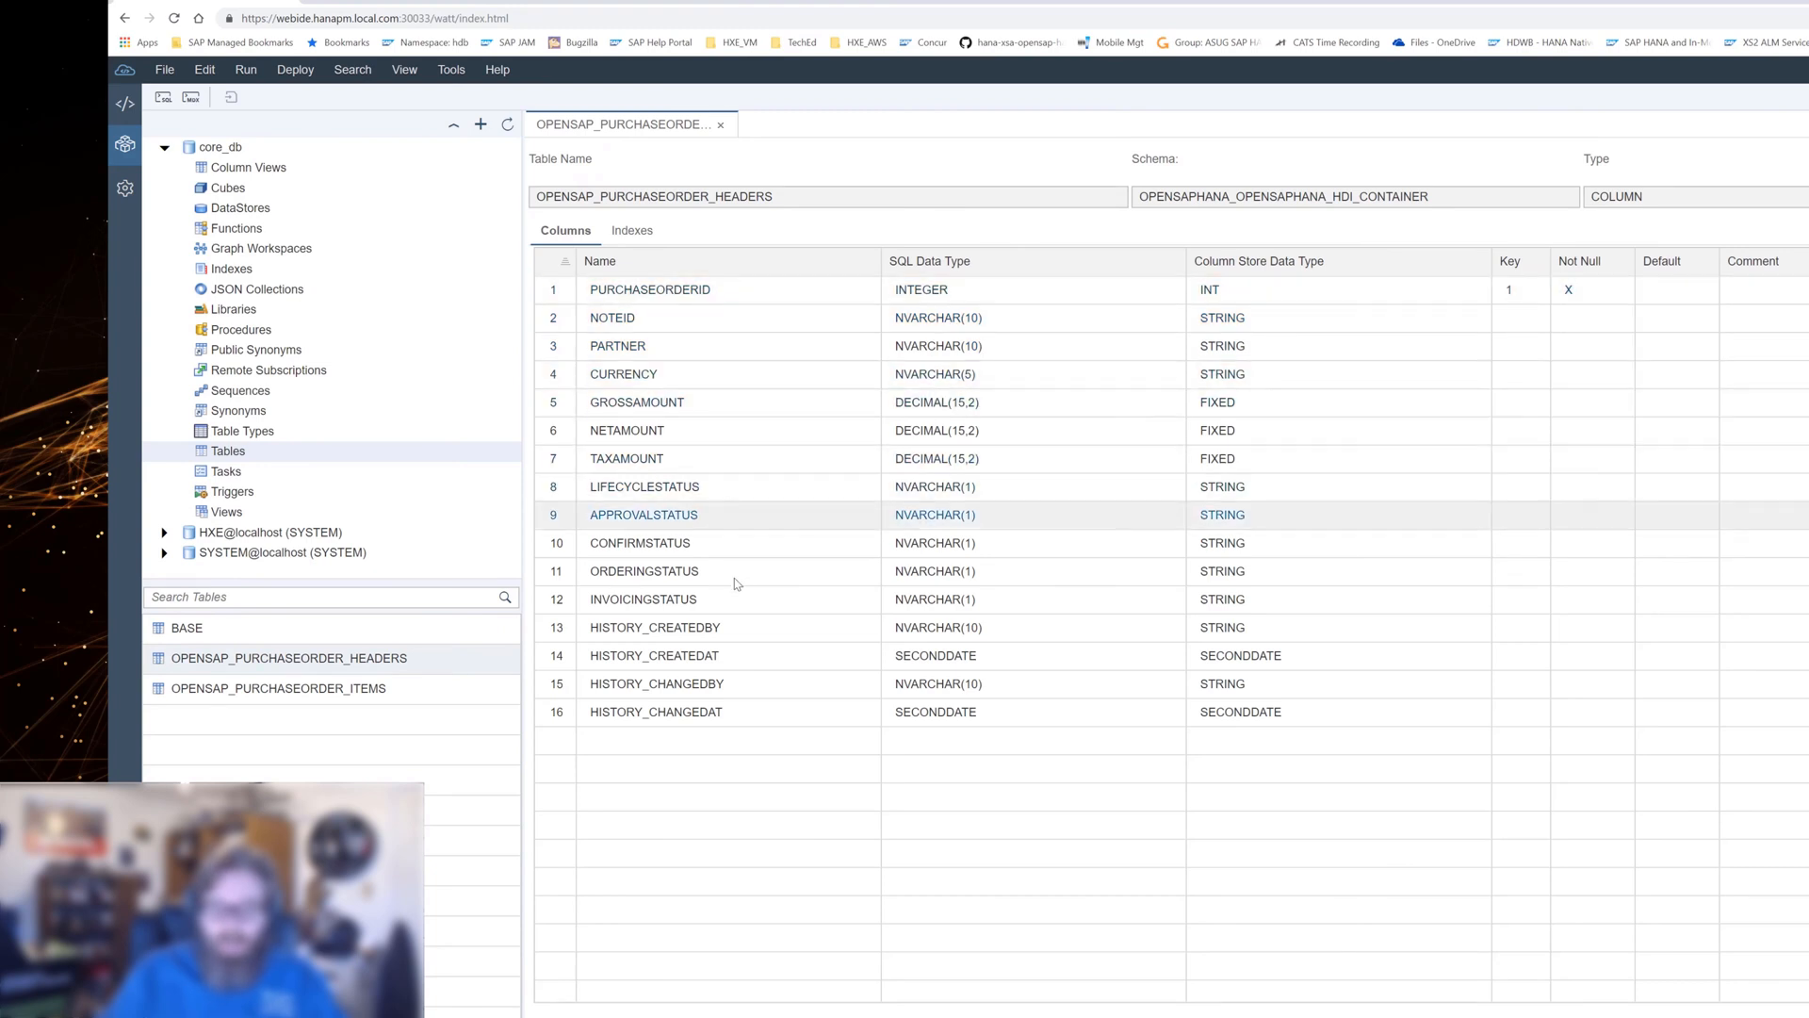
left_click(653, 656)
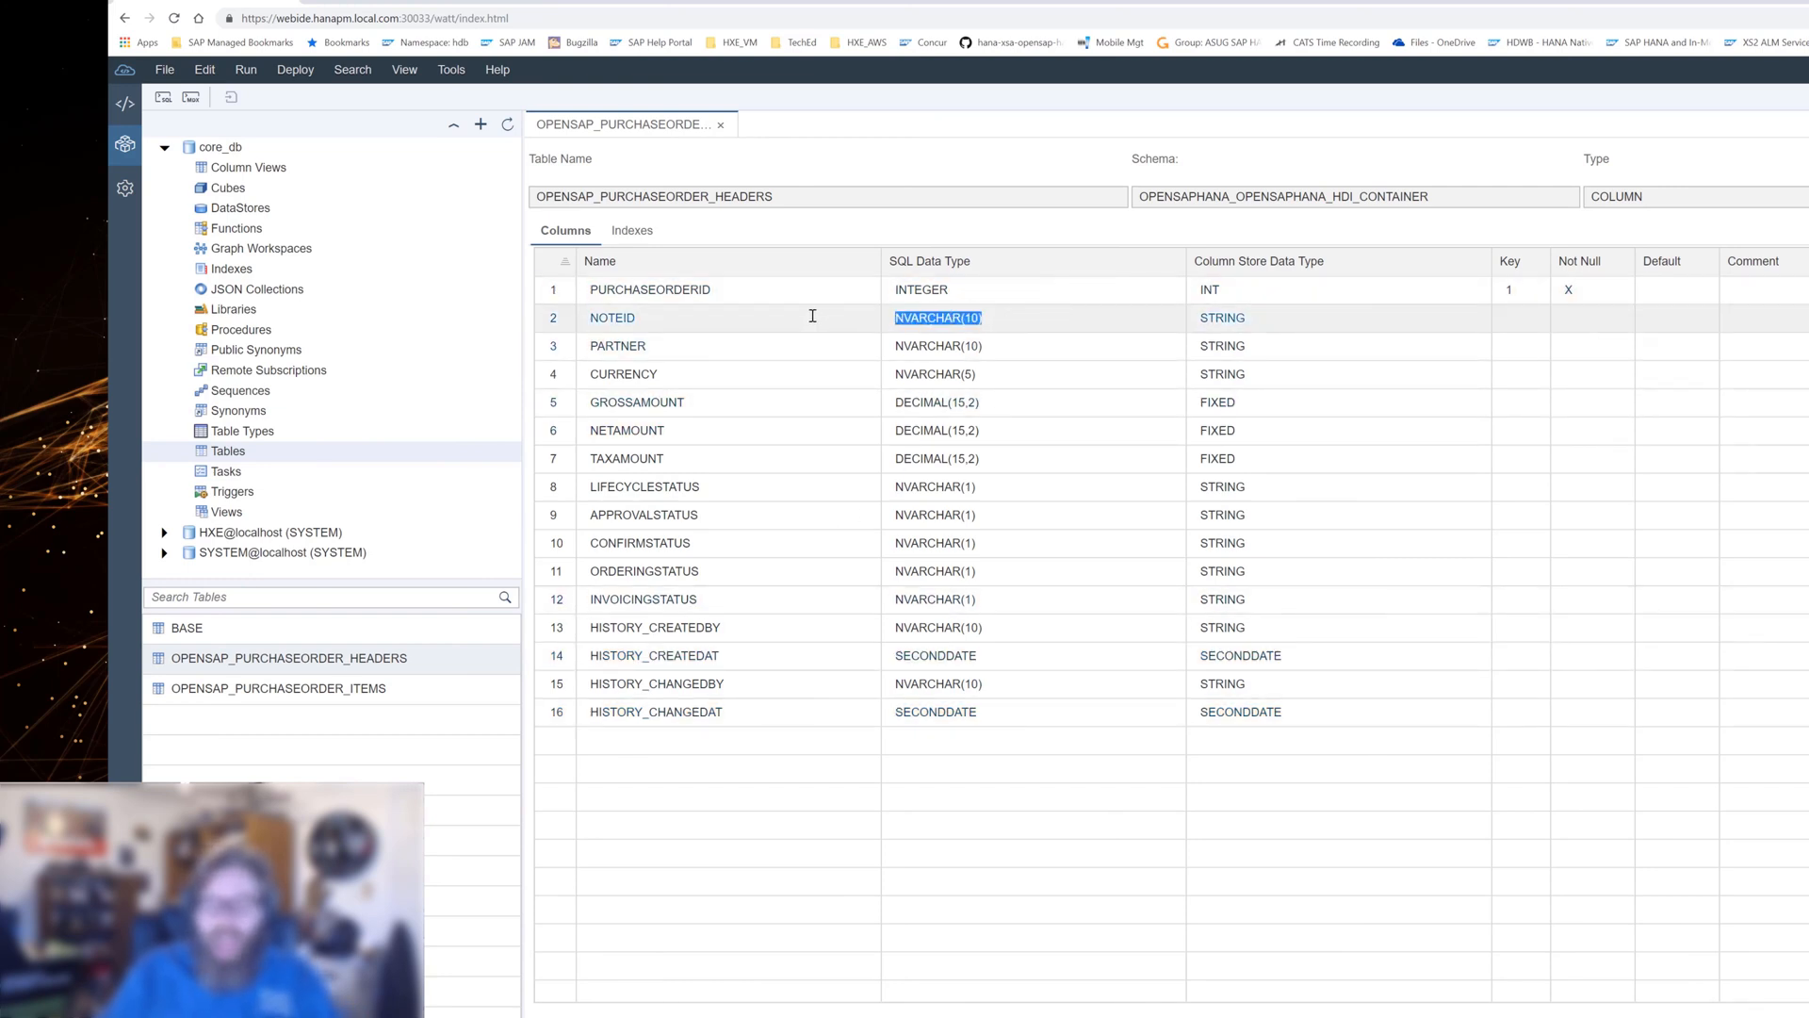
mouse_move(1010, 320)
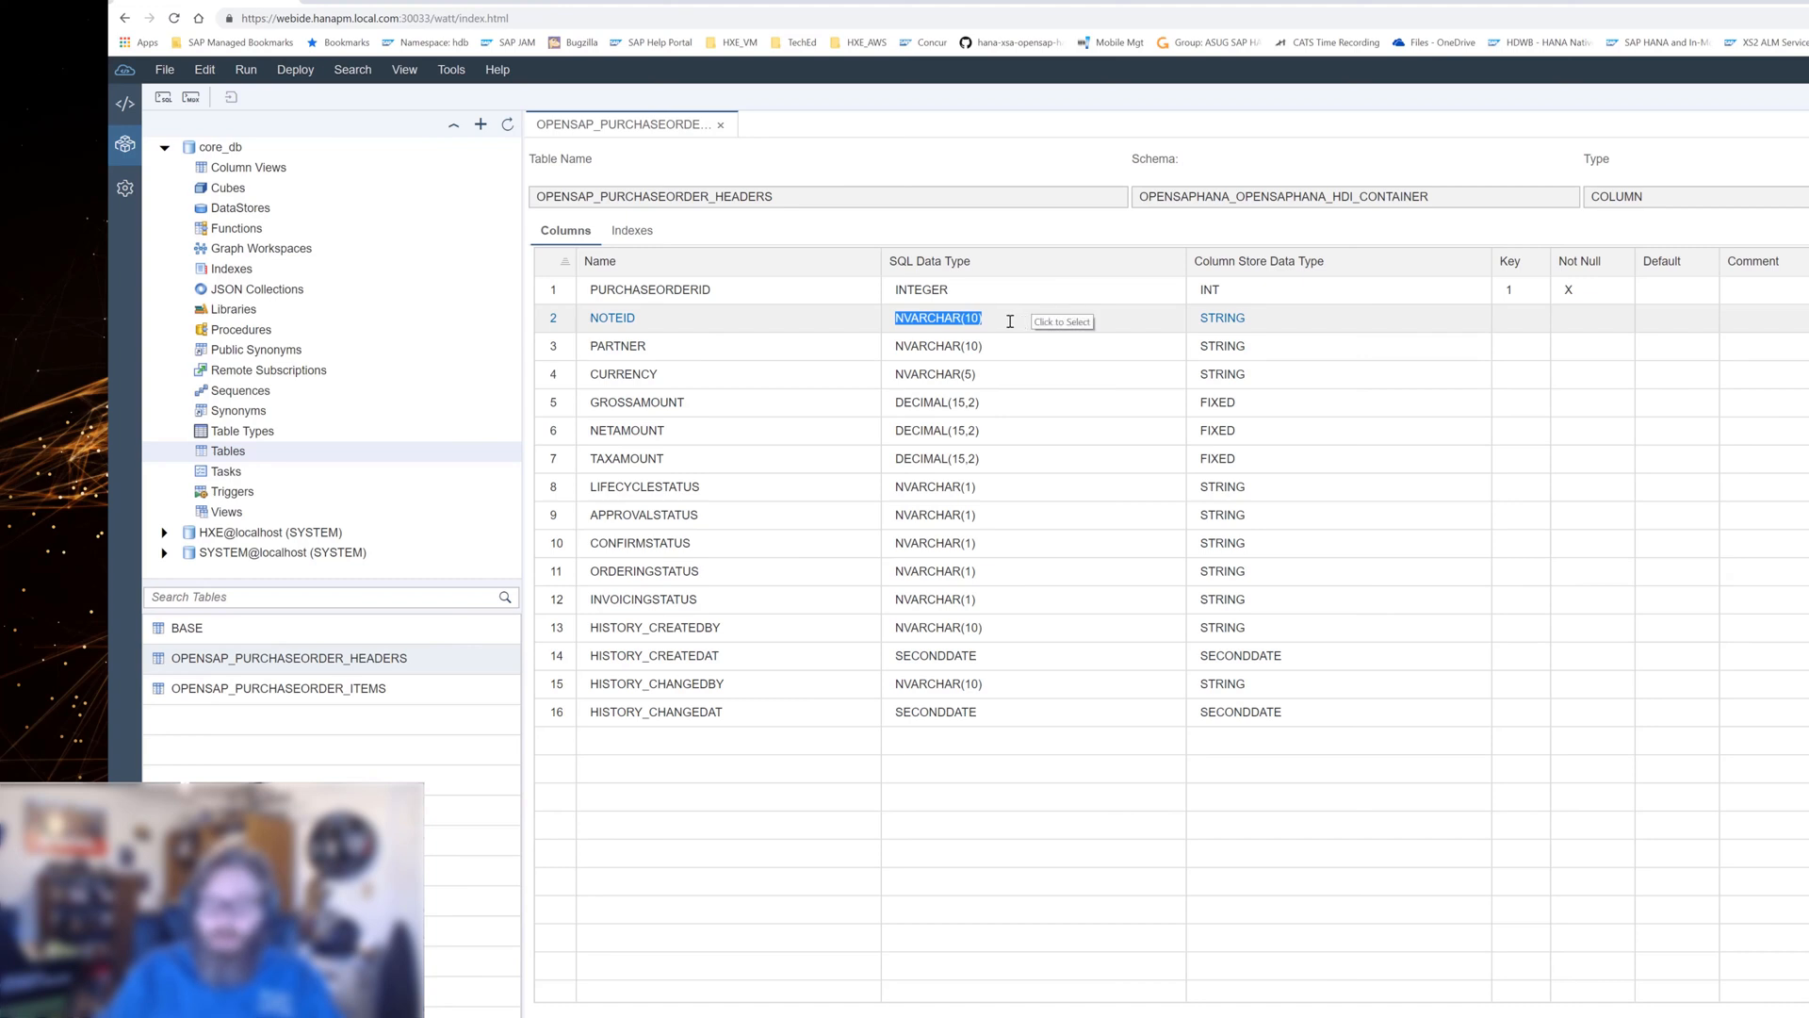
mouse_move(889, 321)
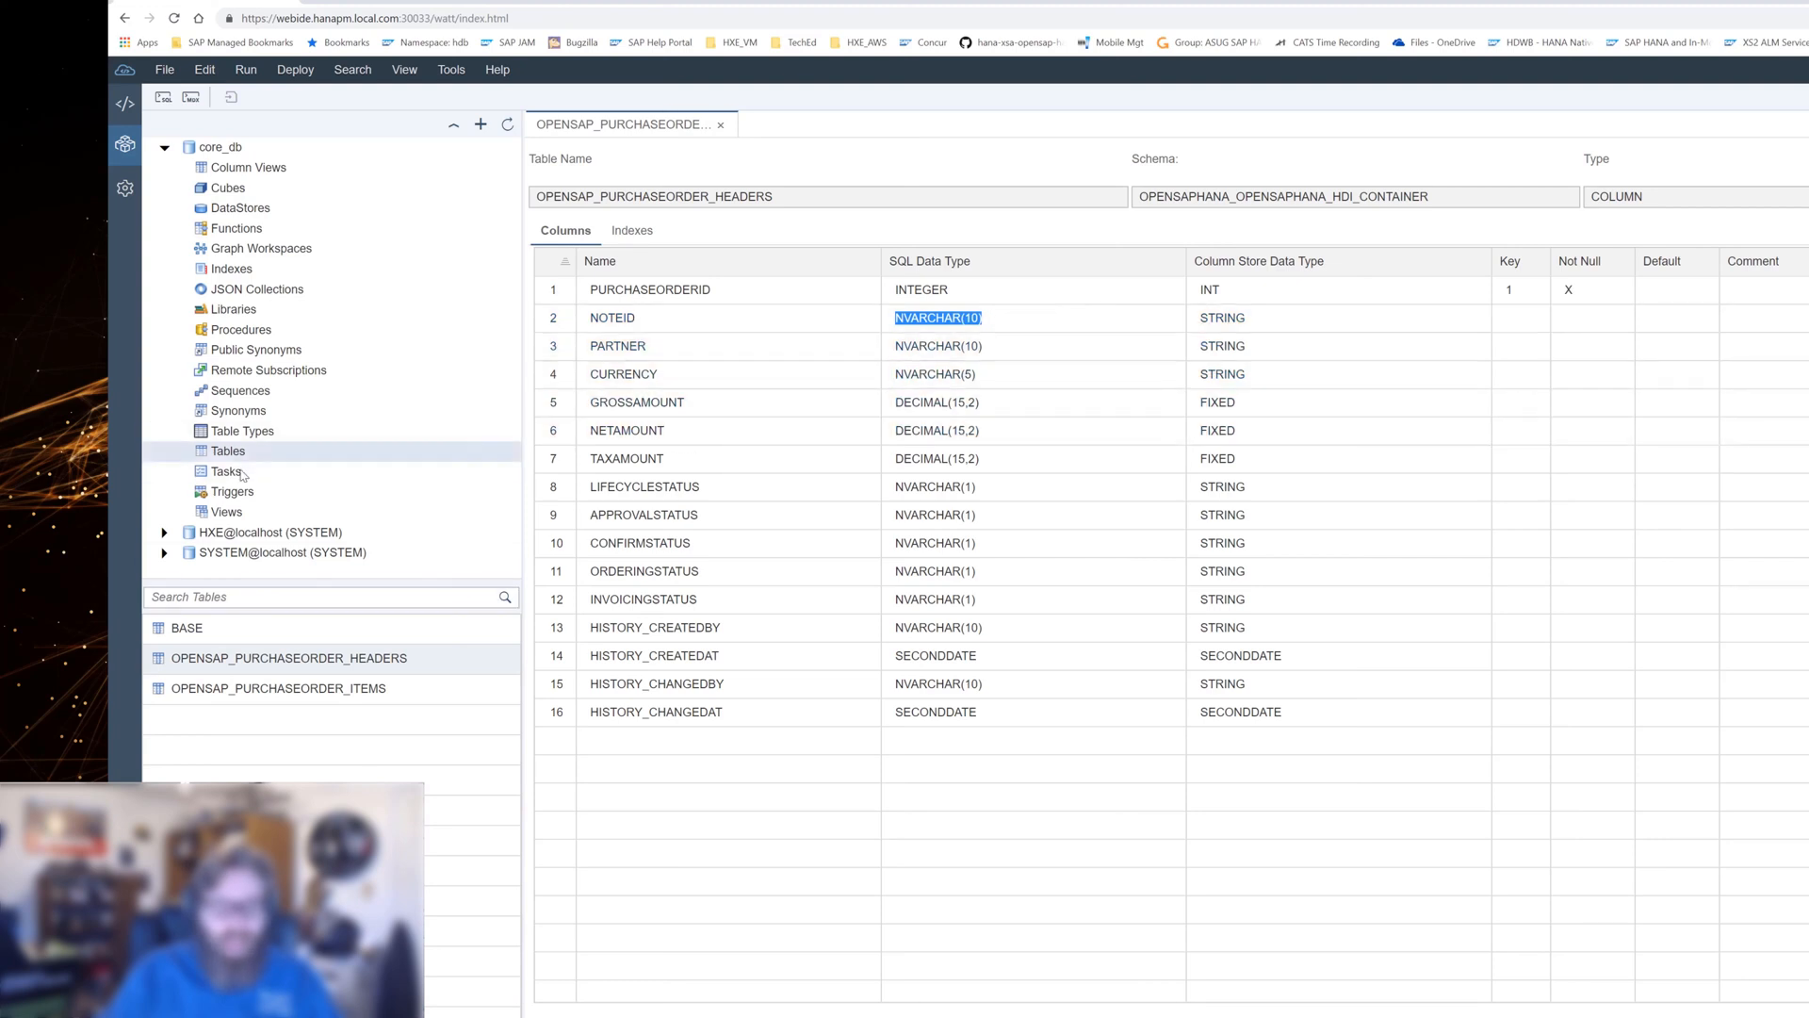
List the core_db container's views, revealing OPENSAP_PURCHASEORDER_ITEMVIEW.
left_click(227, 510)
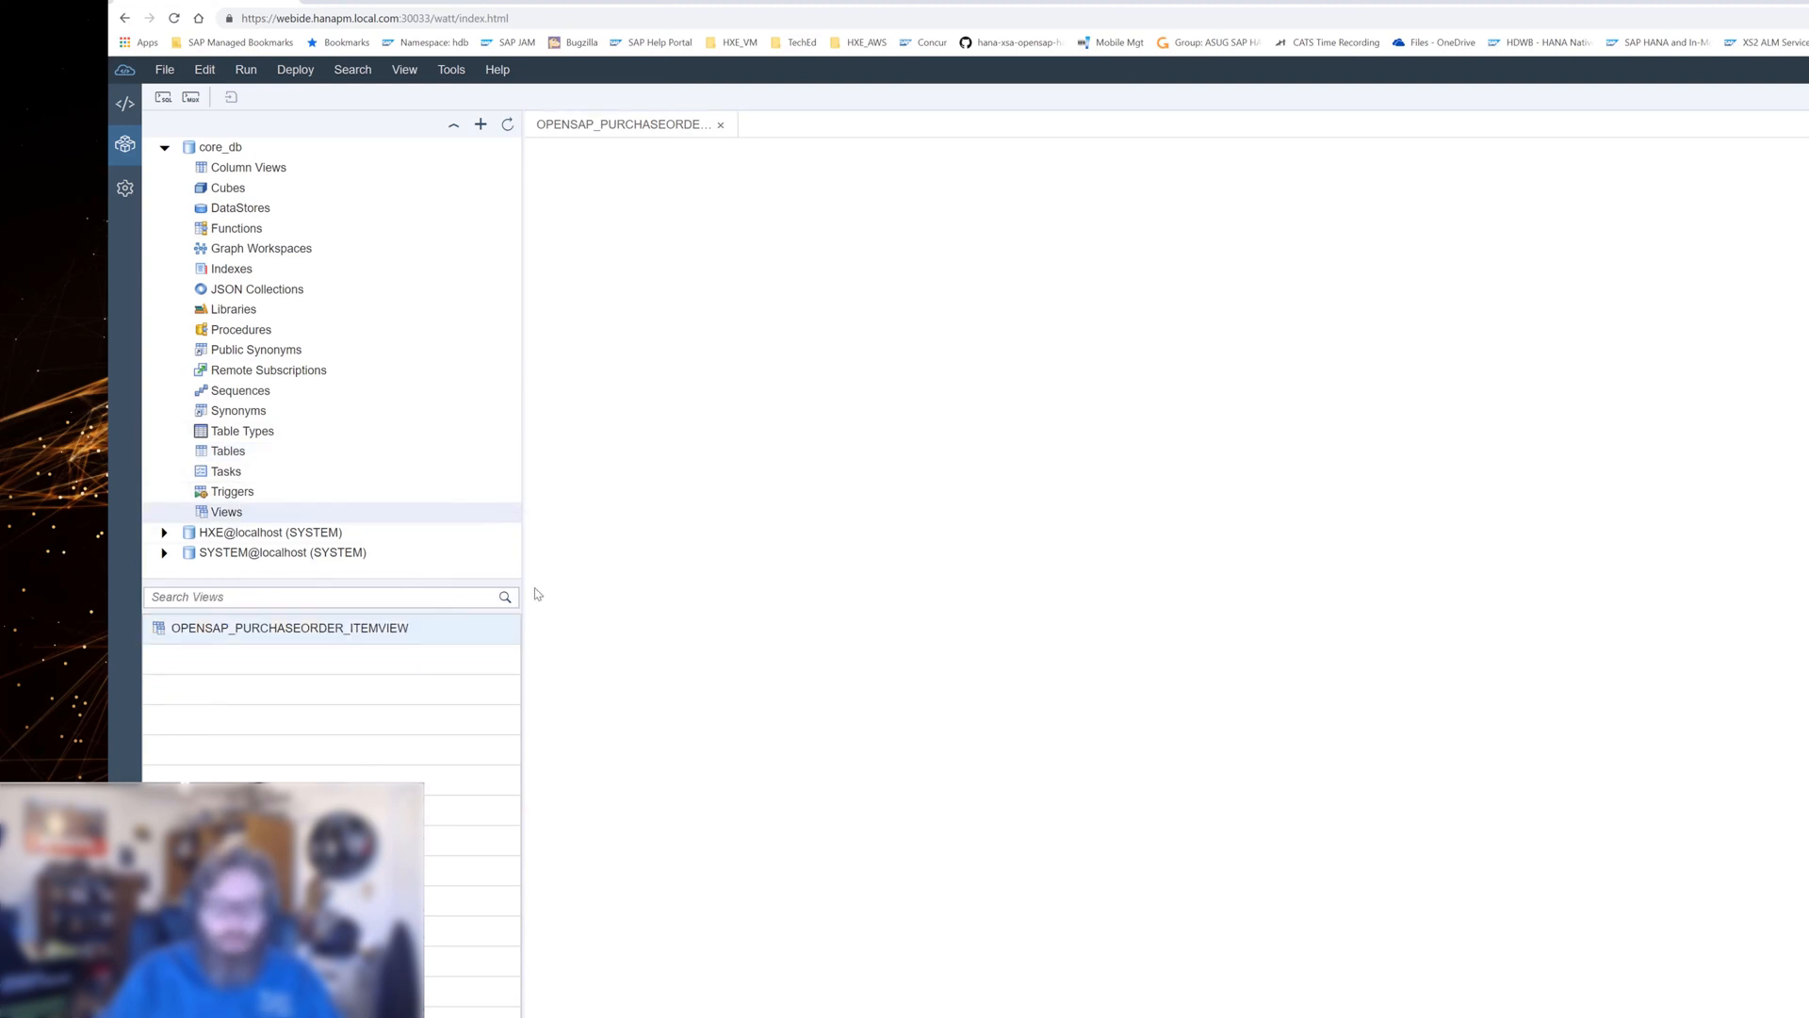
Open OPENSAP_PURCHASEORDER_ITEMVIEW to review its ten columns and data types through DELIVERYDATE.
double_click(288, 627)
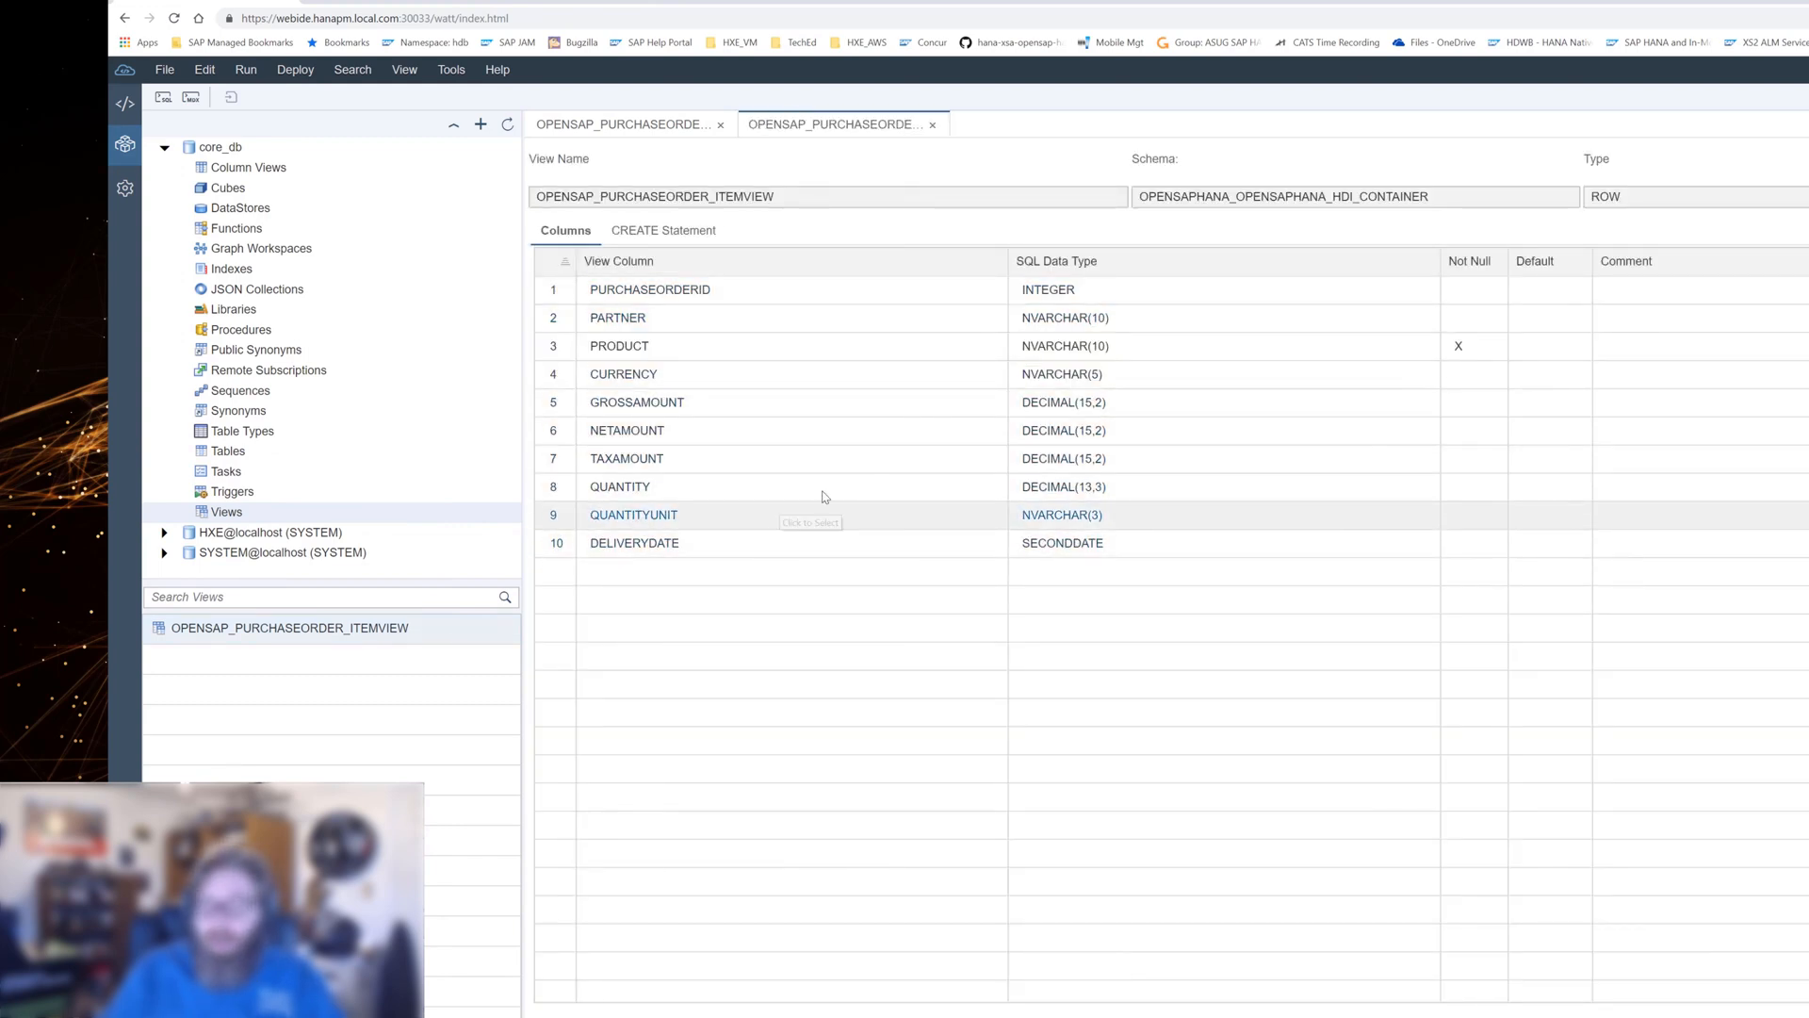
mouse_move(428, 355)
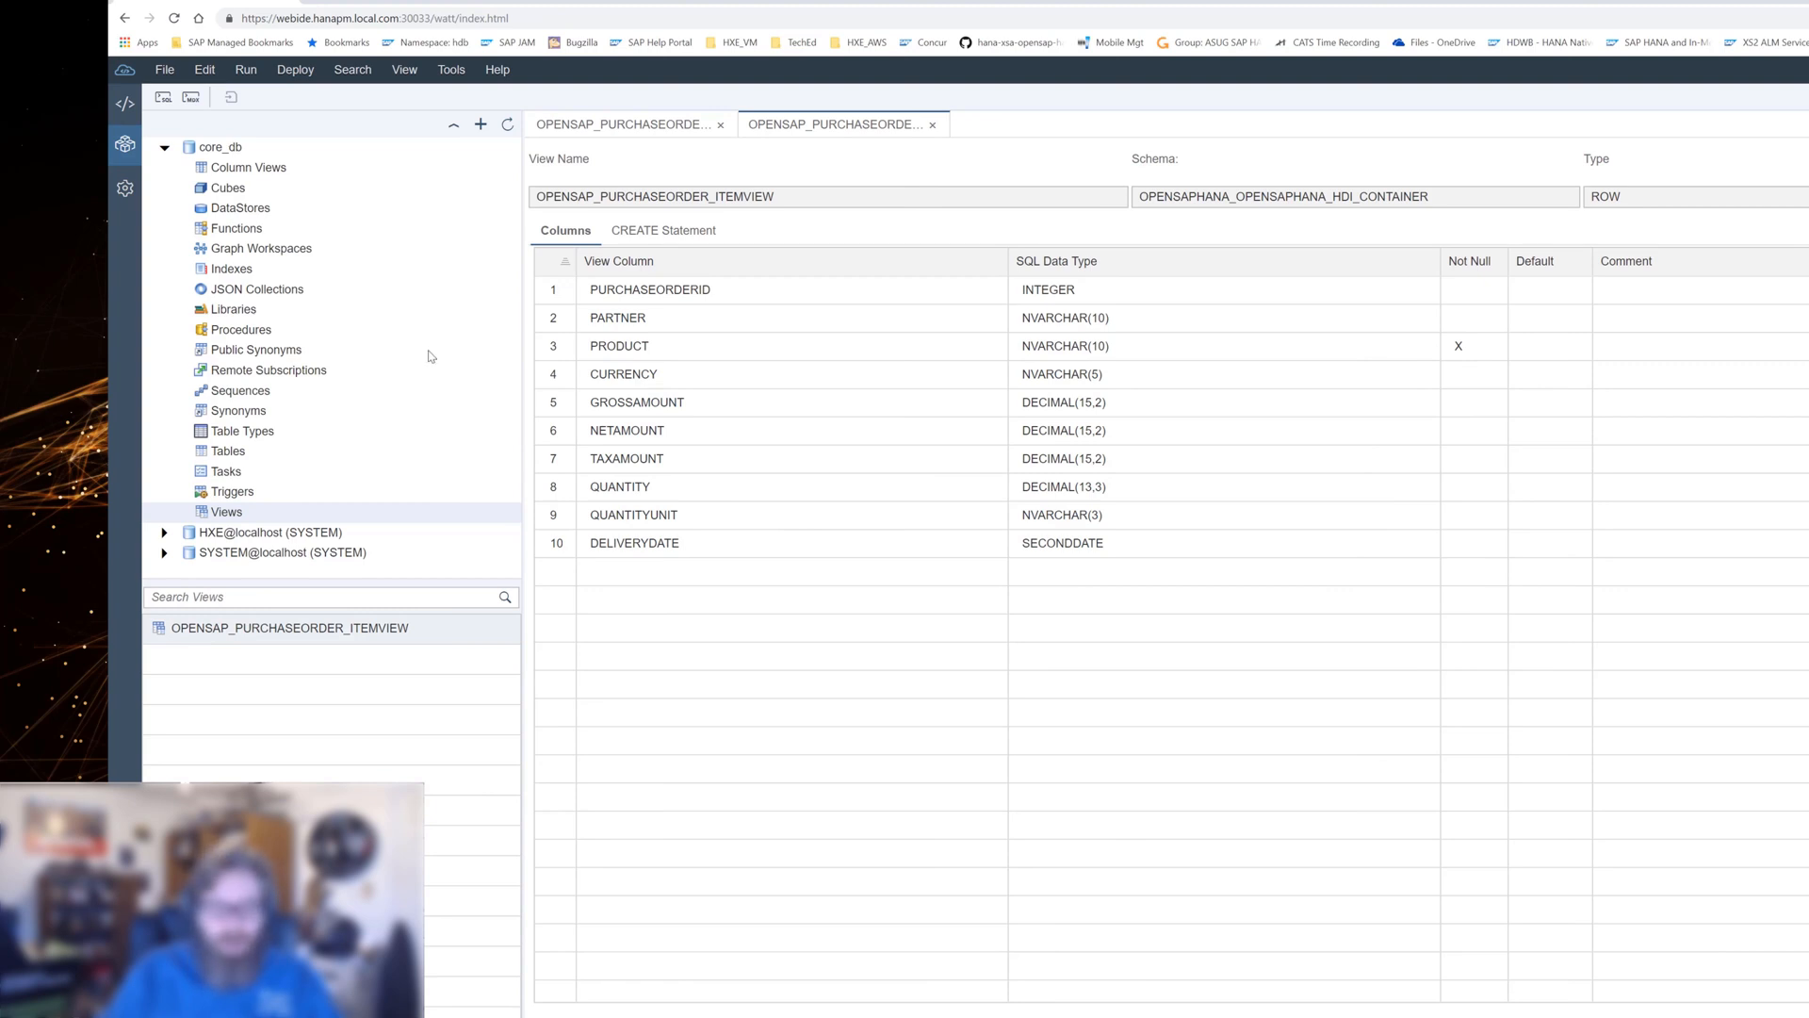
mouse_move(227, 450)
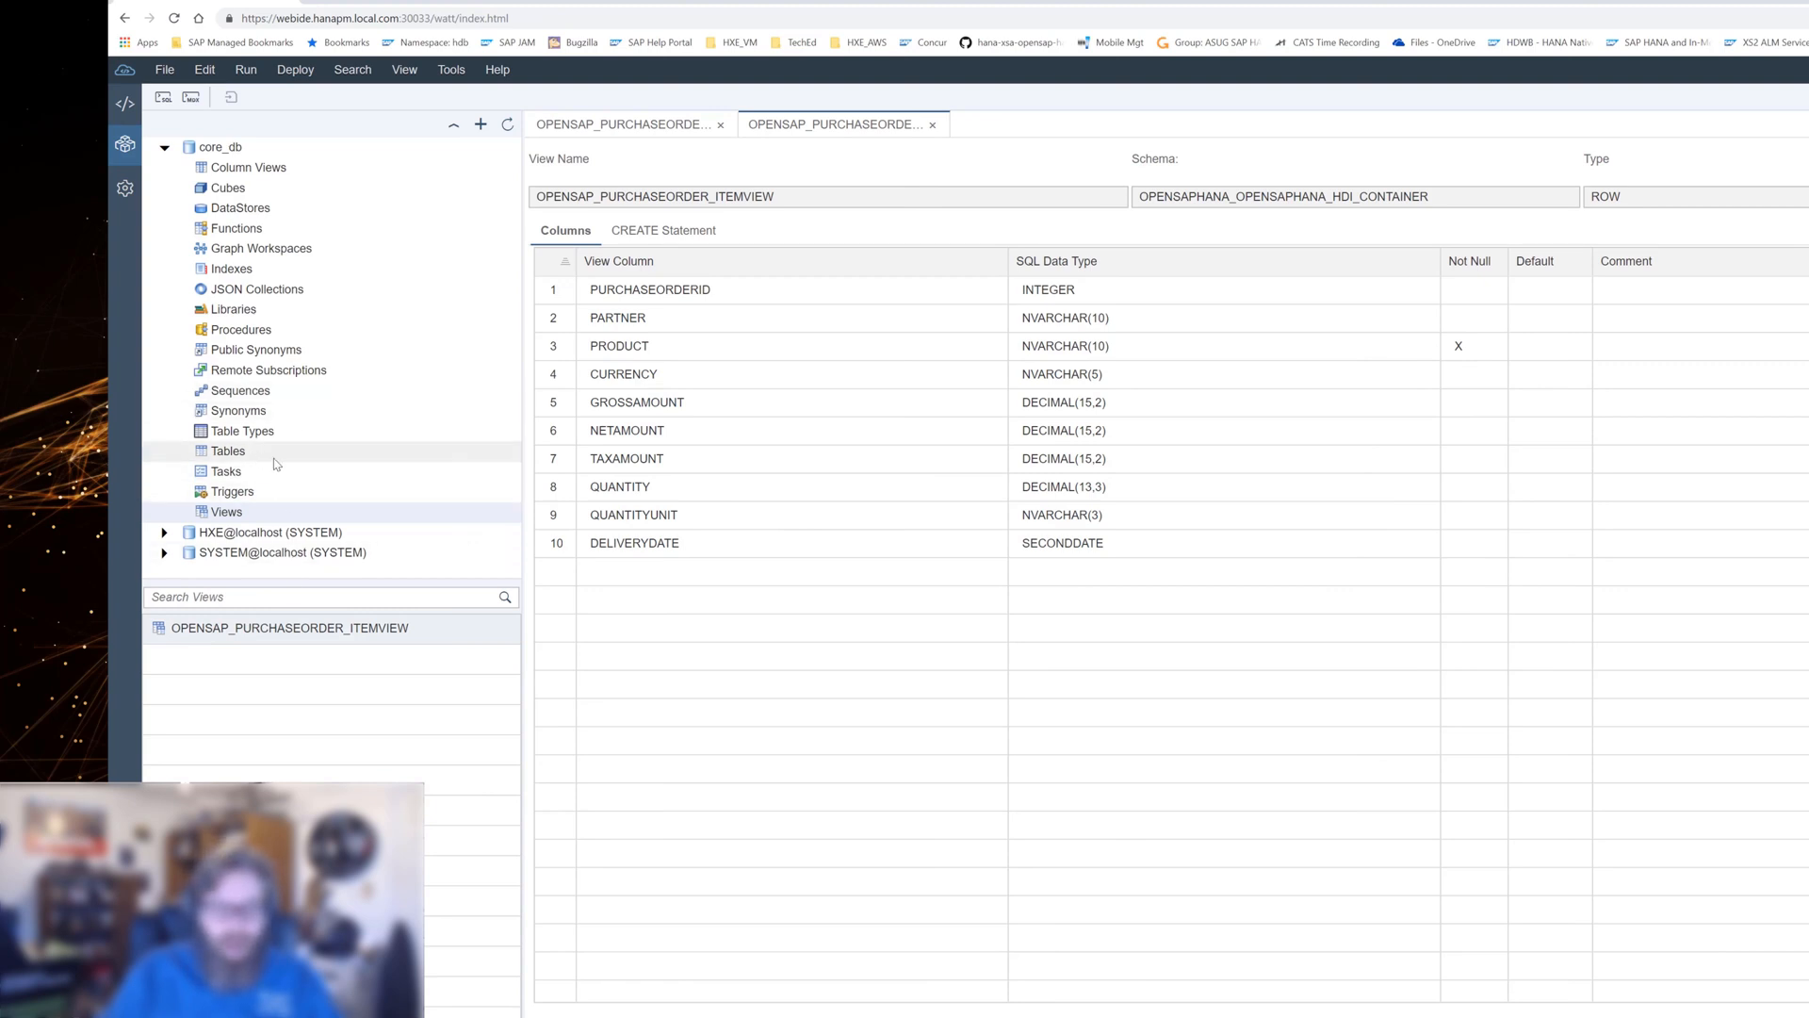